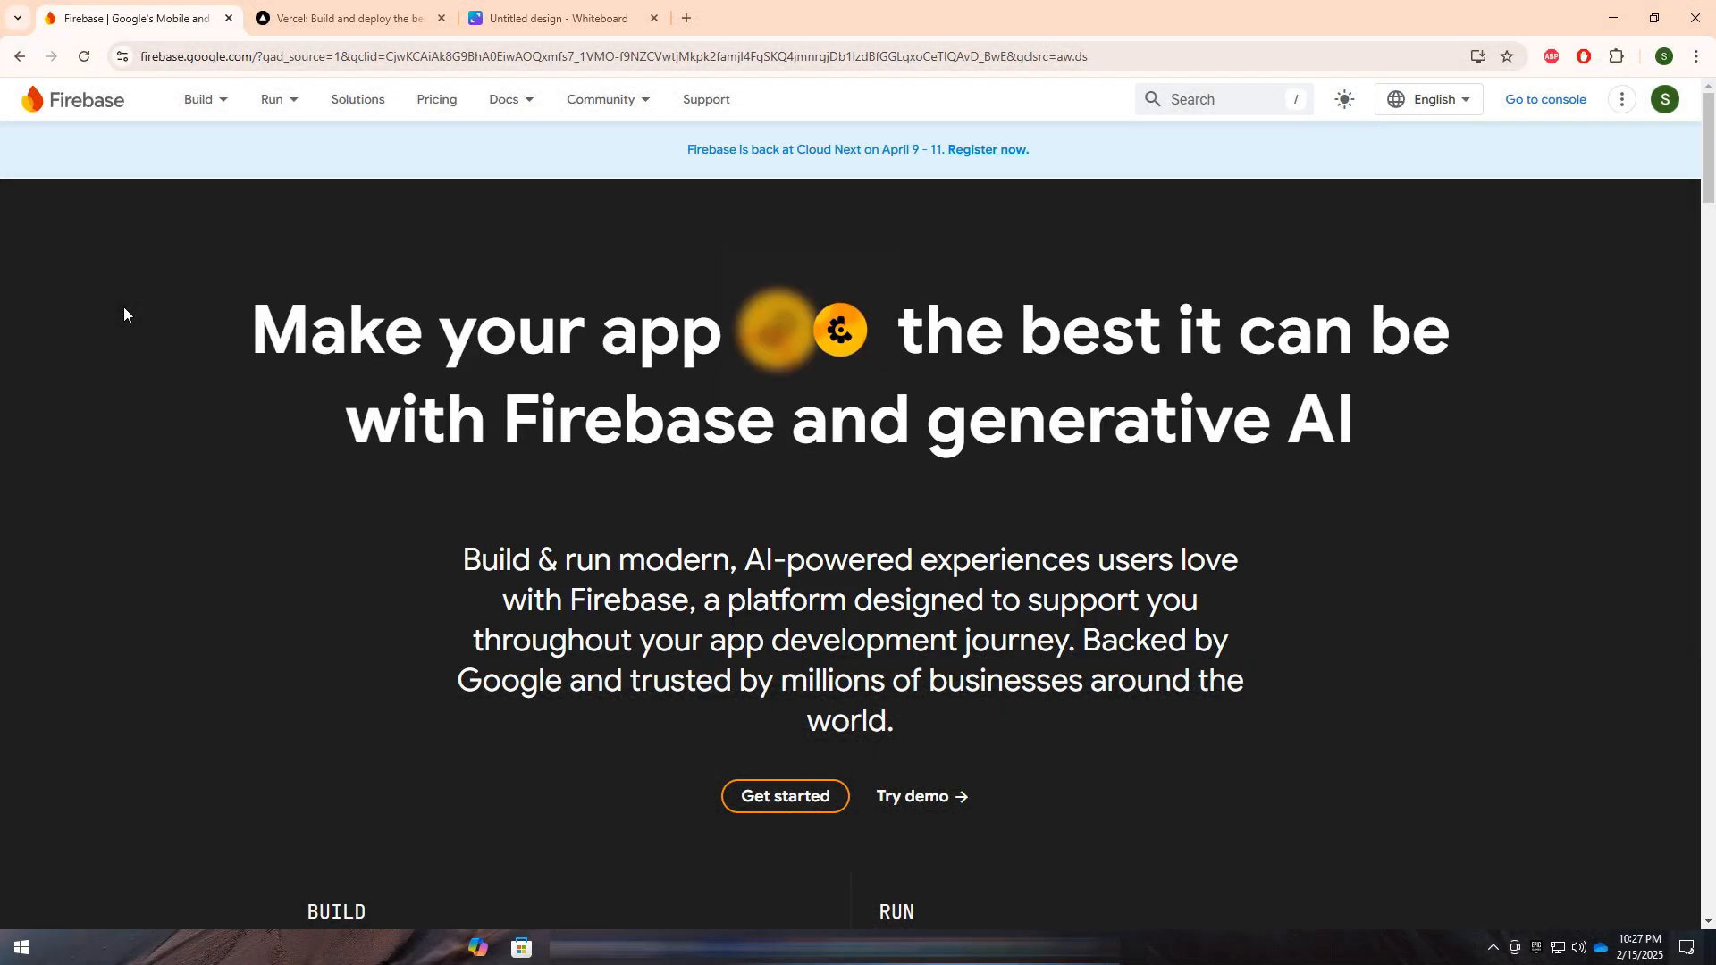
Step: Scroll the Firebase homepage down to the Build and Run lists with App Hosting, Crashlytics and Remote Config
scroll("down", 3)
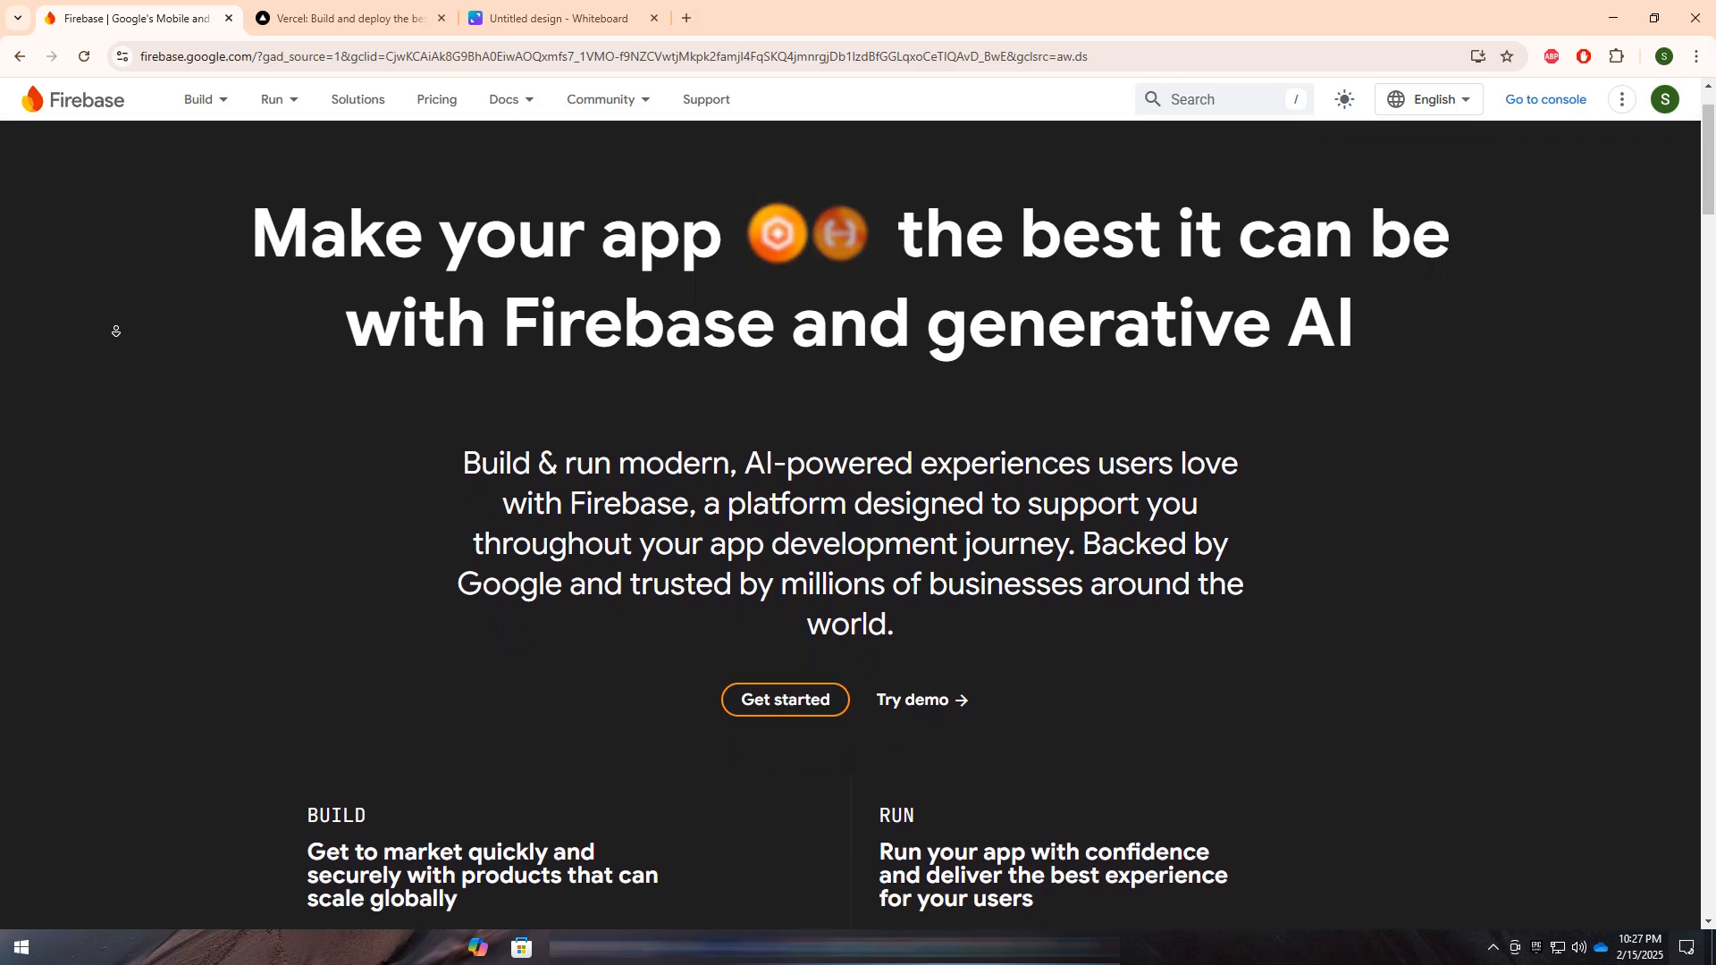
scroll("down", 3)
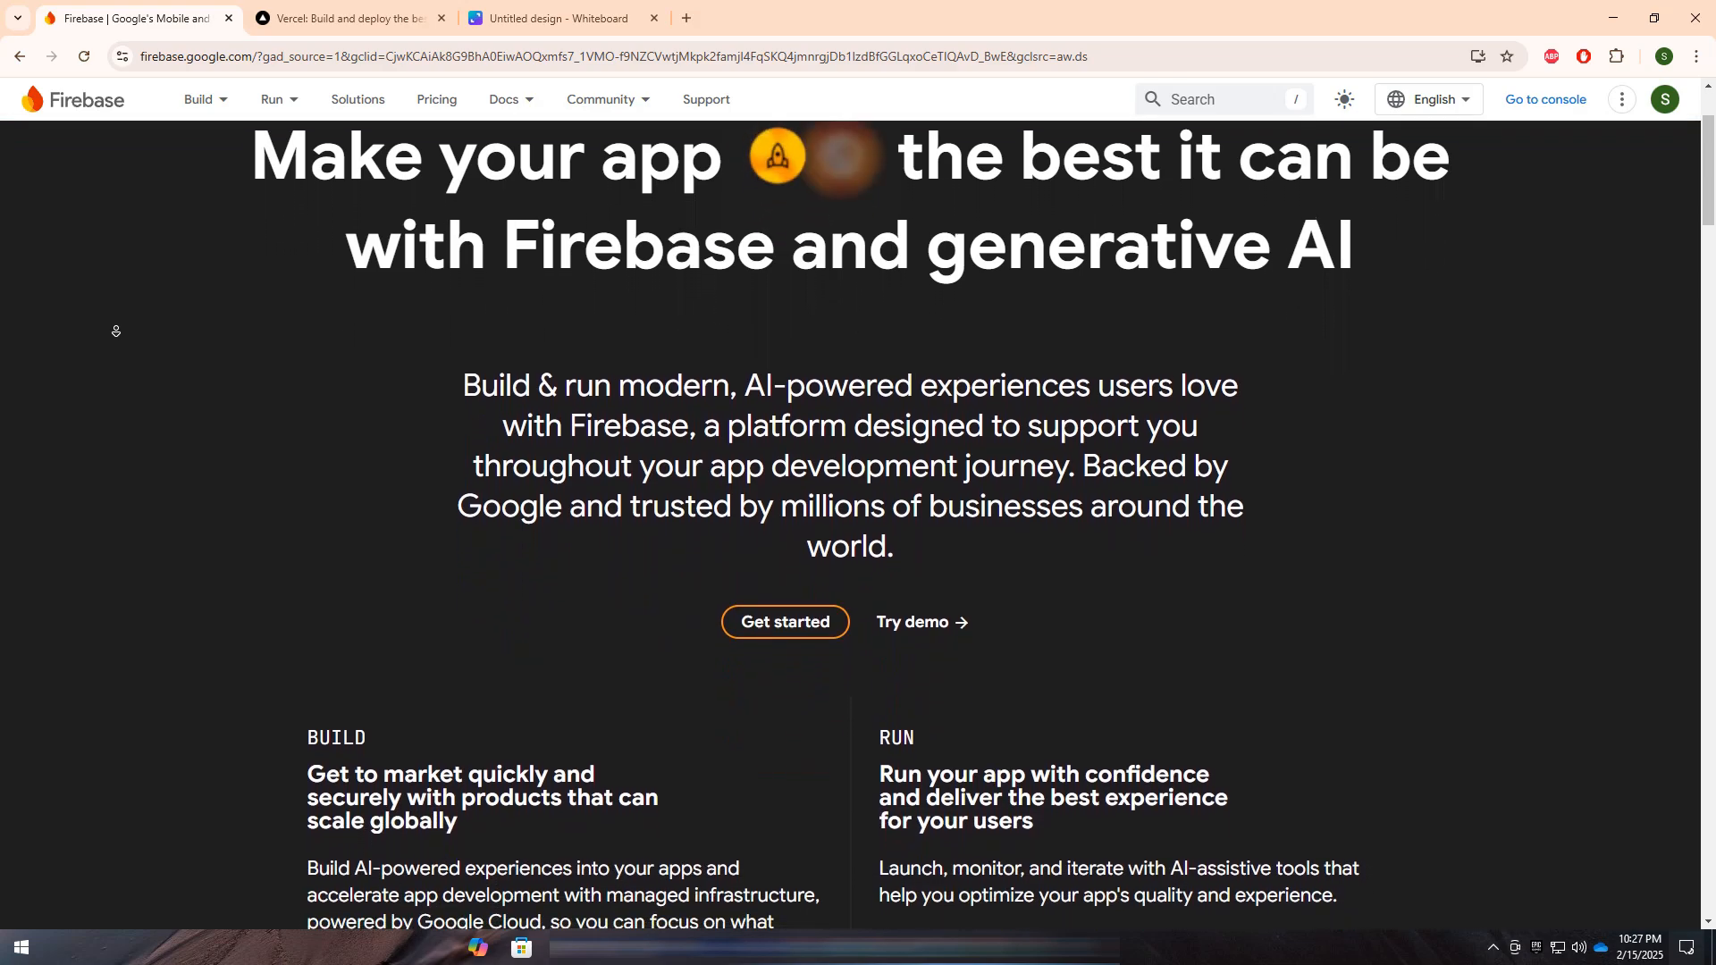
scroll("down", 3)
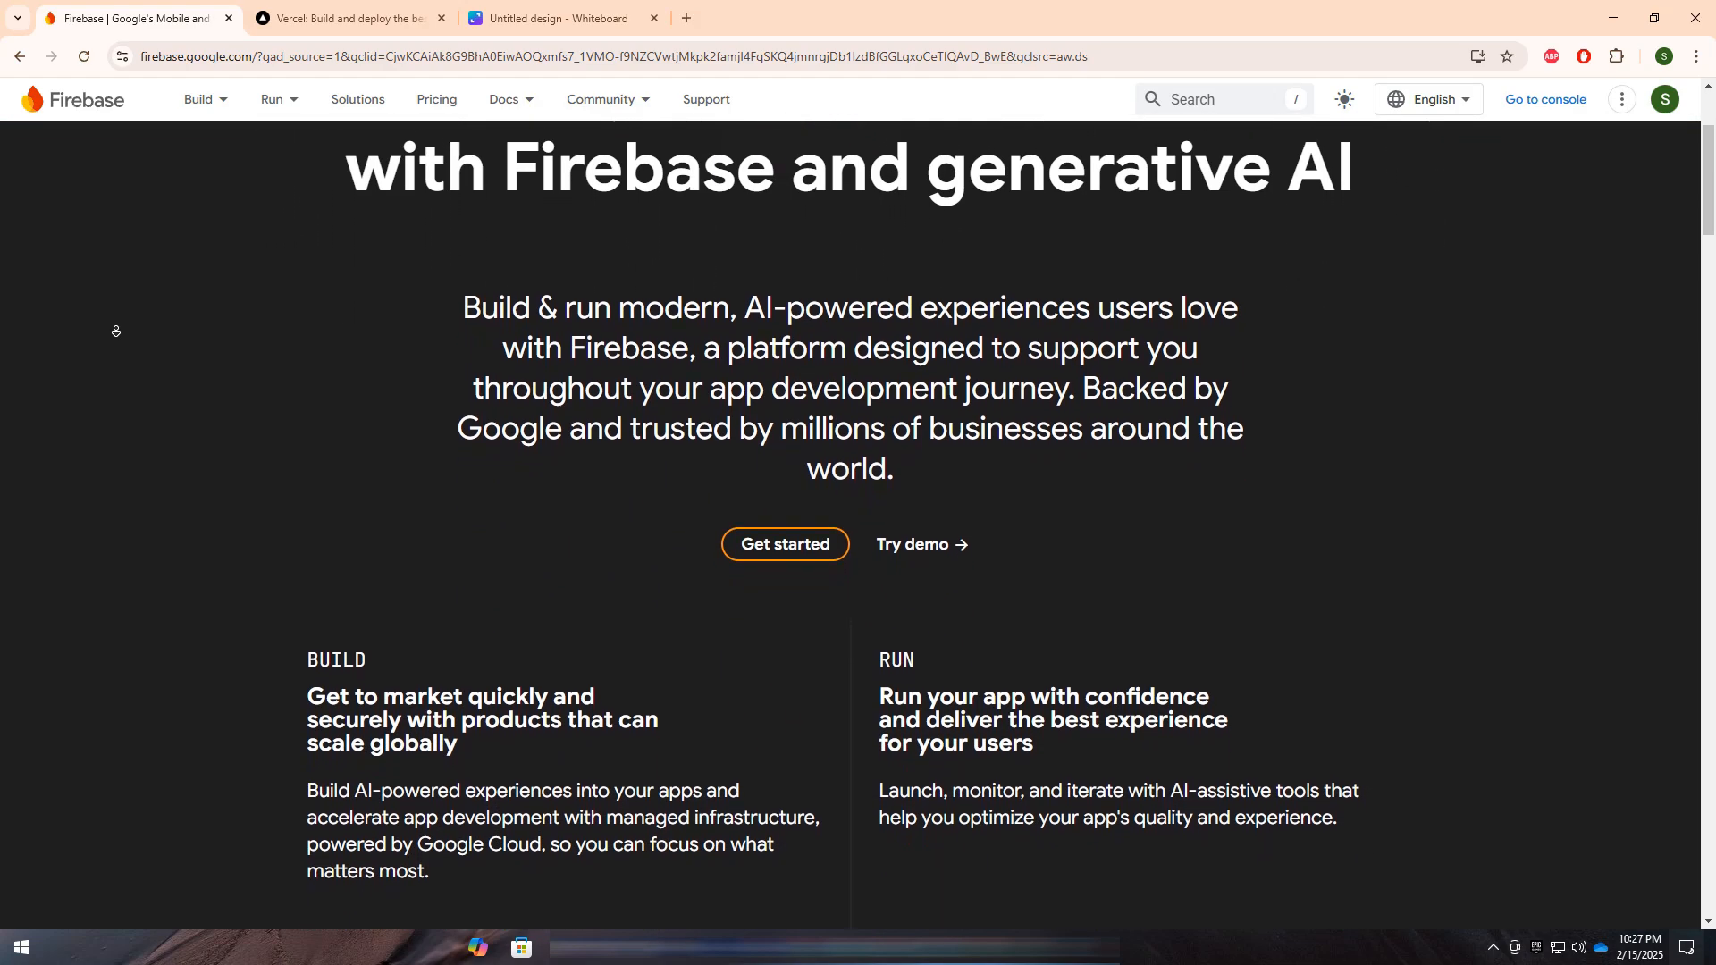
scroll("down", 3)
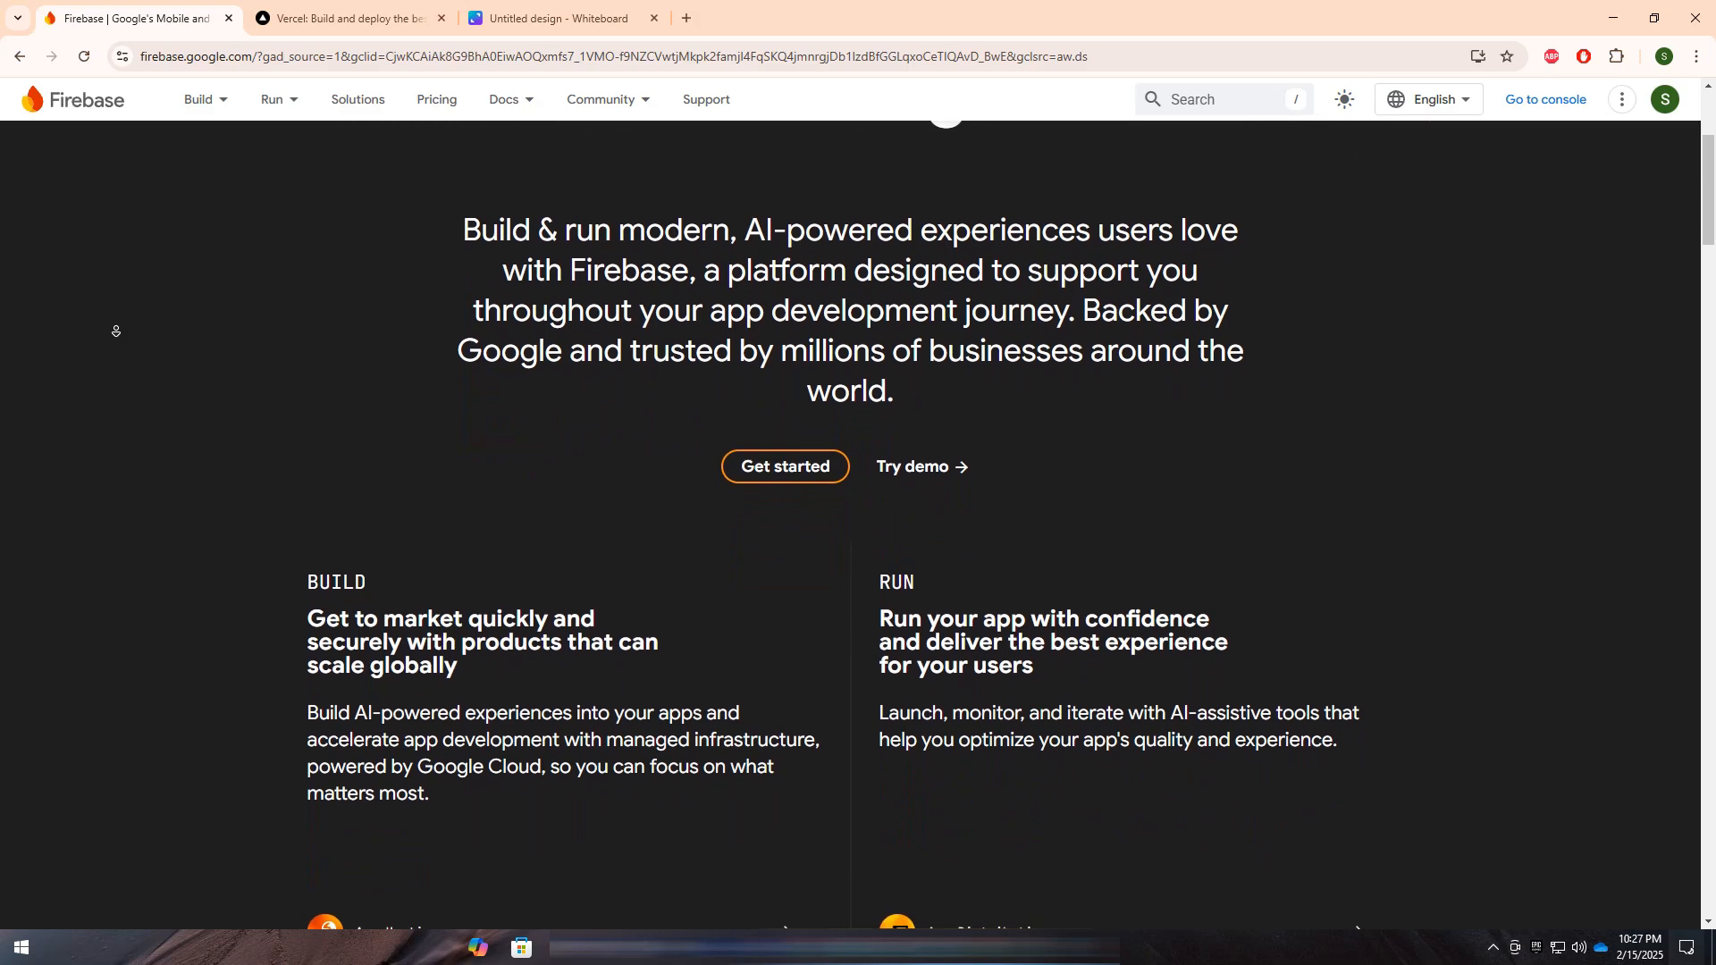
scroll("down", 3)
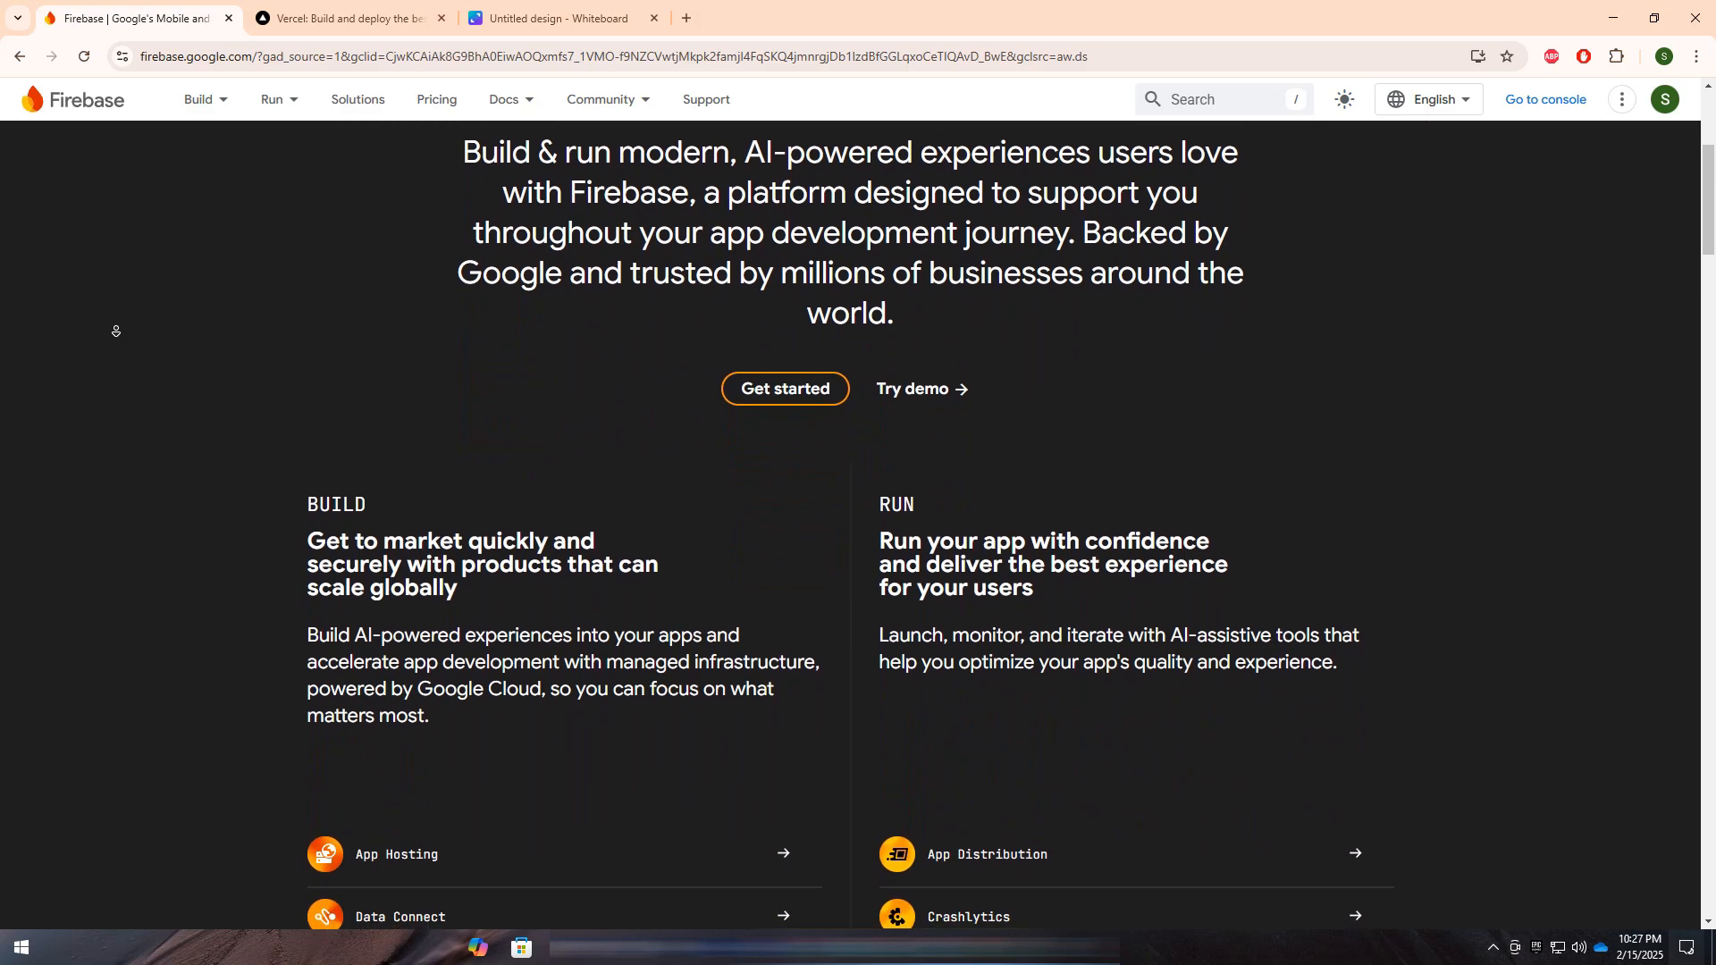
scroll("down", 3)
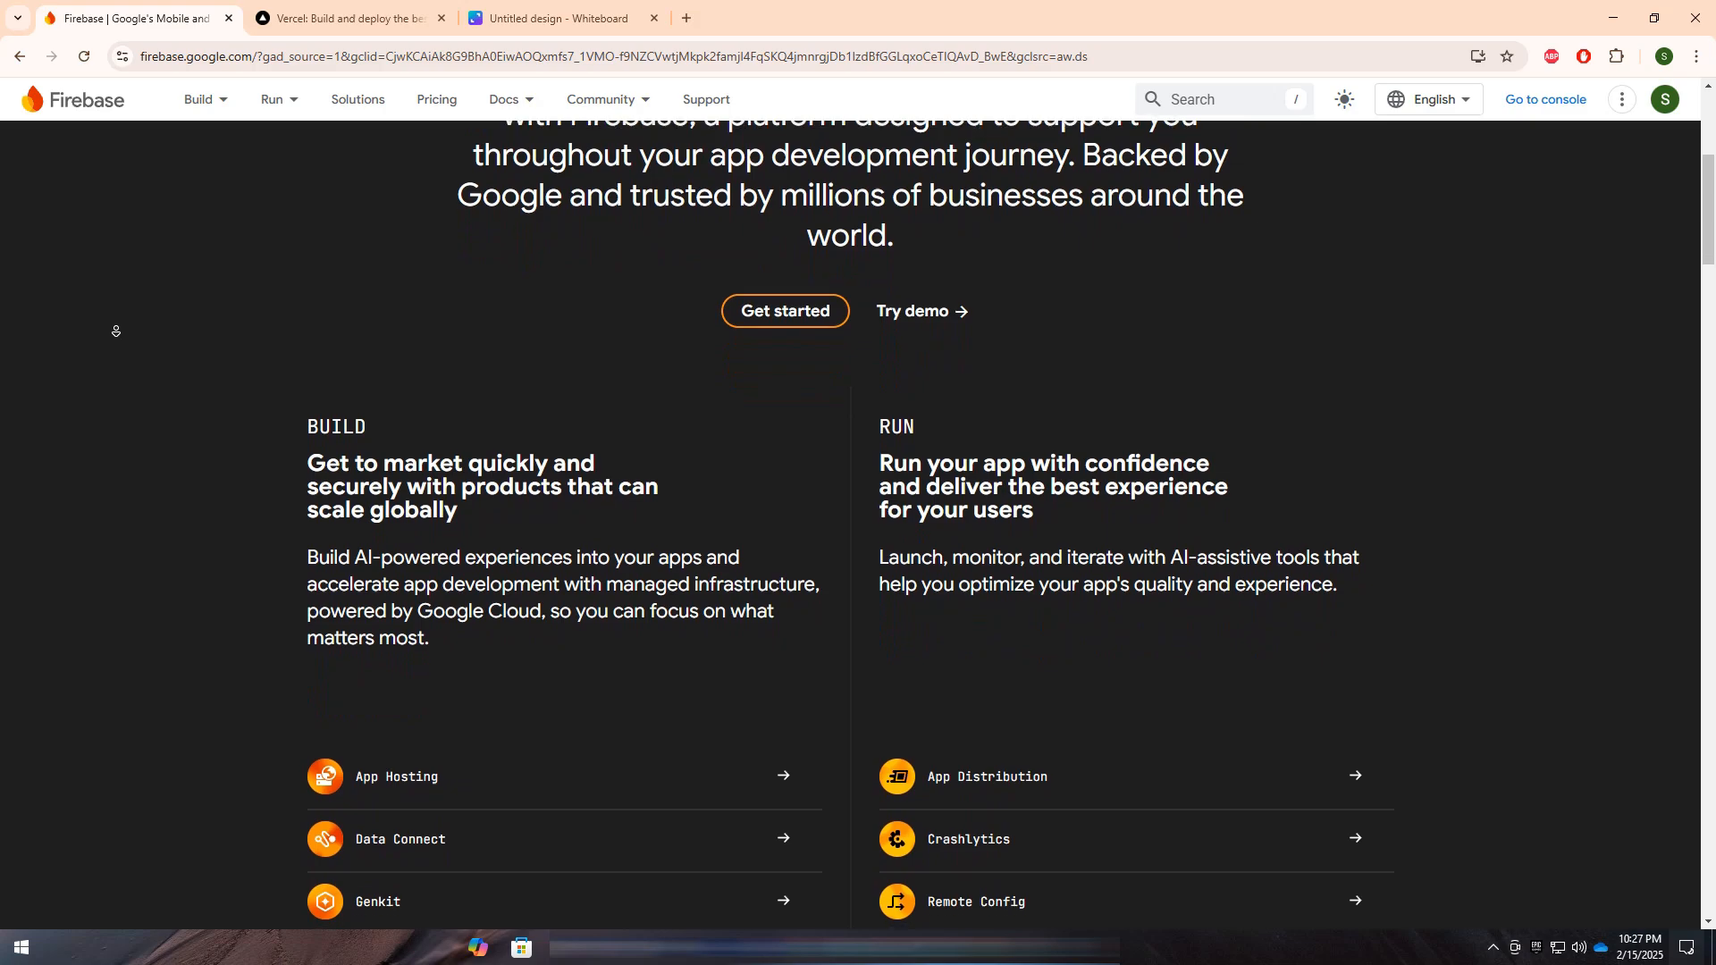
scroll("down", 3)
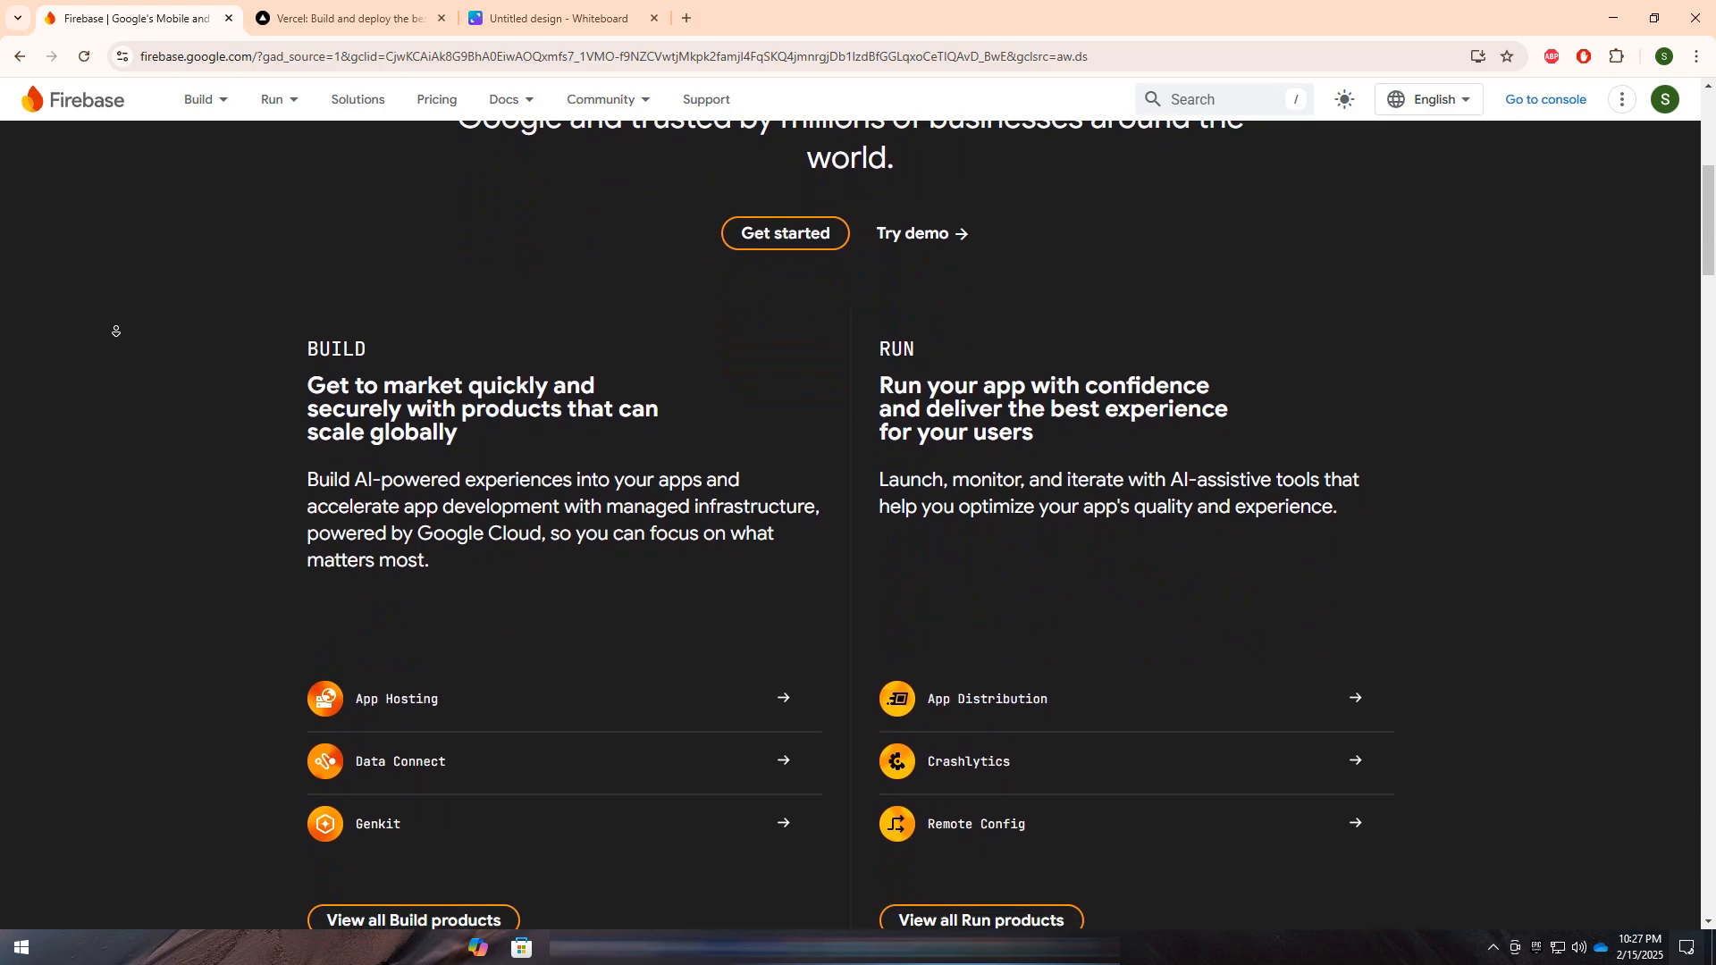
scroll("down", 3)
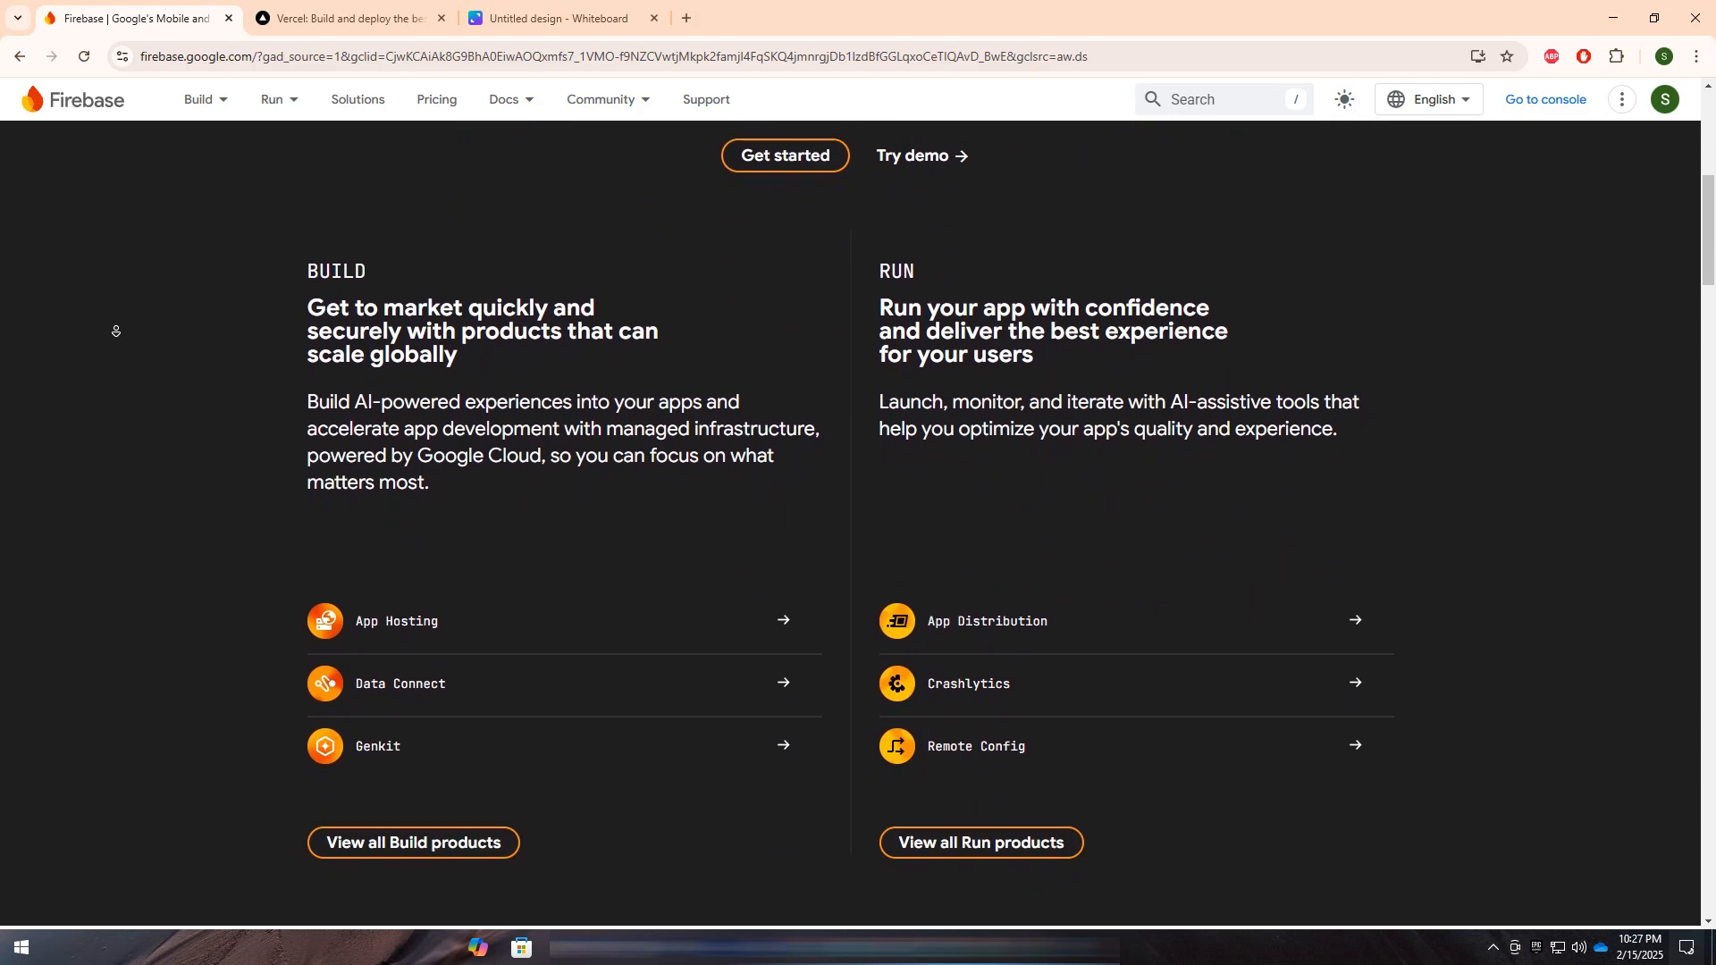
Step: Switch to the Vercel homepage and read down past the hero to the Git-connected Deploys section
left_click(345, 18)
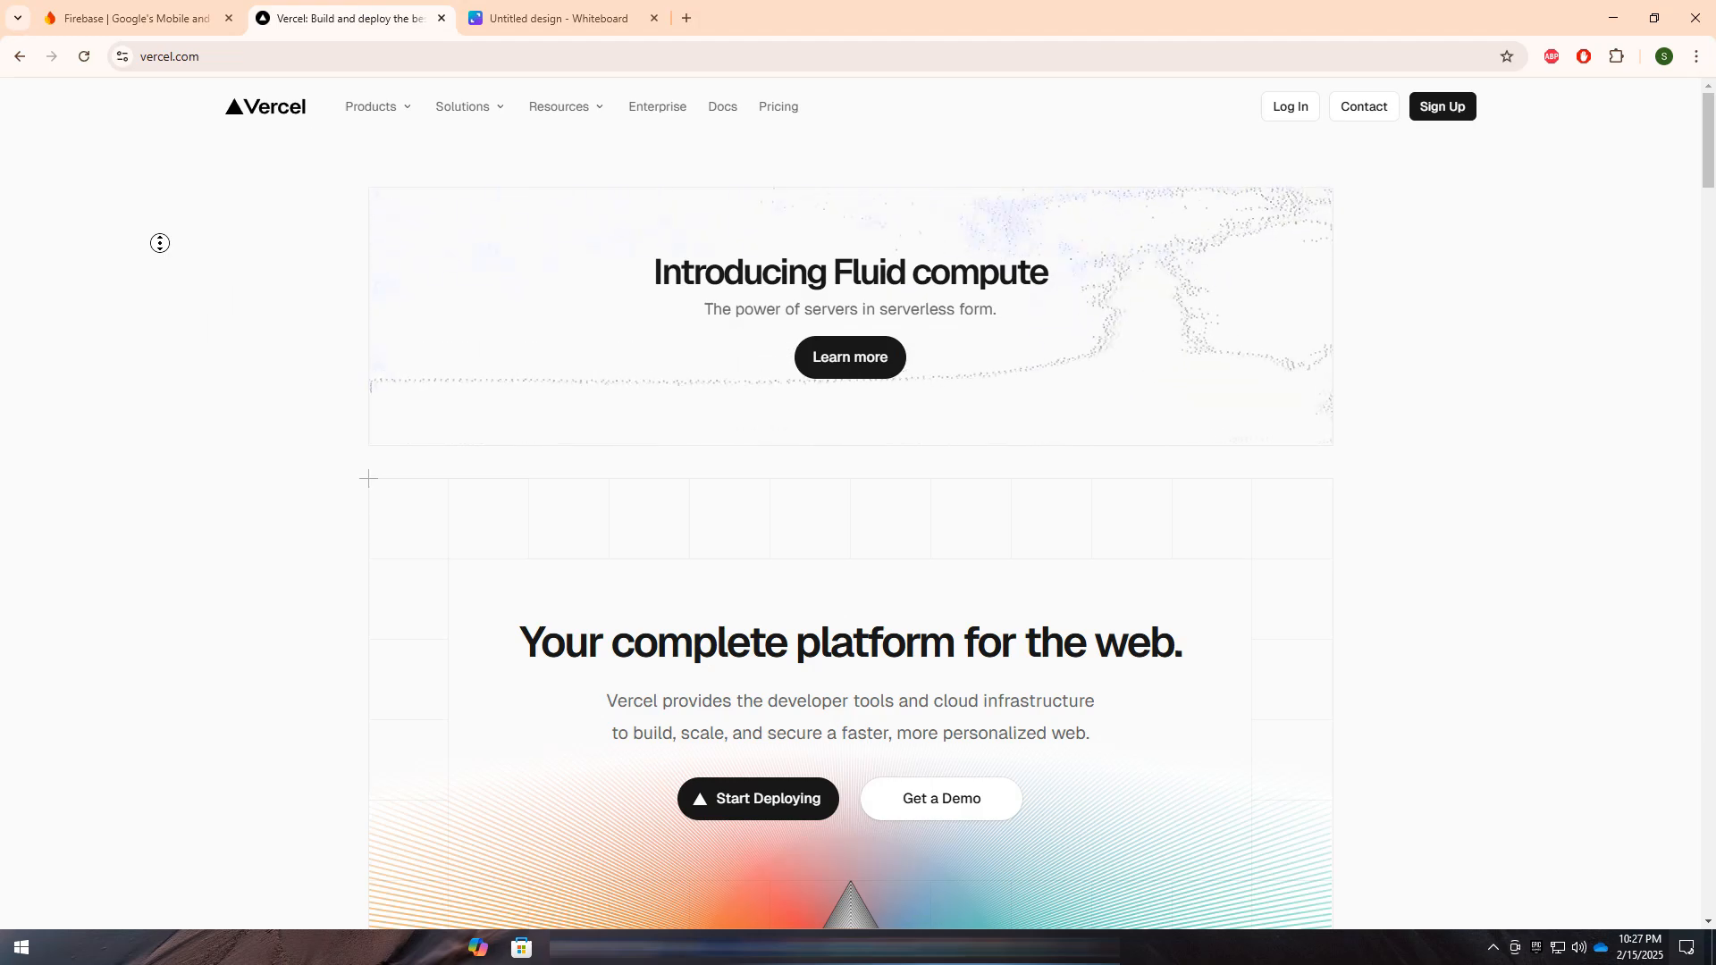
scroll("down", 3)
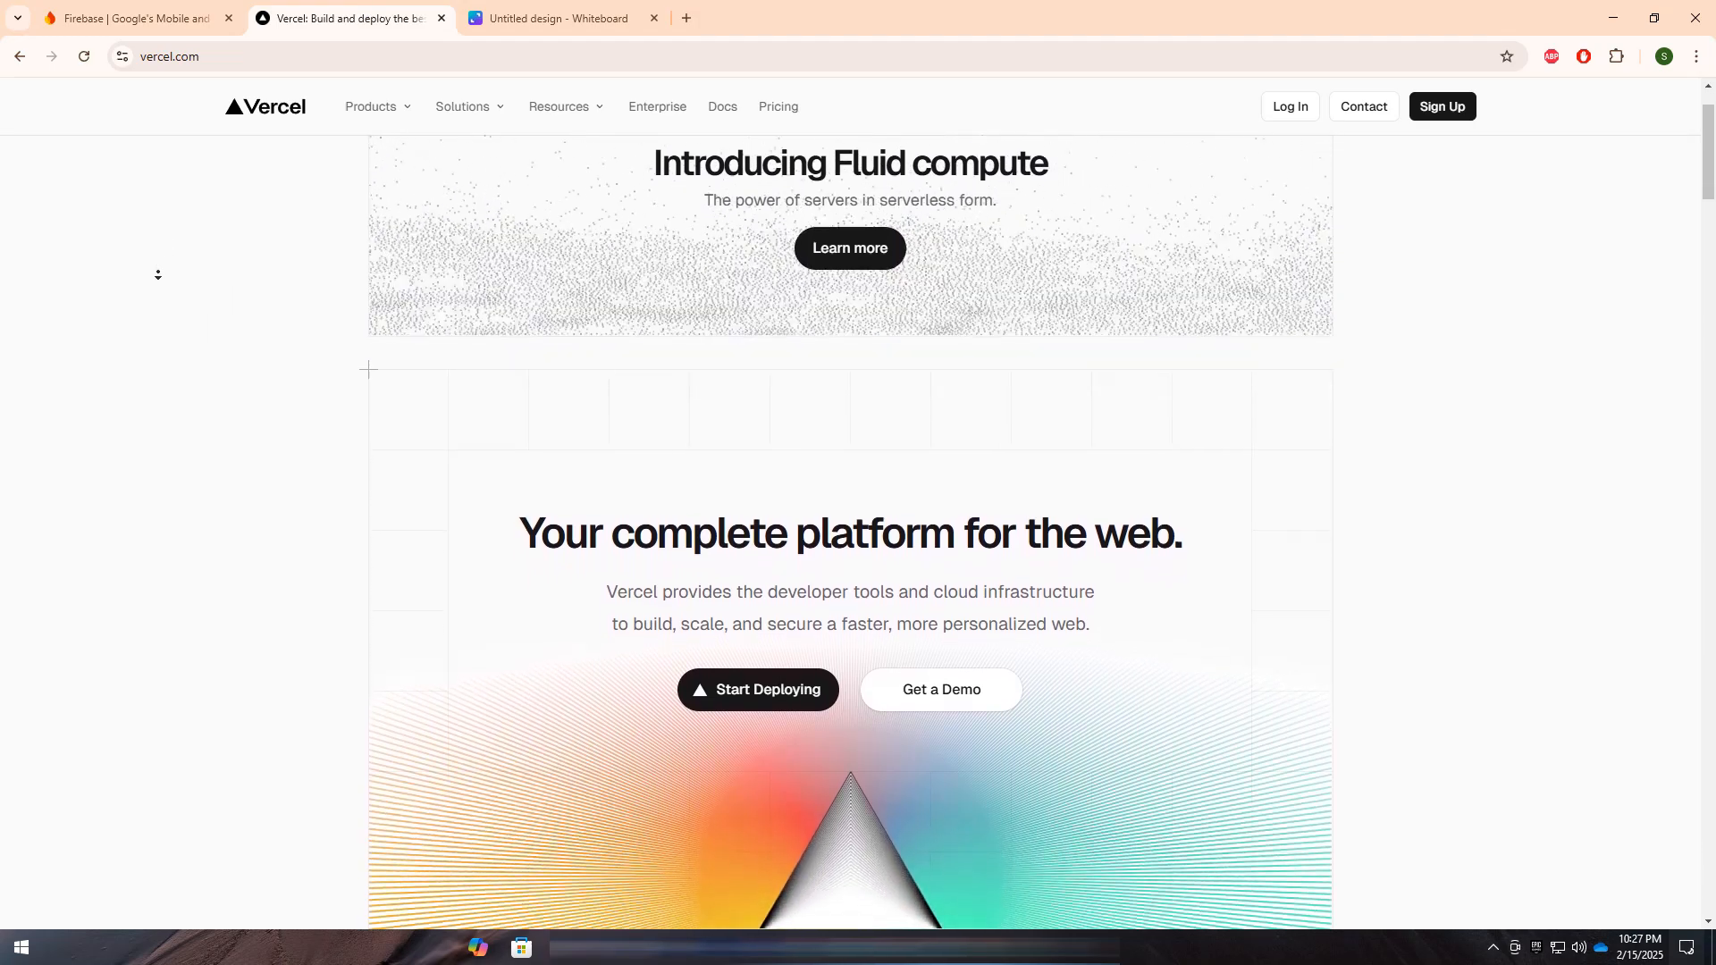
scroll("down", 3)
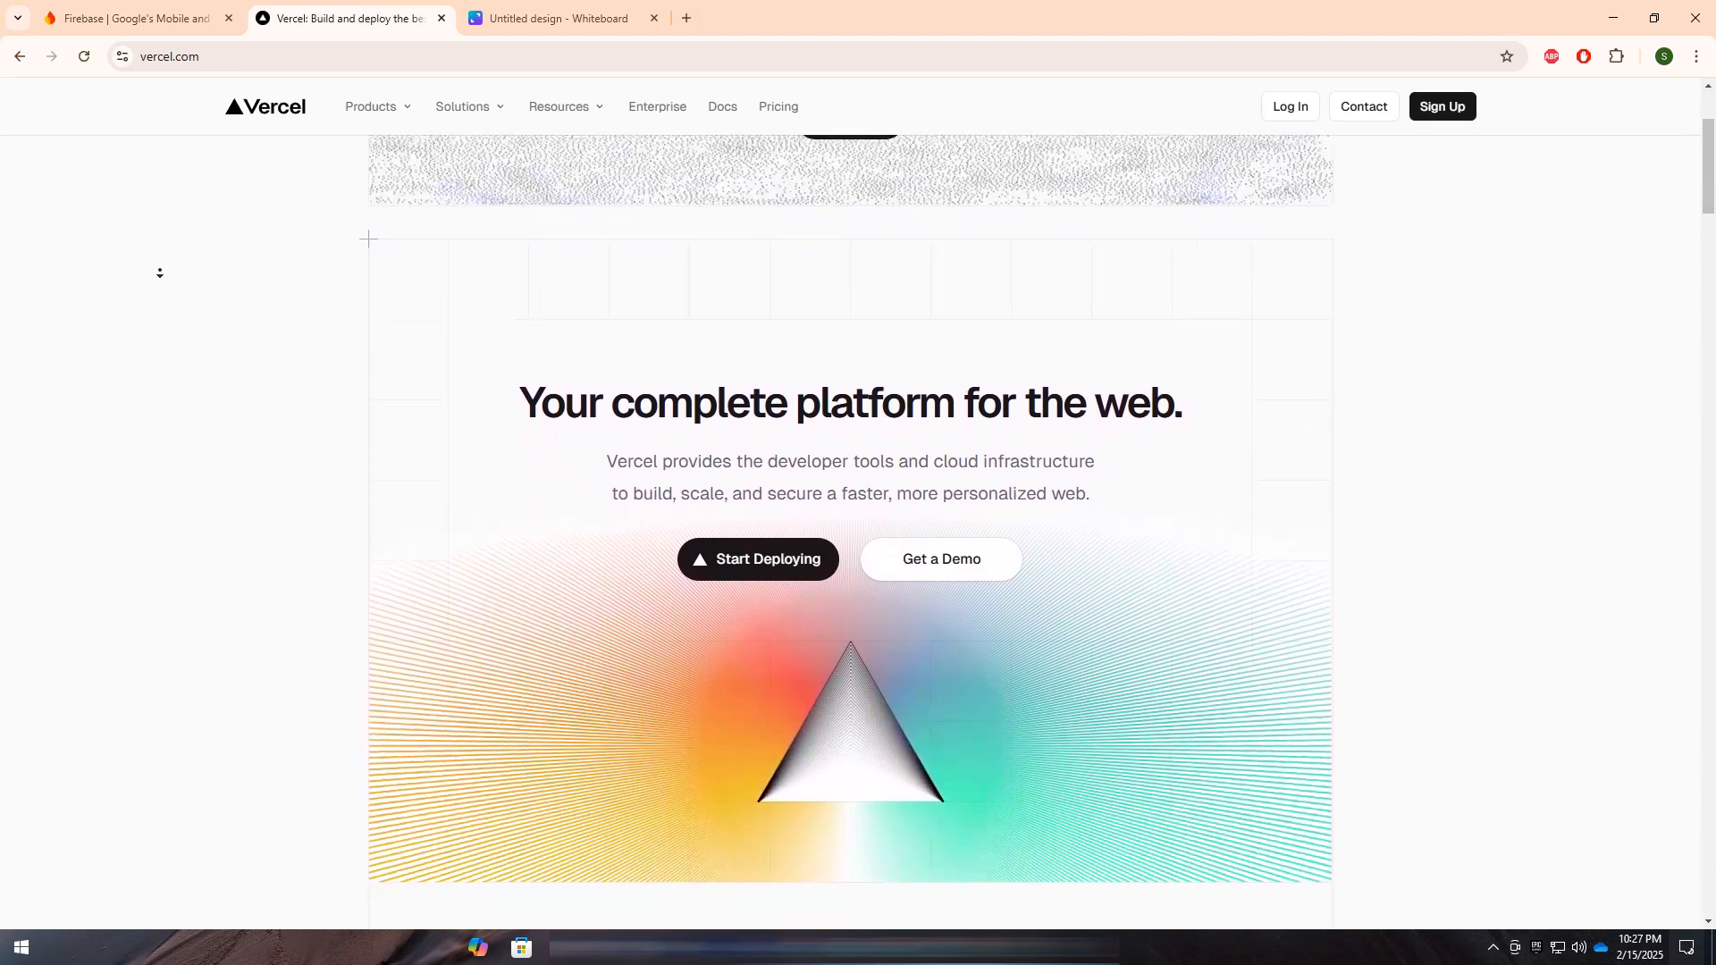
scroll("down", 3)
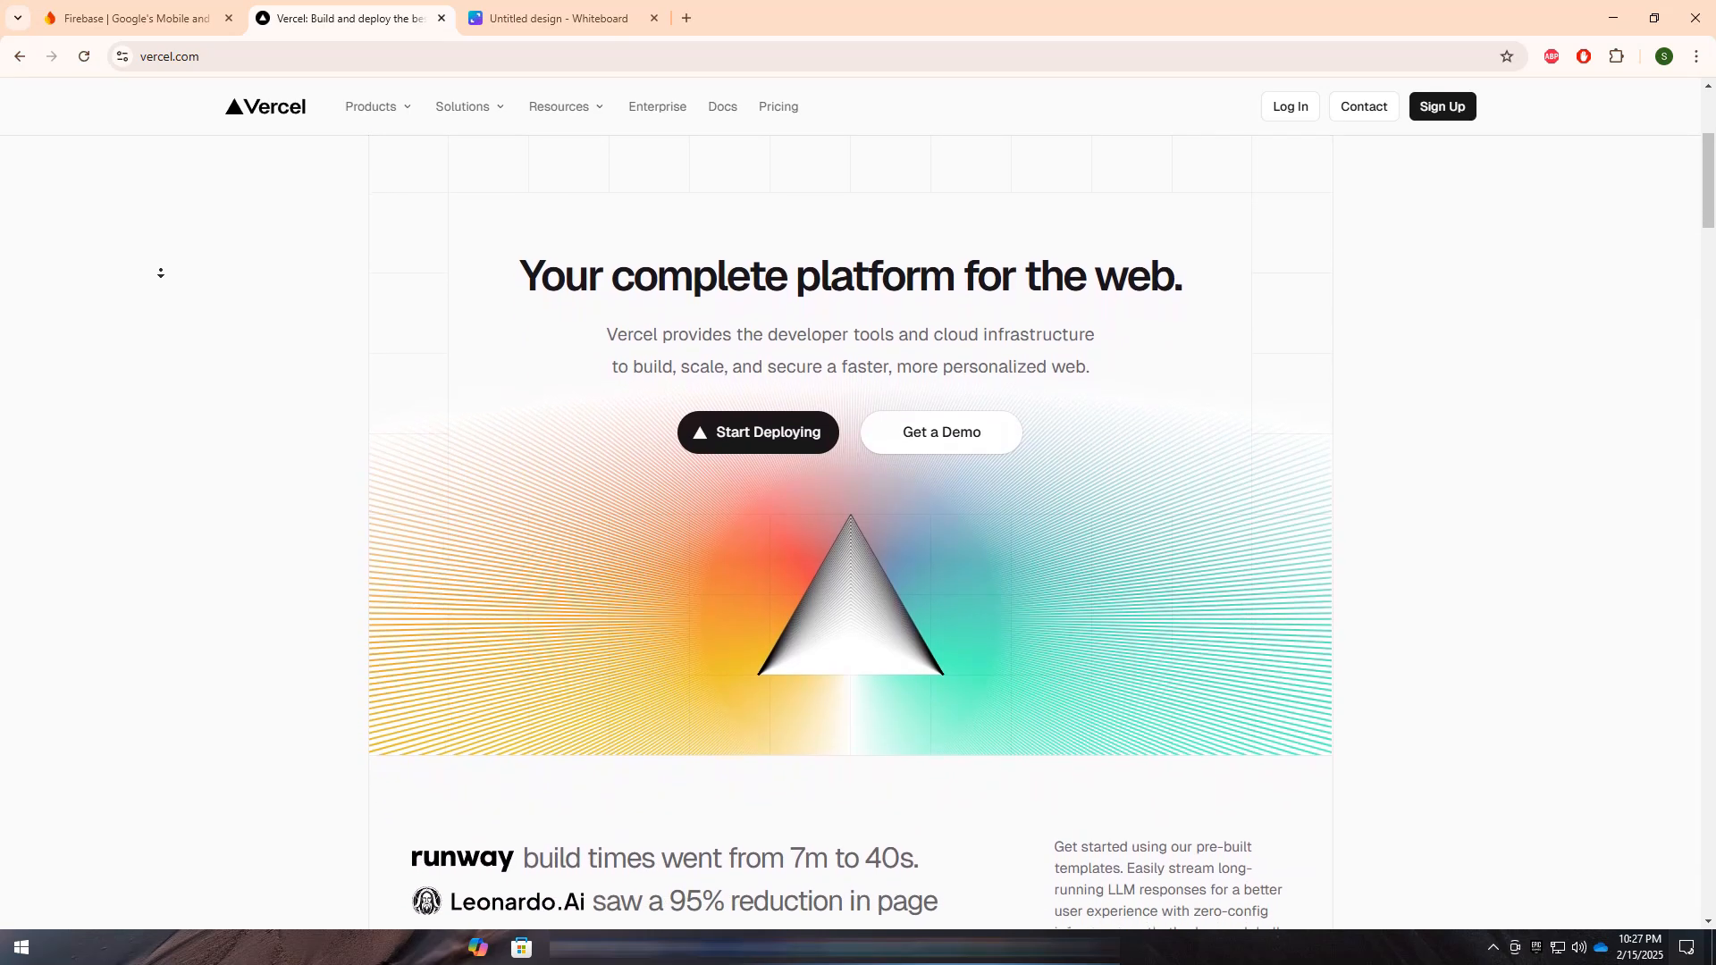
scroll("down", 3)
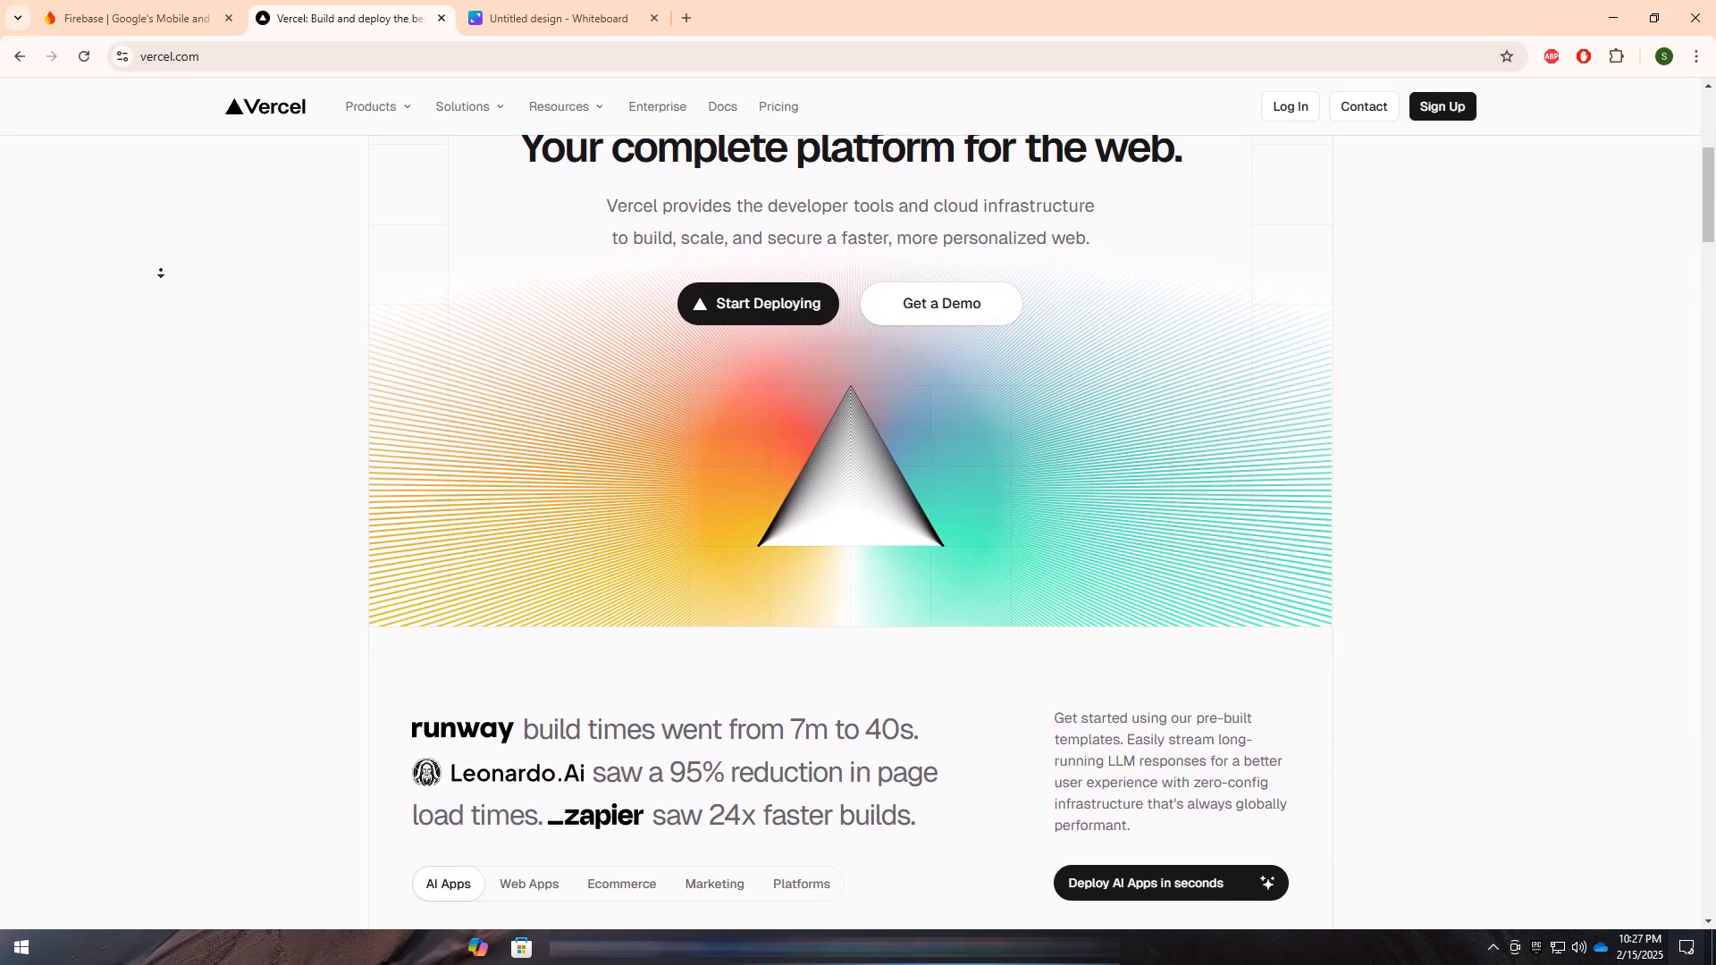
scroll("down", 3)
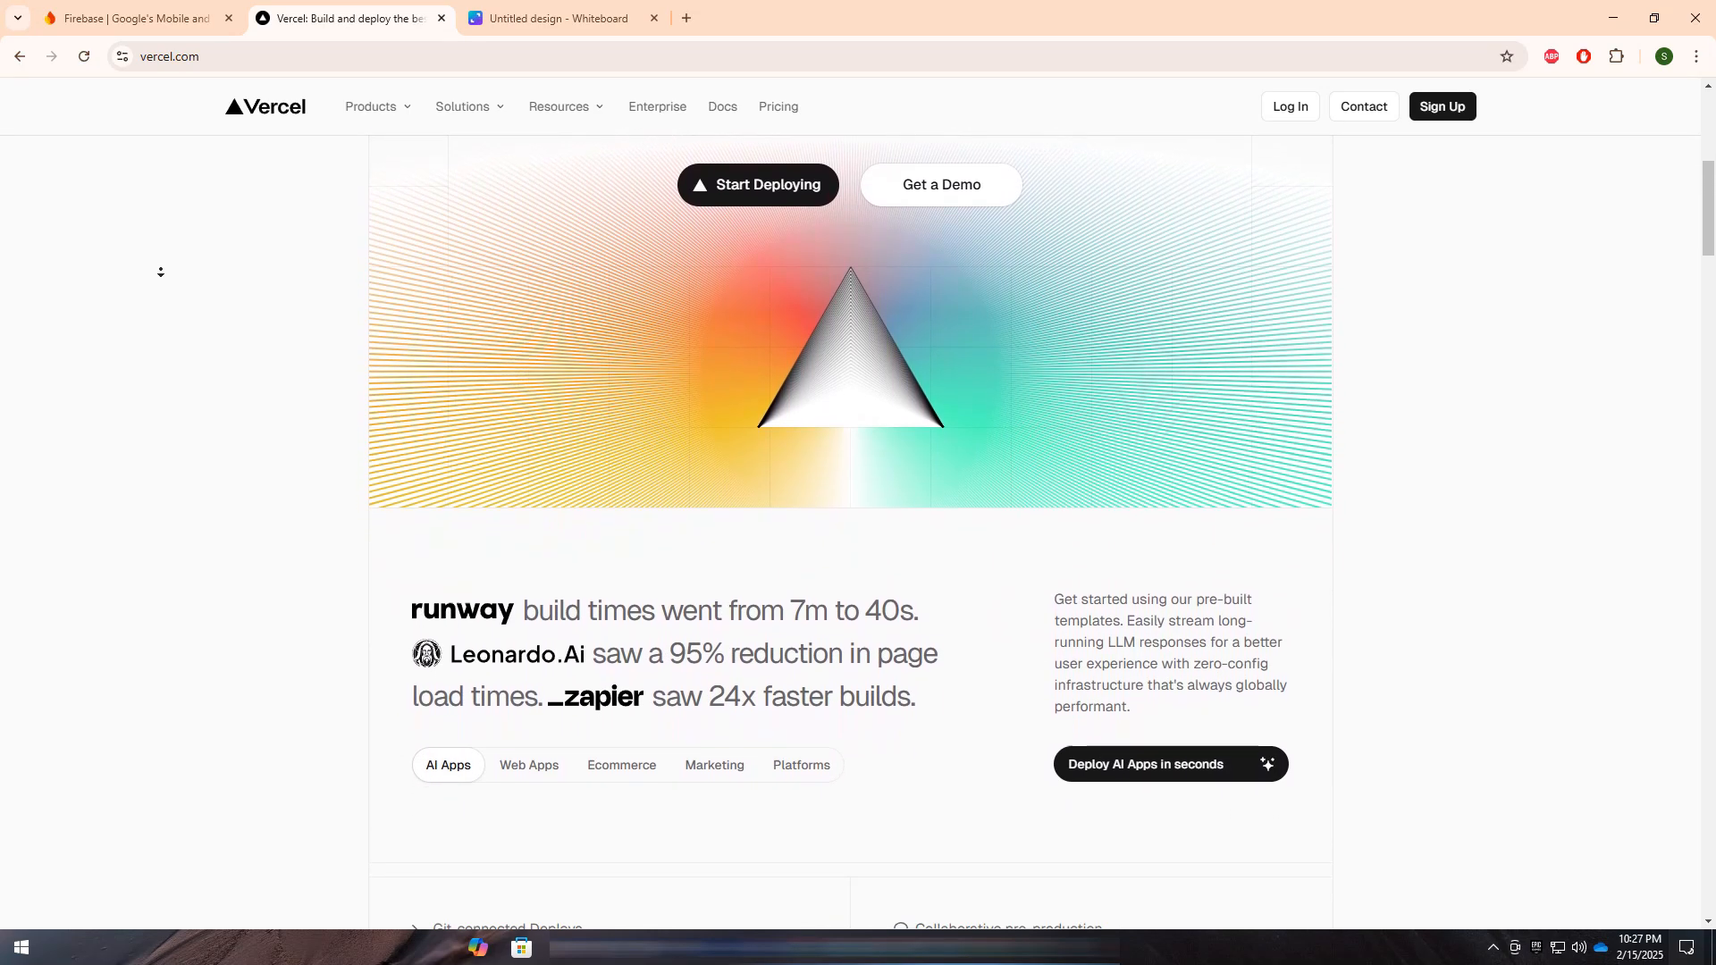
scroll("down", 3)
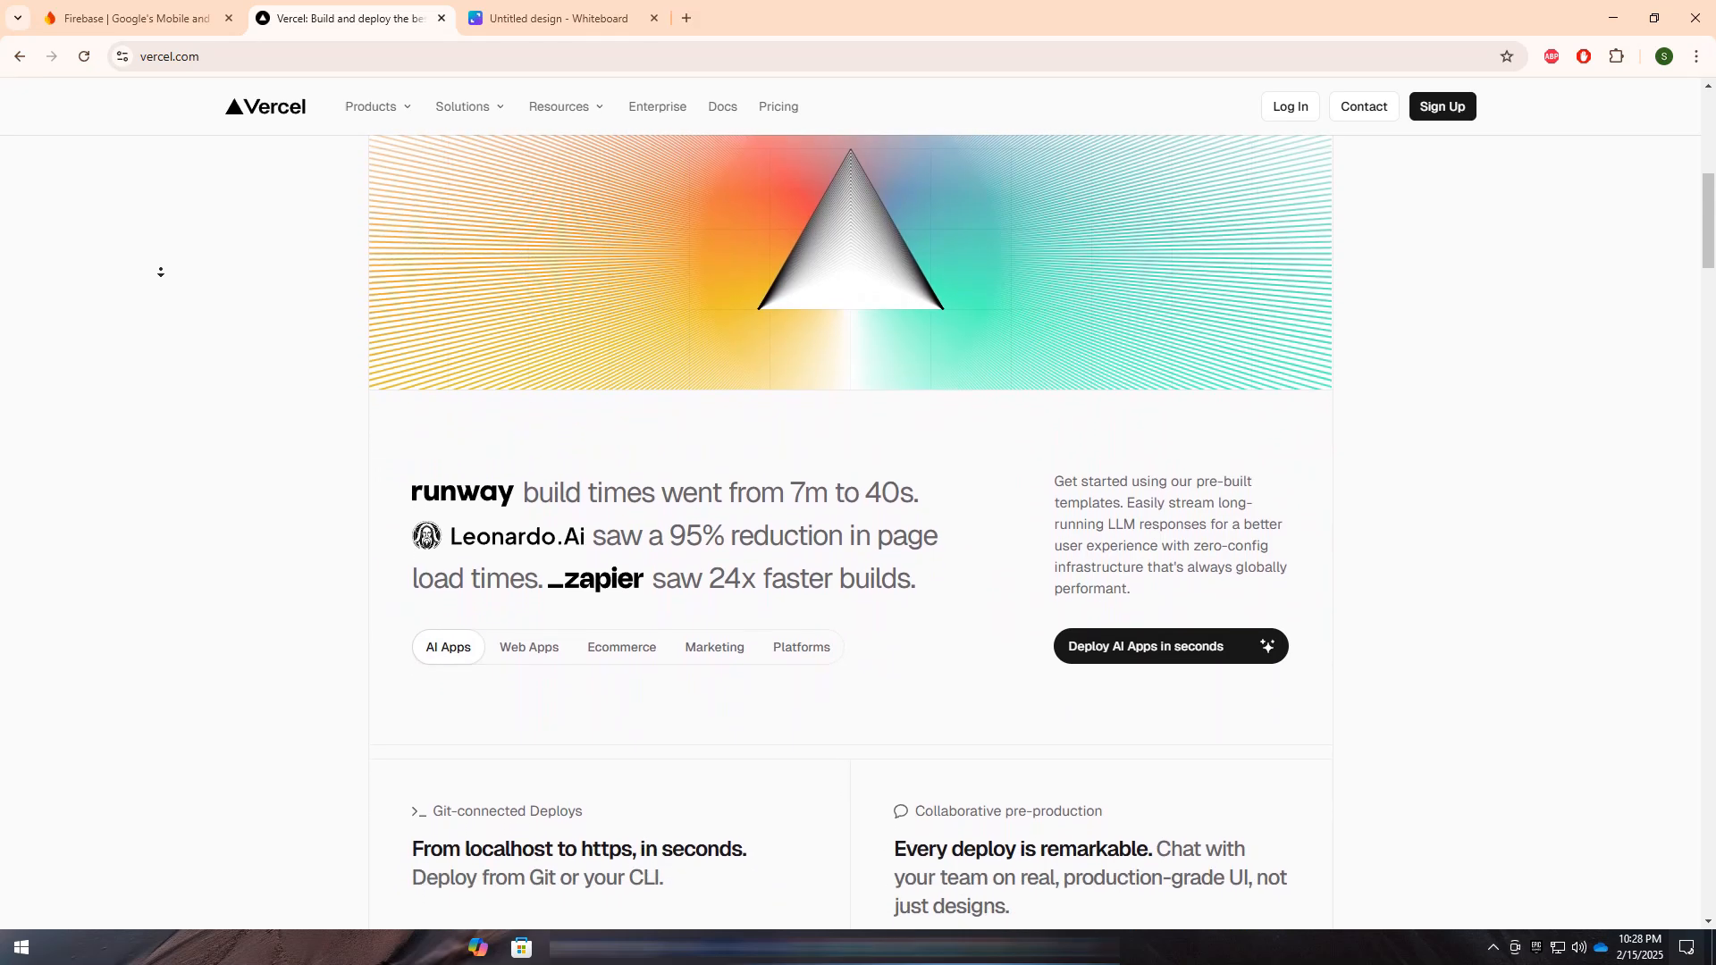
scroll("down", 3)
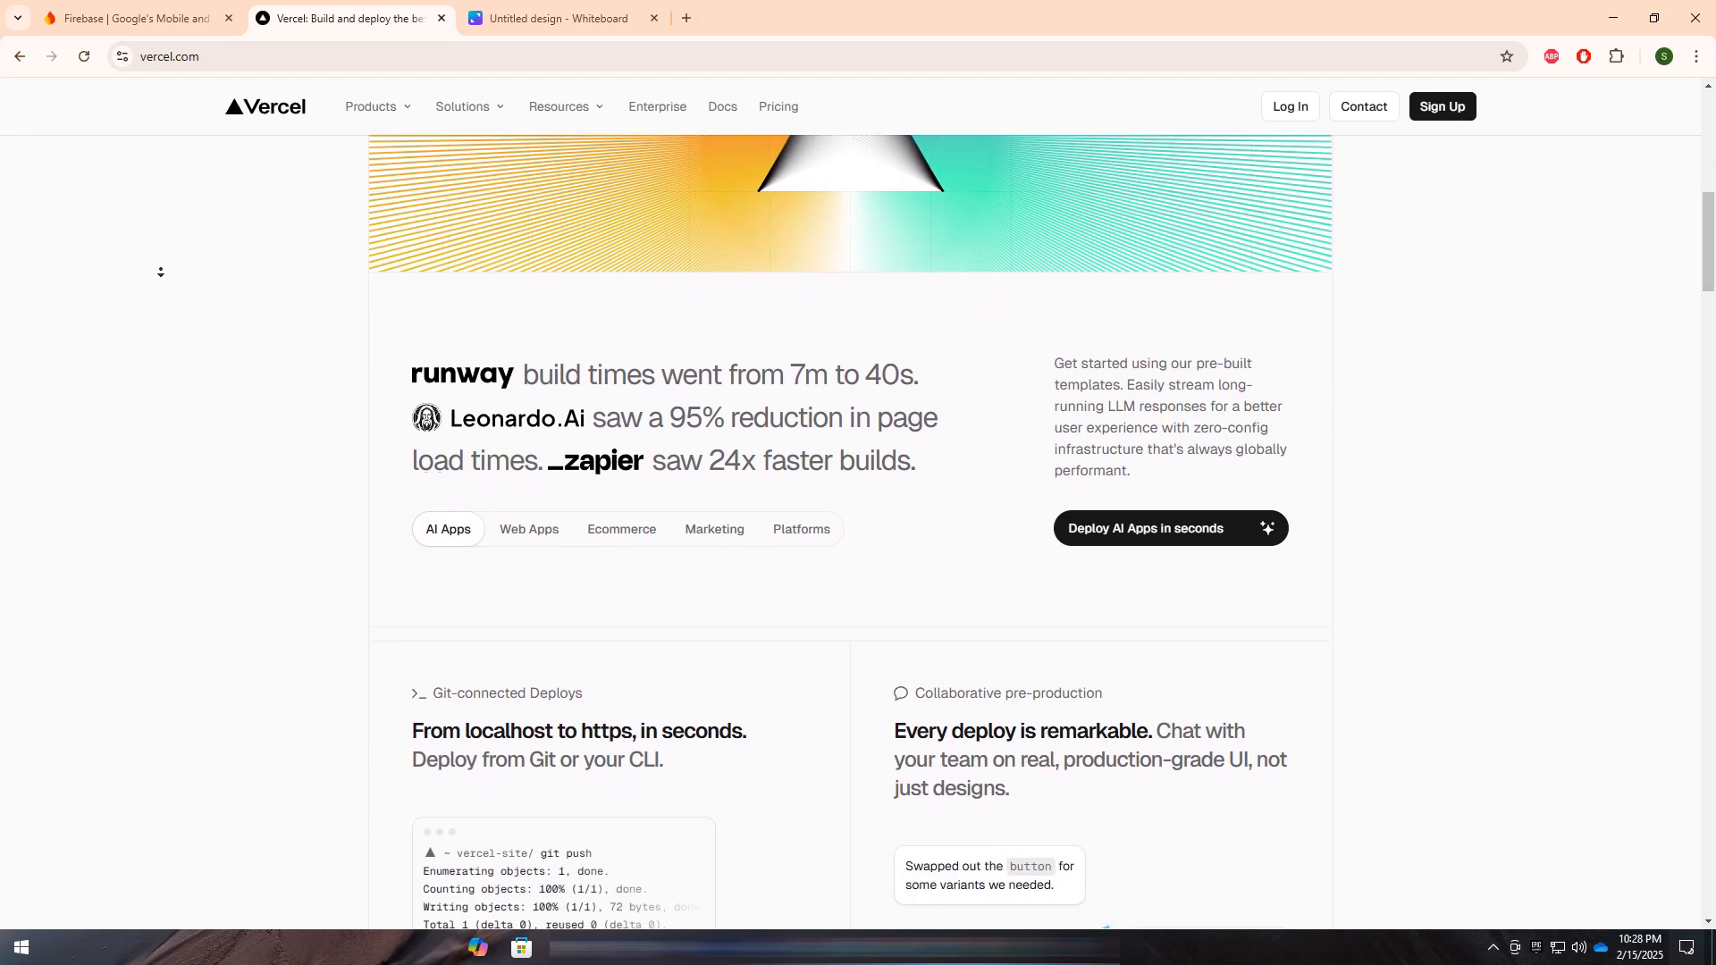
Step: Return to the Firebase vs Vercel whiteboard and start freehand drawing with the pen
left_click(560, 18)
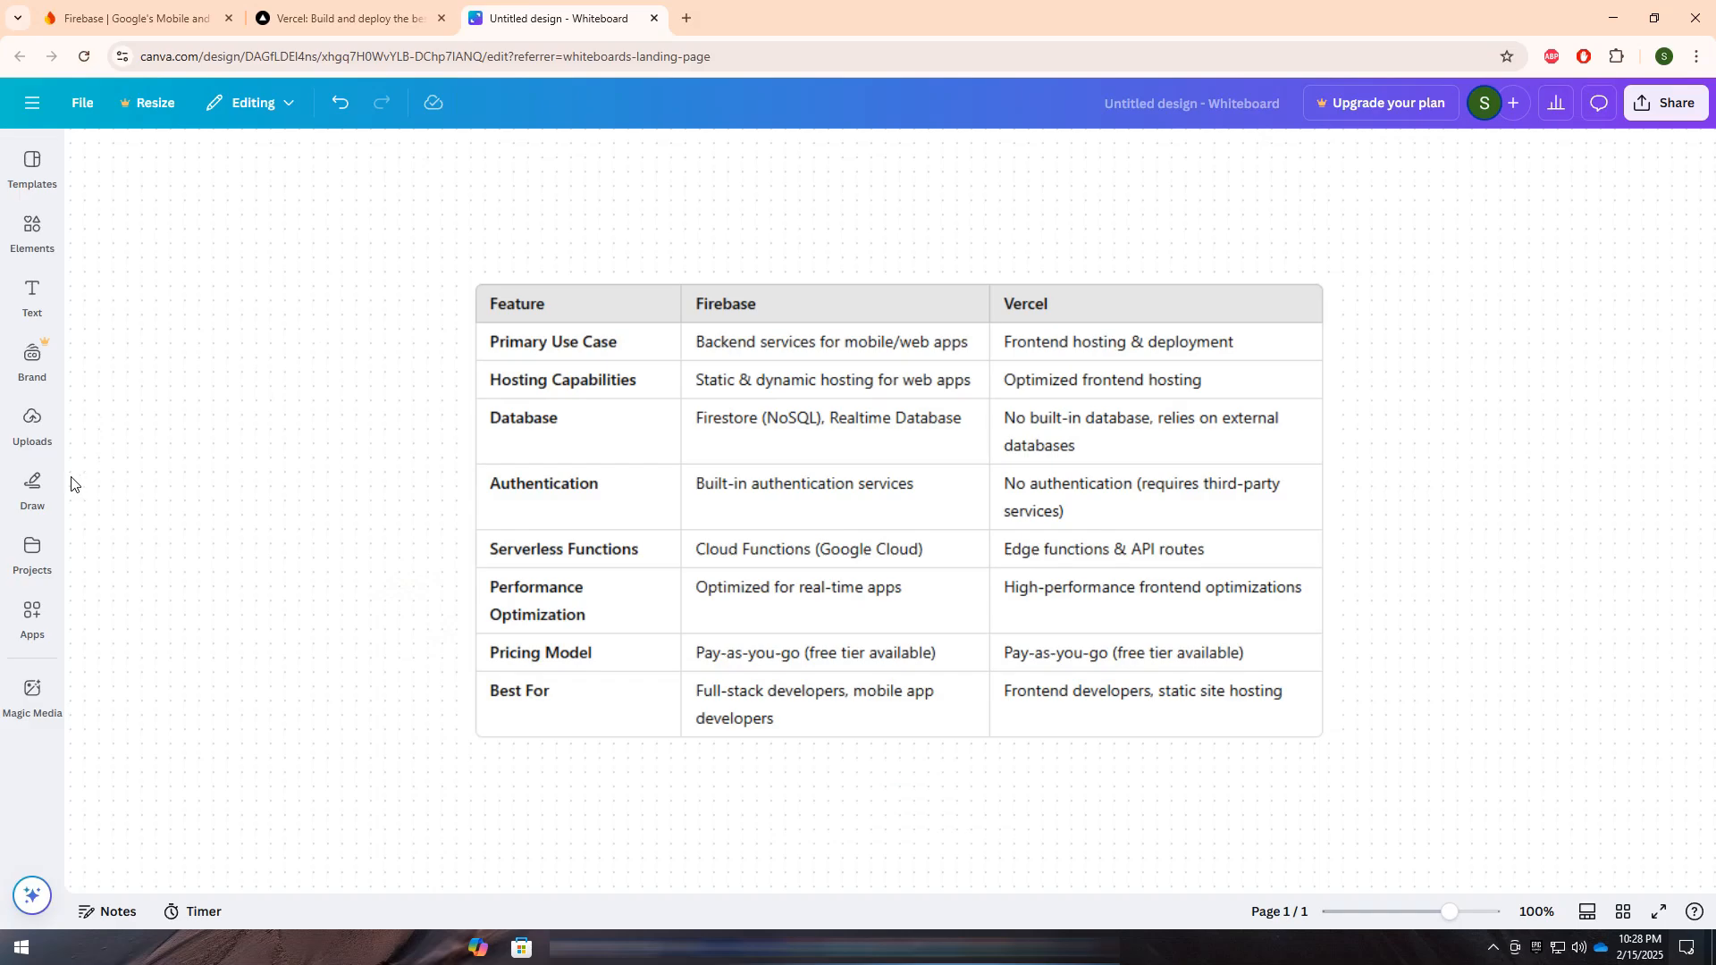
left_click(32, 479)
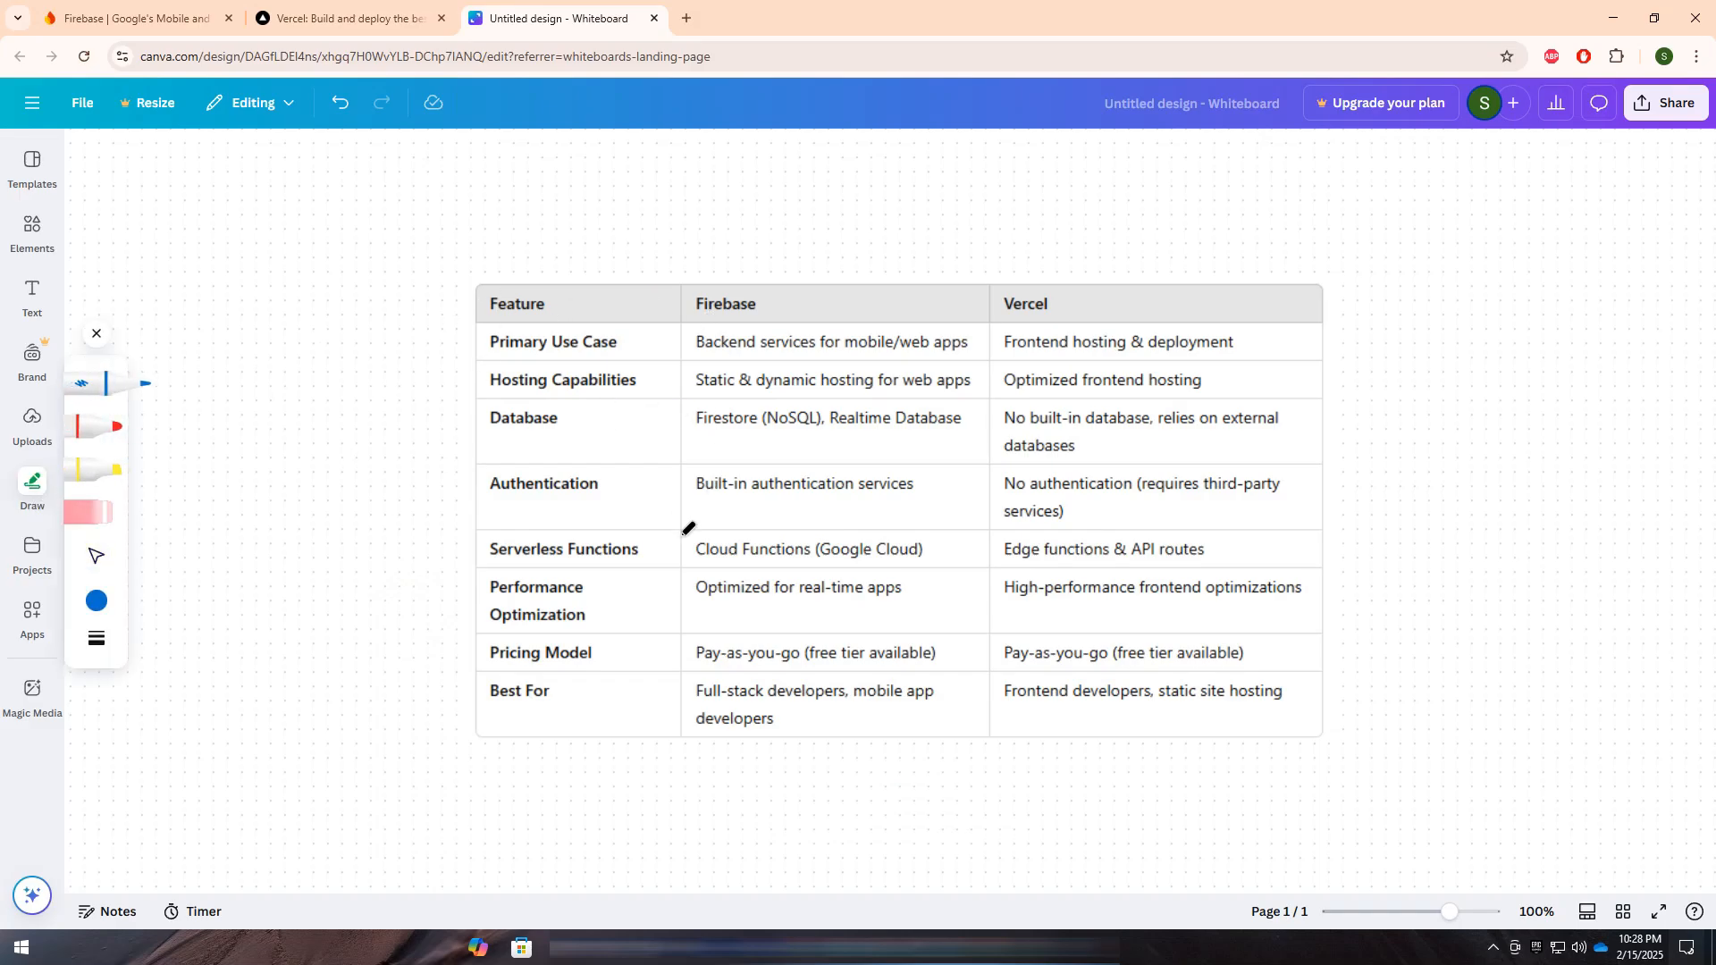
mouse_move(668, 417)
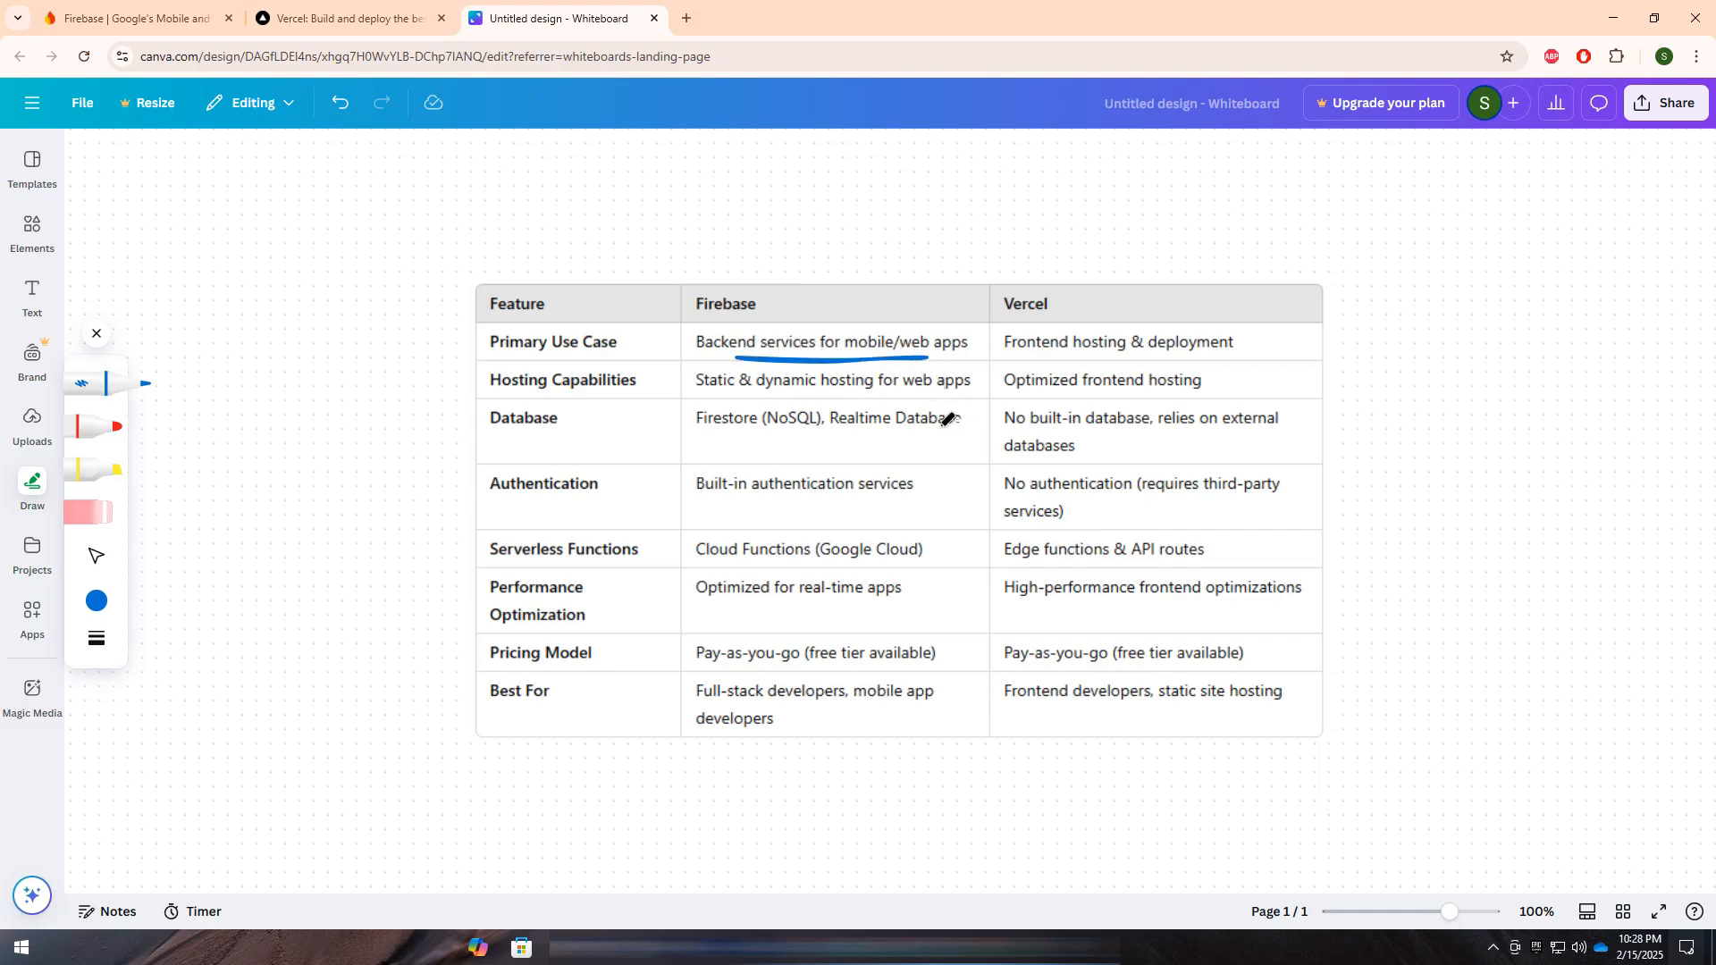
mouse_move(867, 472)
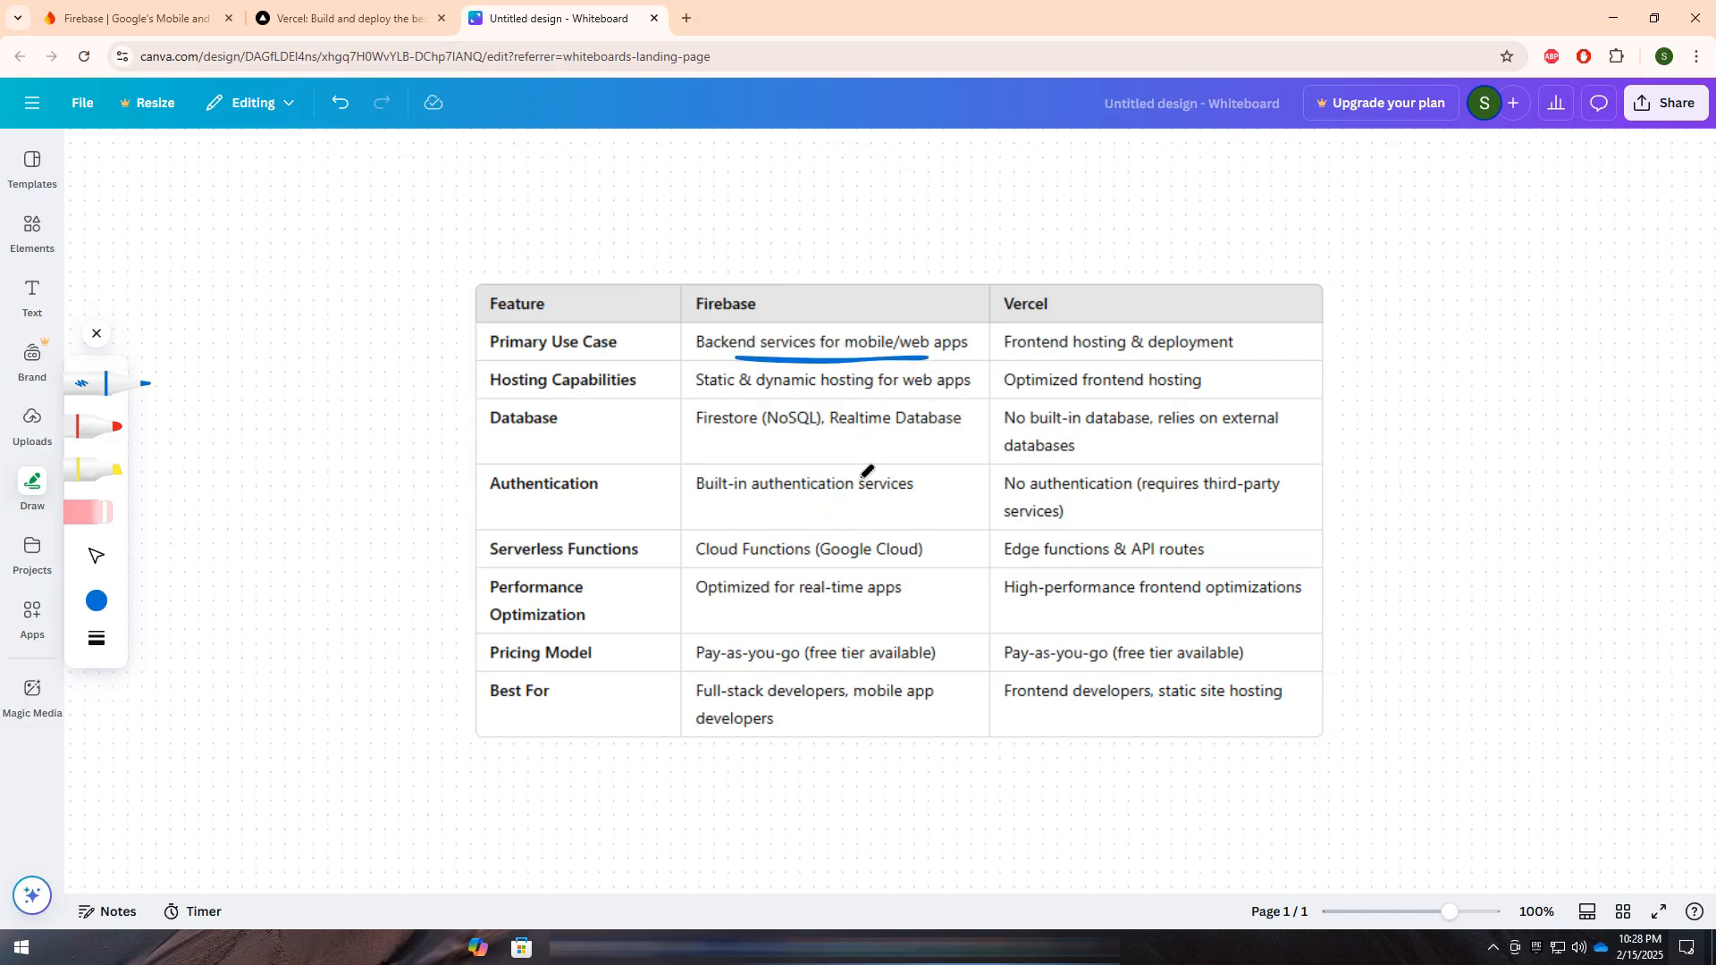
mouse_move(786, 493)
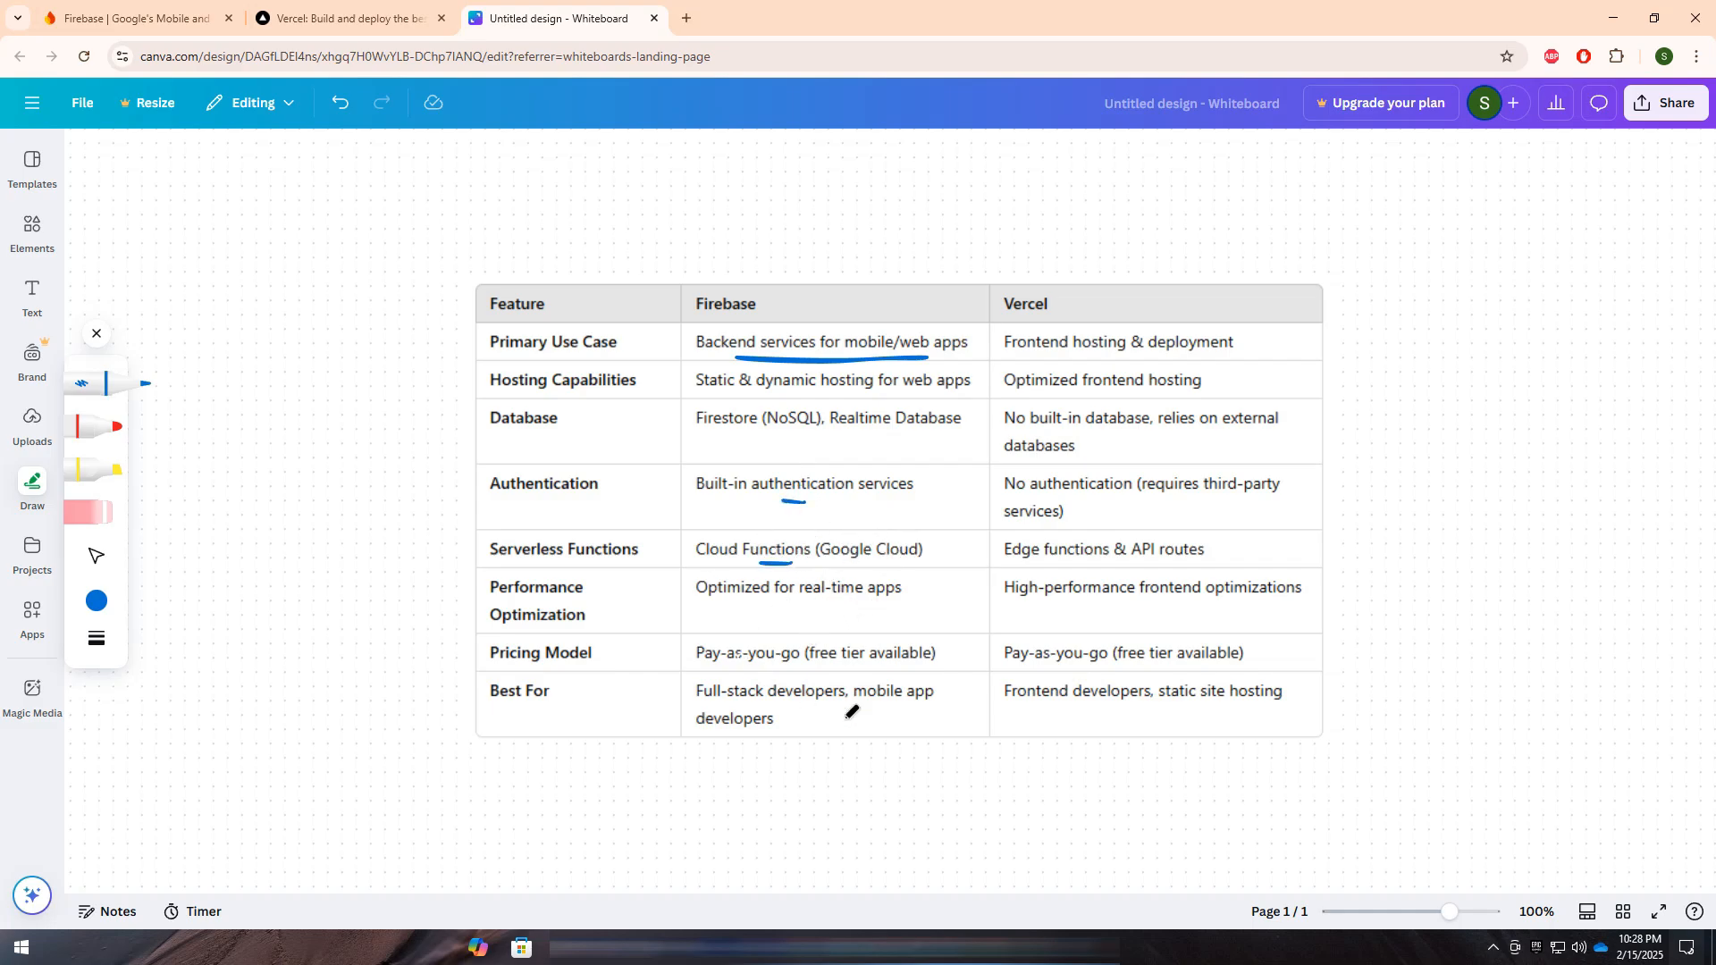
mouse_move(885, 396)
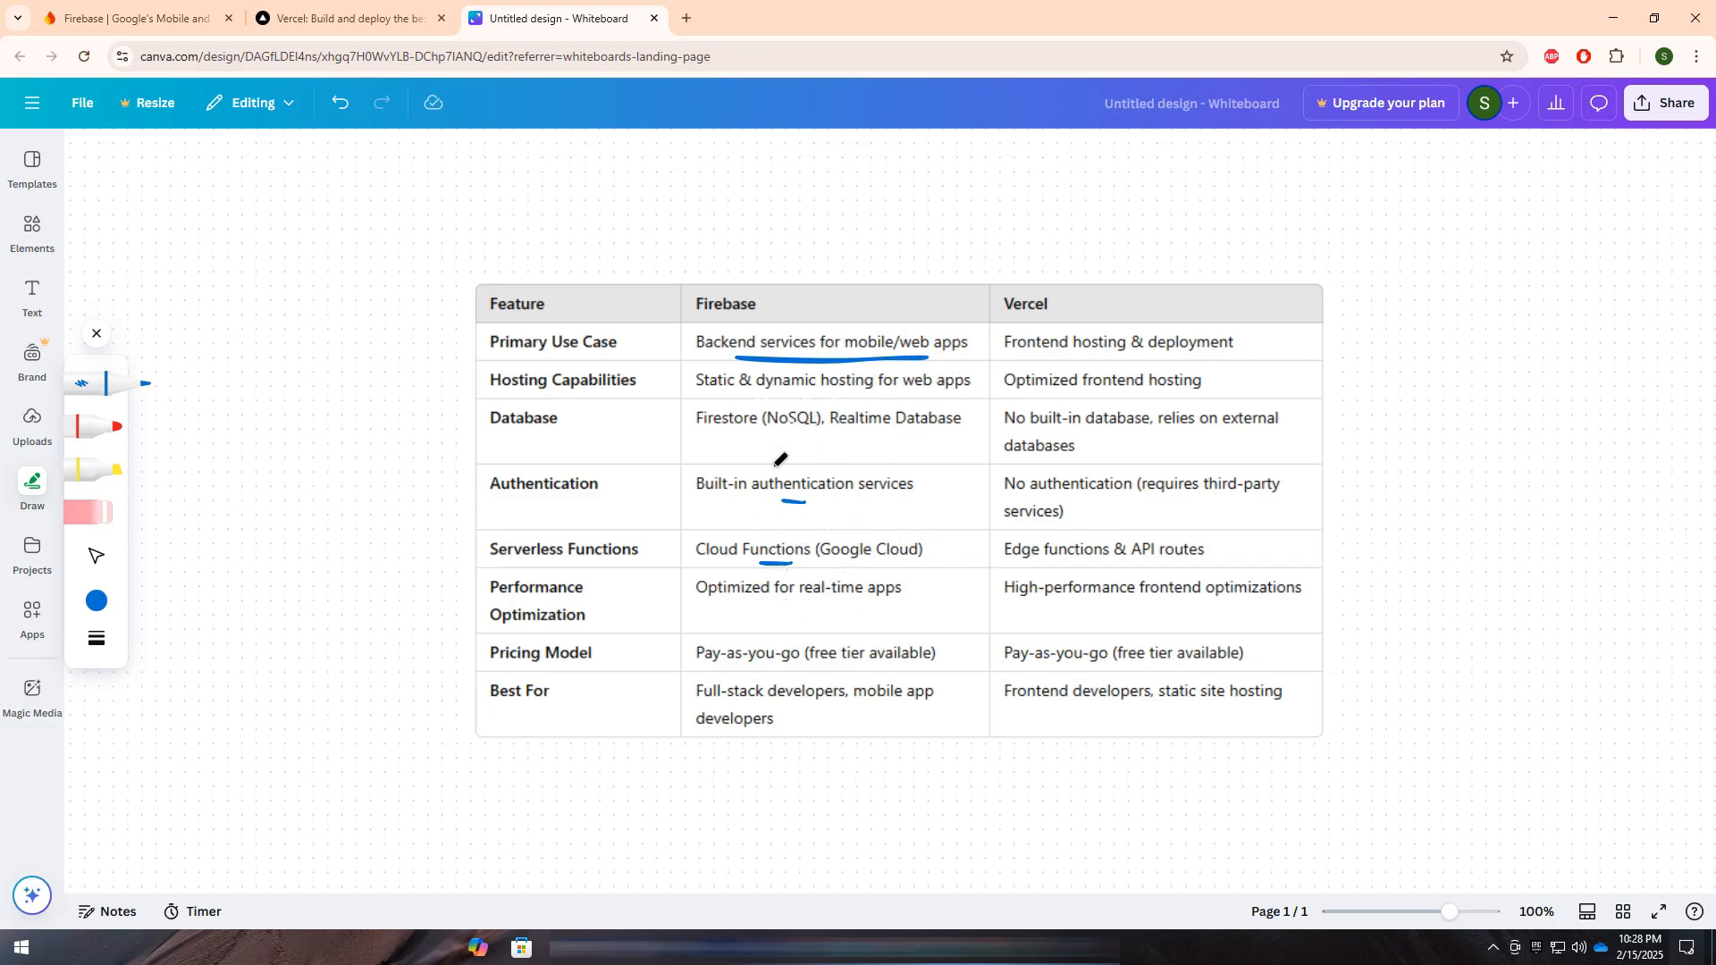
mouse_move(837, 613)
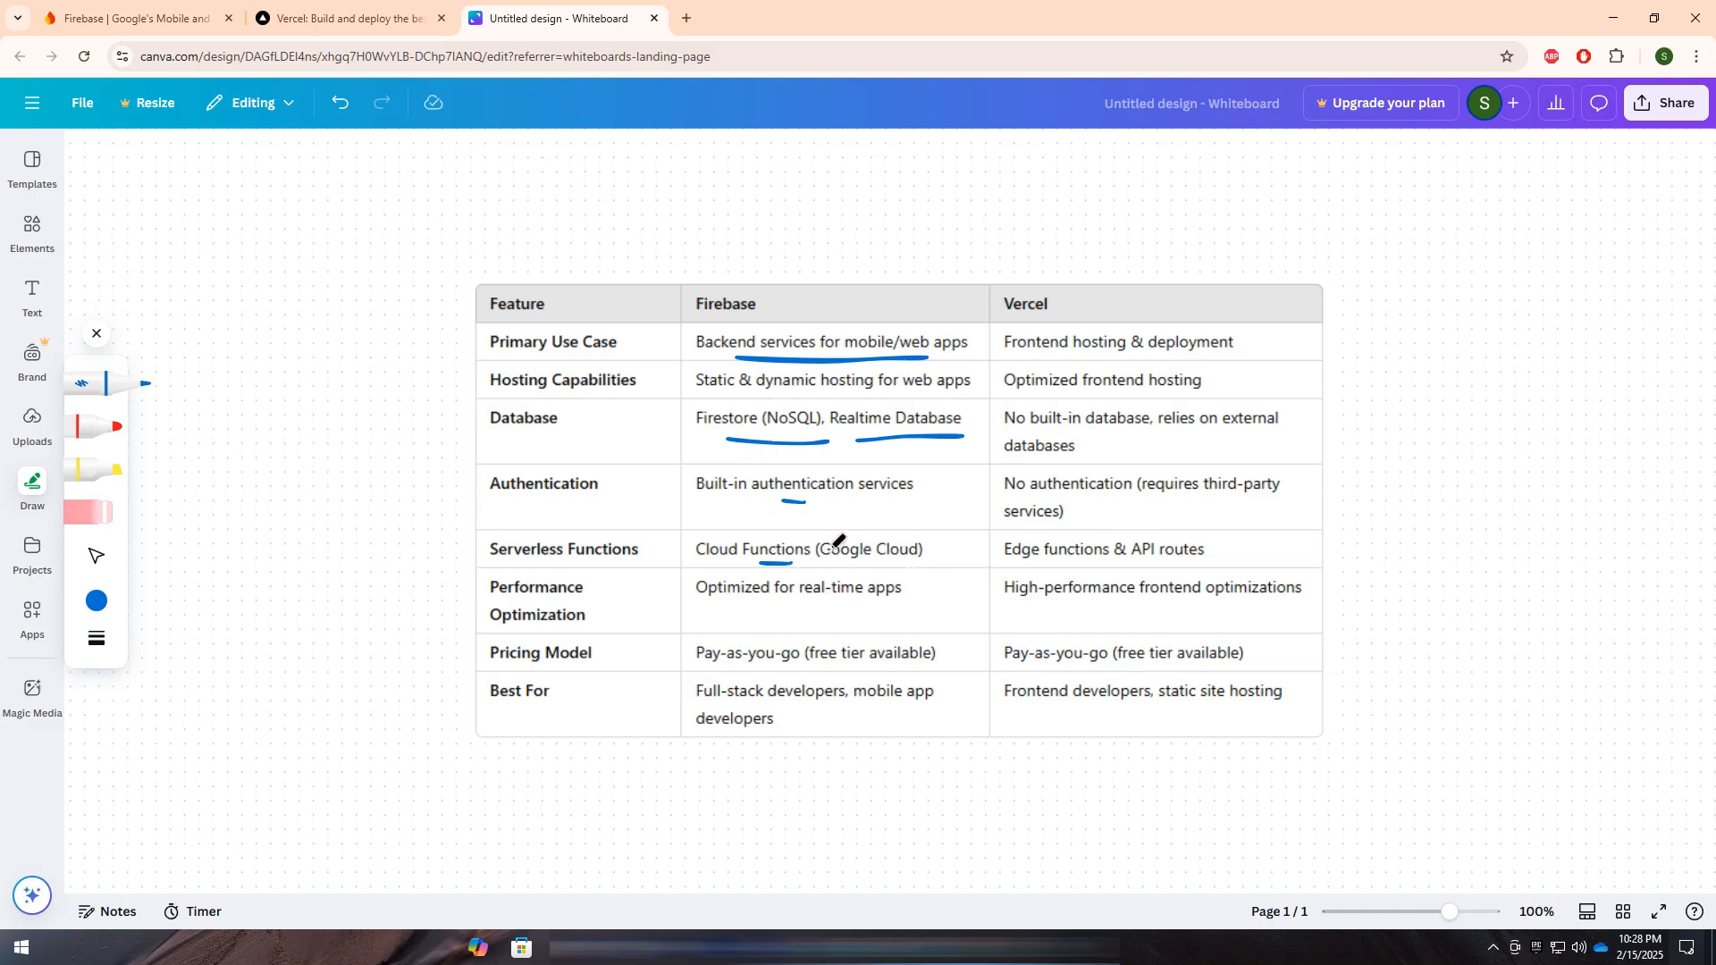
mouse_move(802, 615)
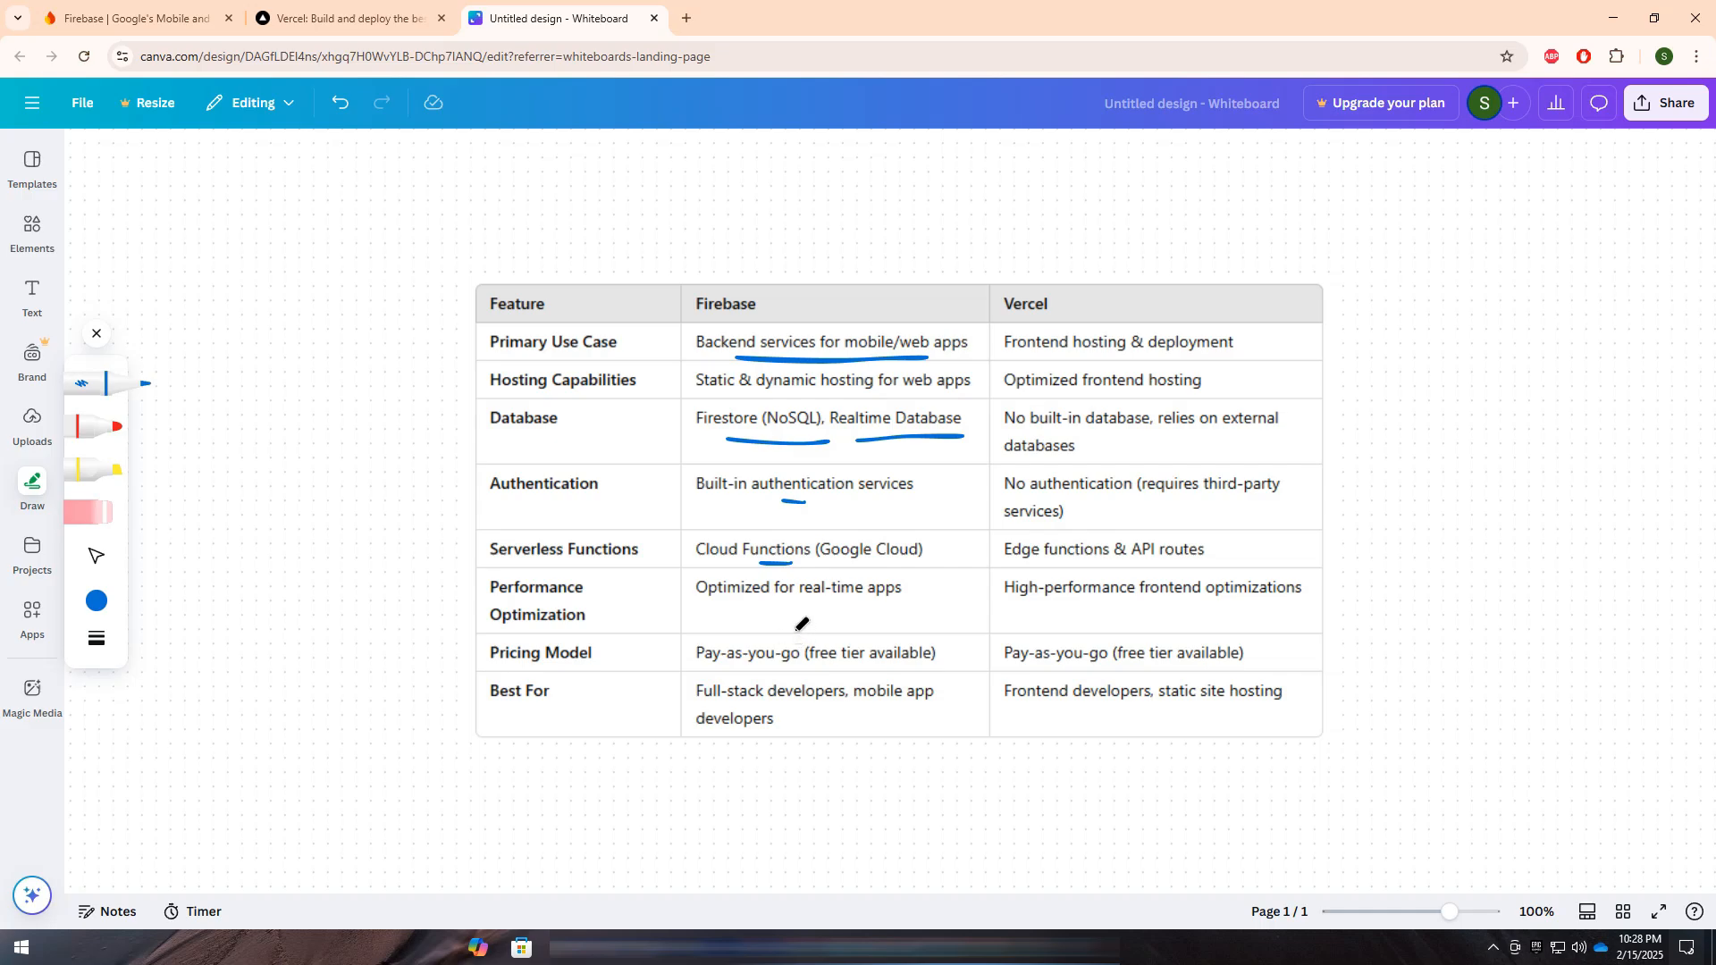
mouse_move(742, 501)
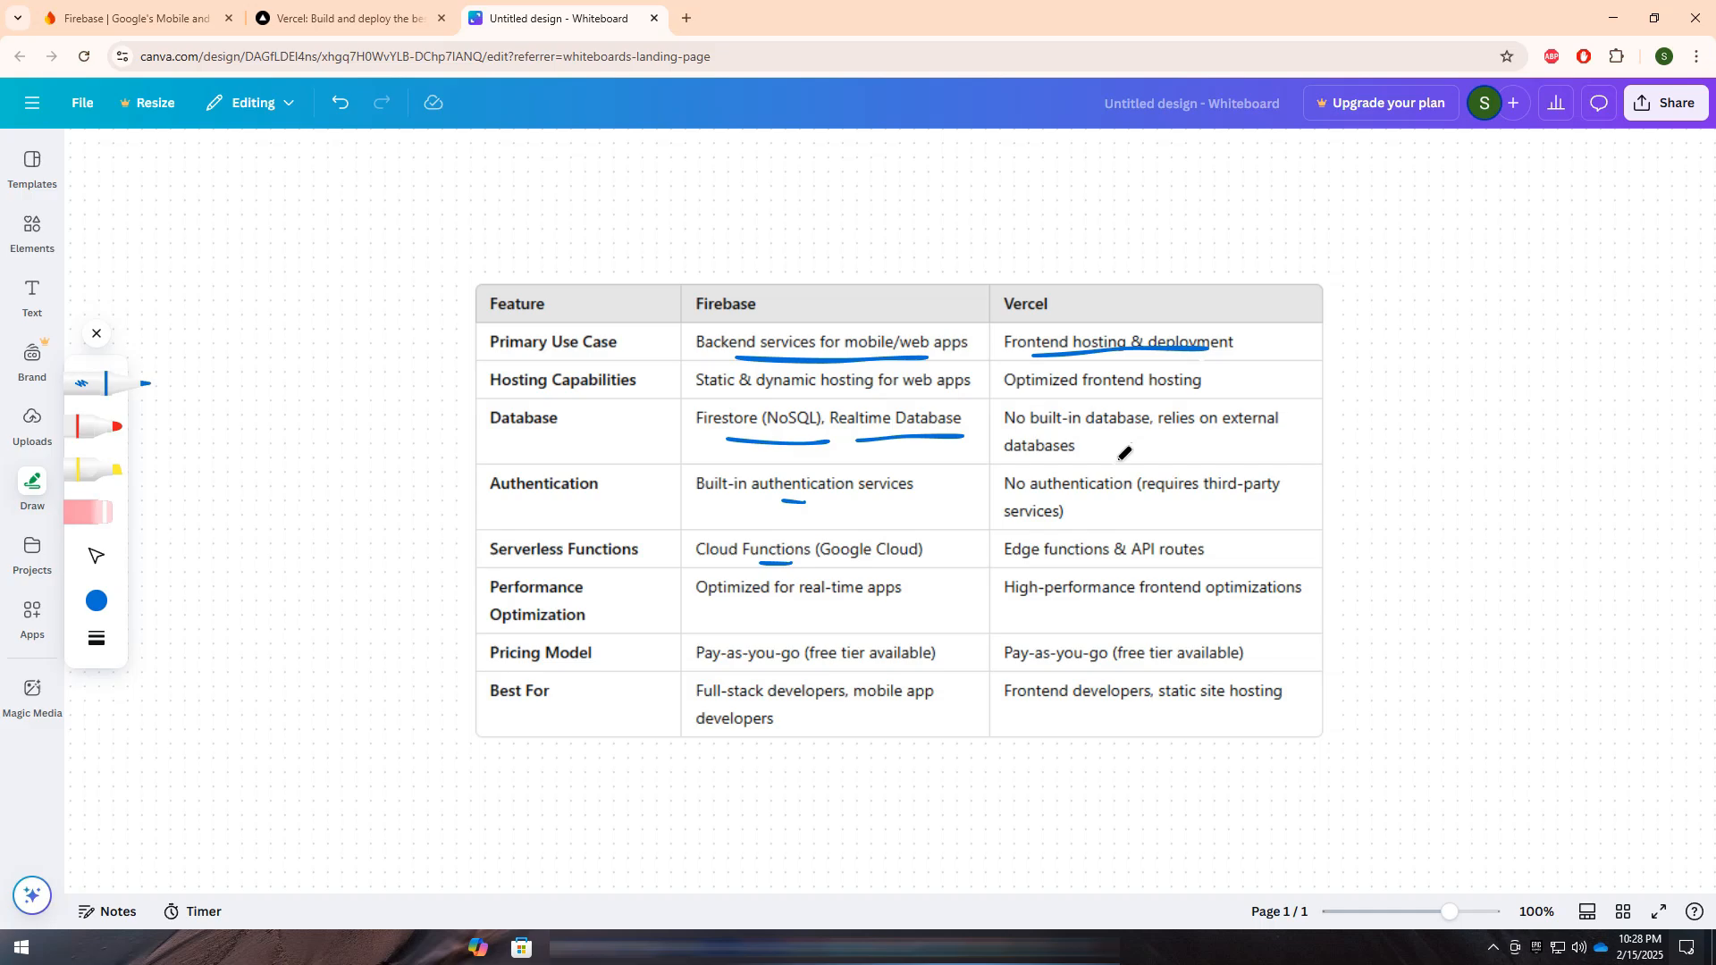
mouse_move(1099, 508)
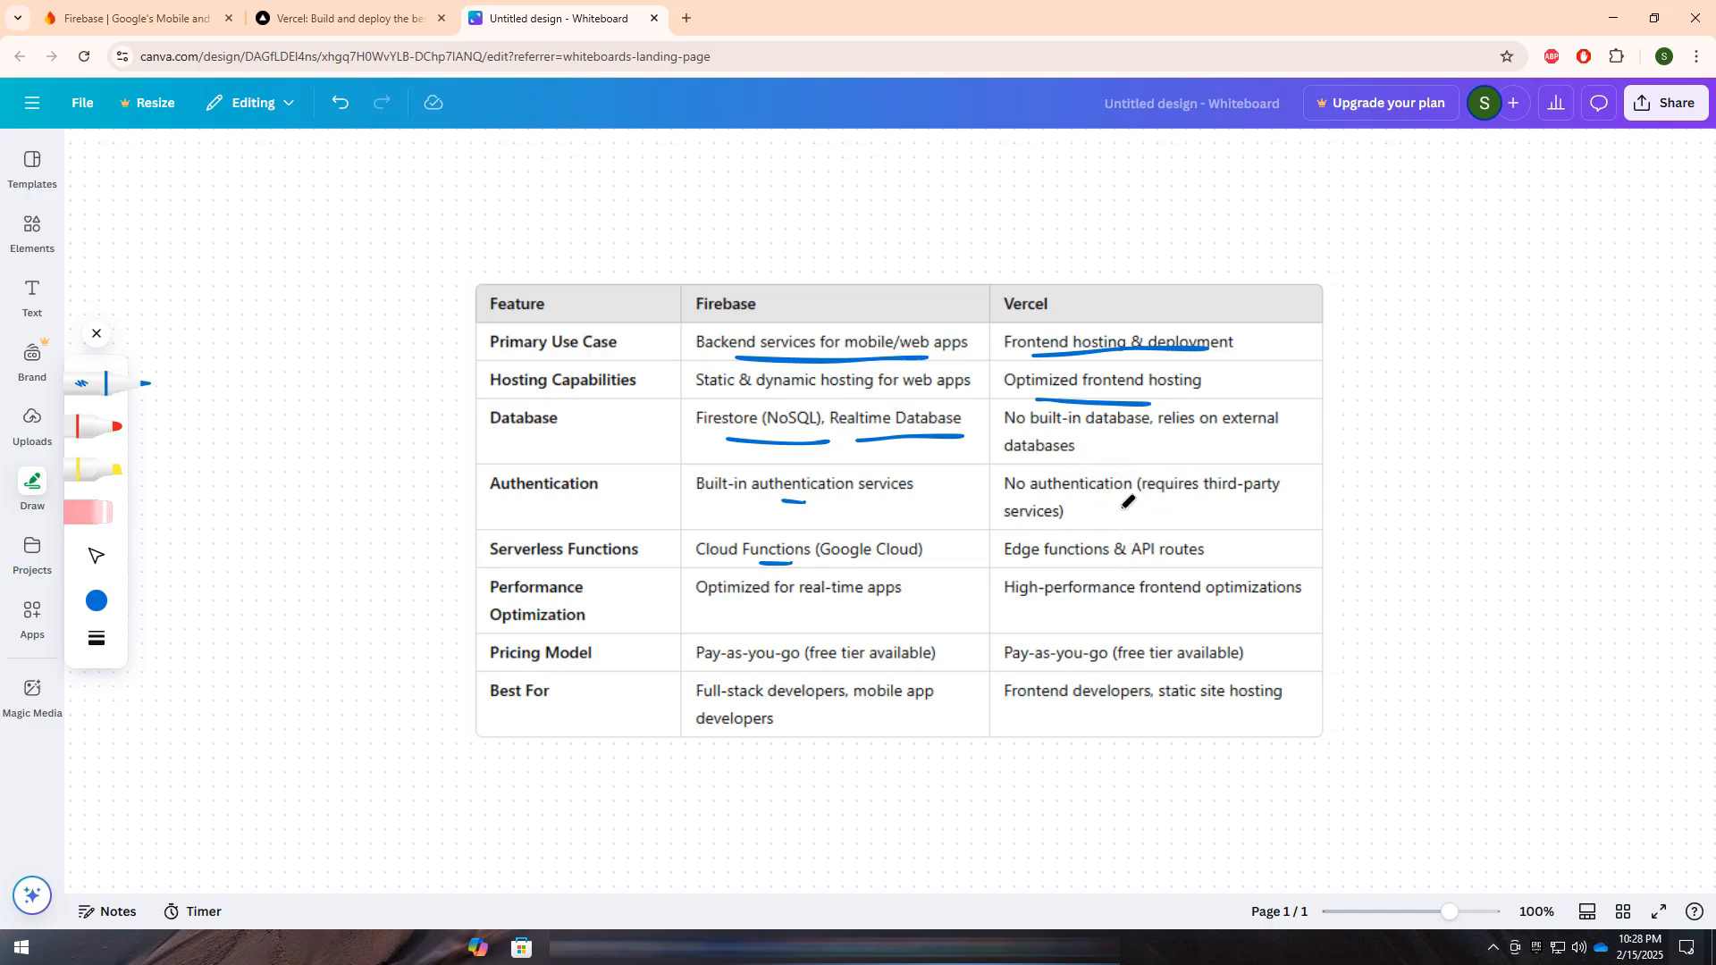
mouse_move(1154, 484)
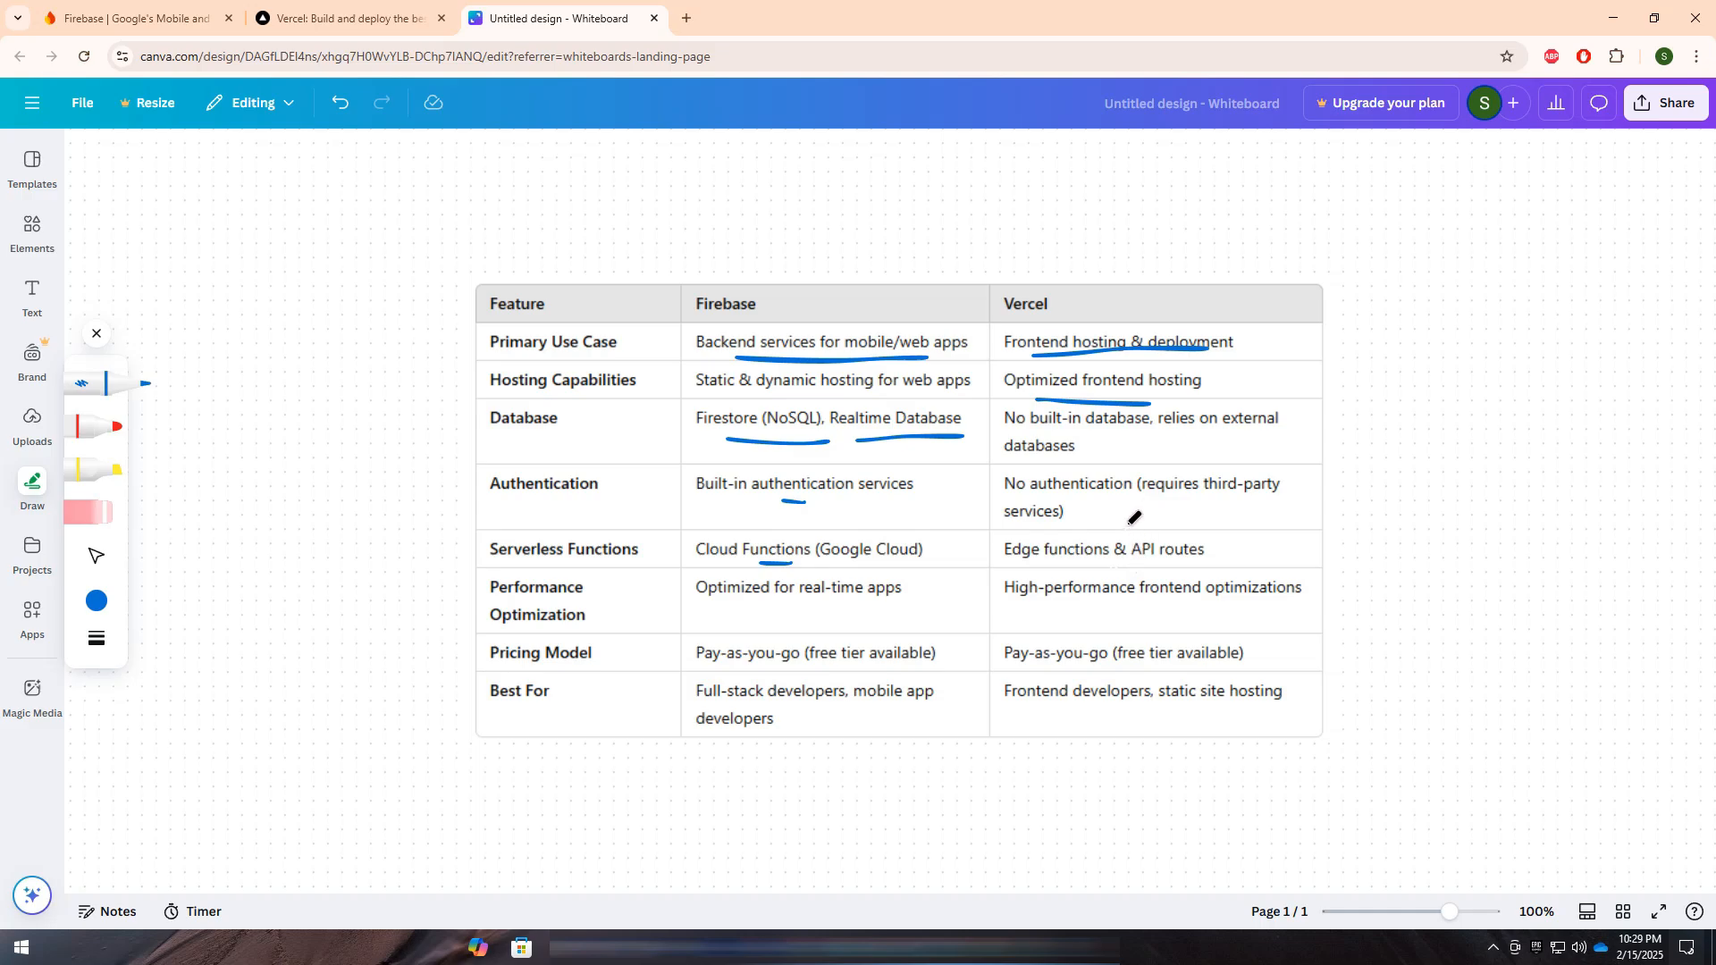
mouse_move(1130, 578)
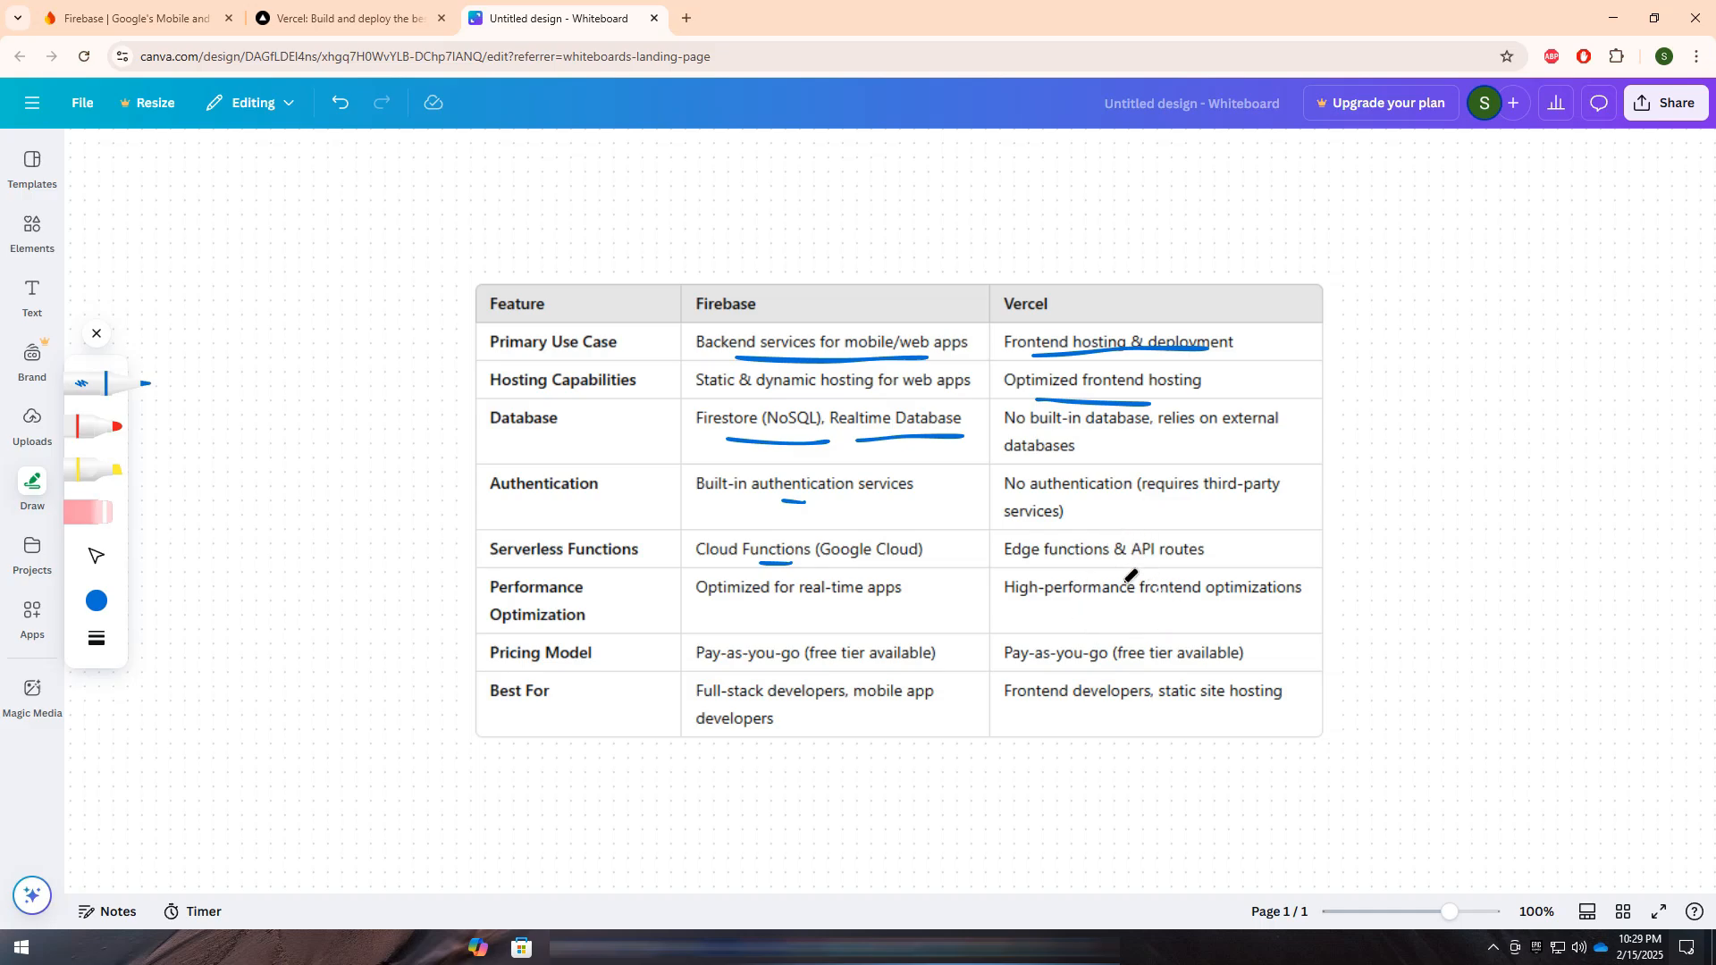
mouse_move(837, 545)
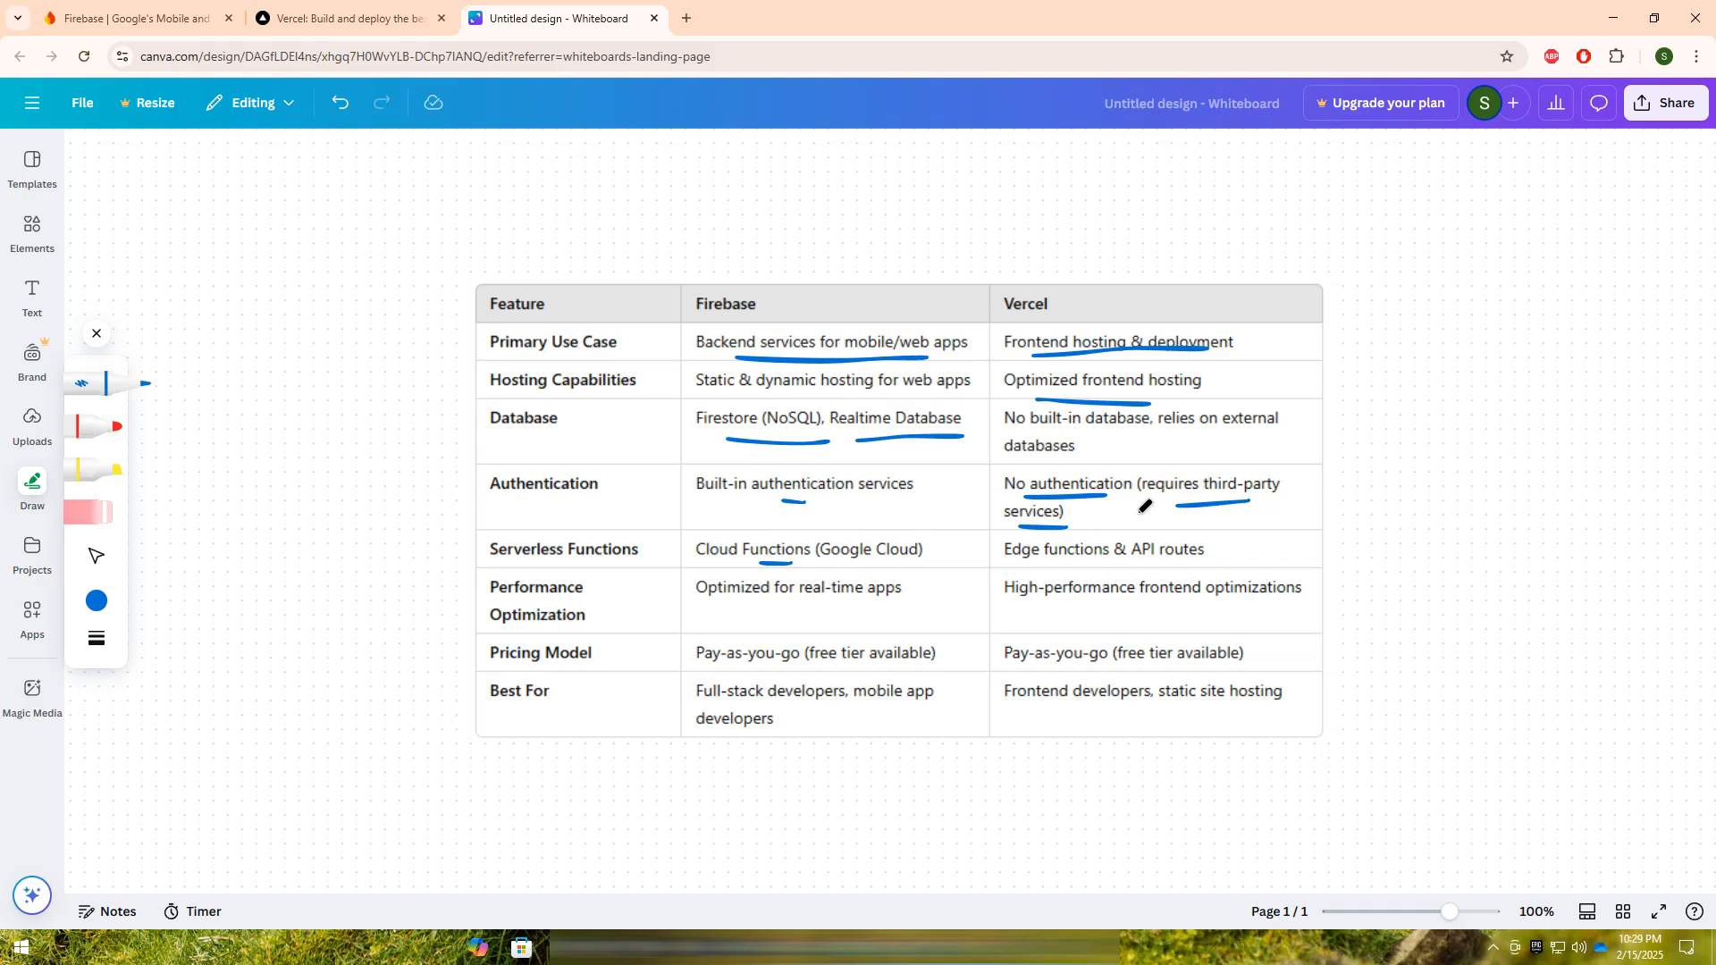
mouse_move(1129, 599)
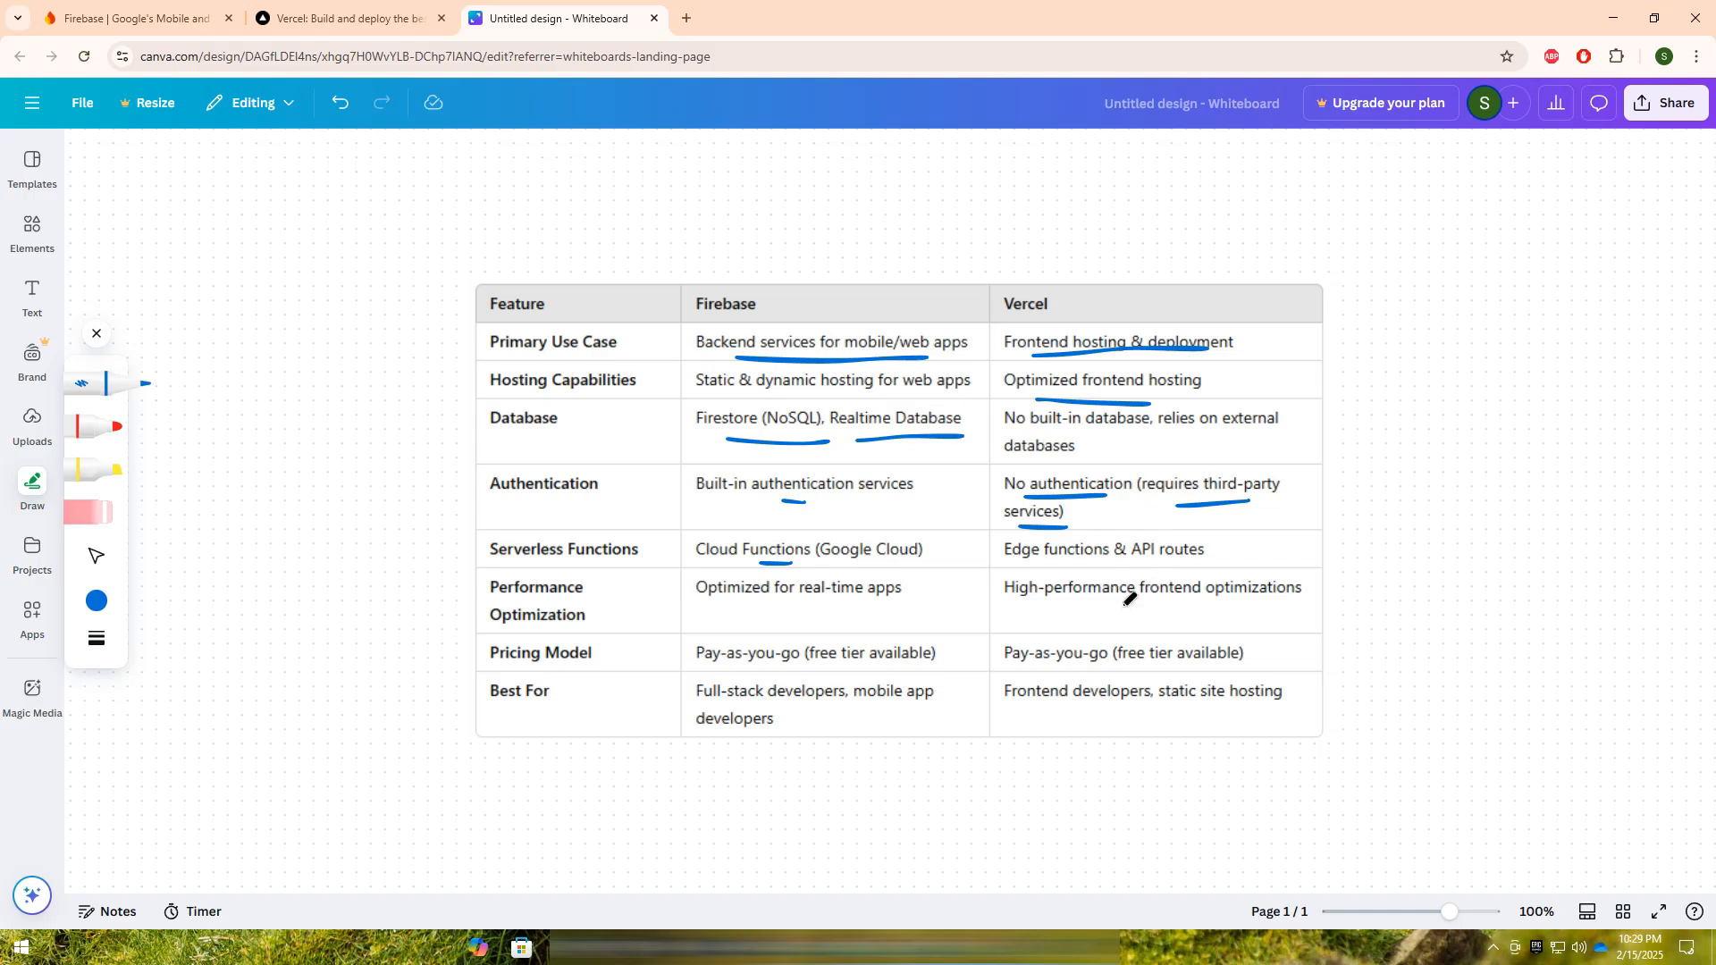
mouse_move(1056, 583)
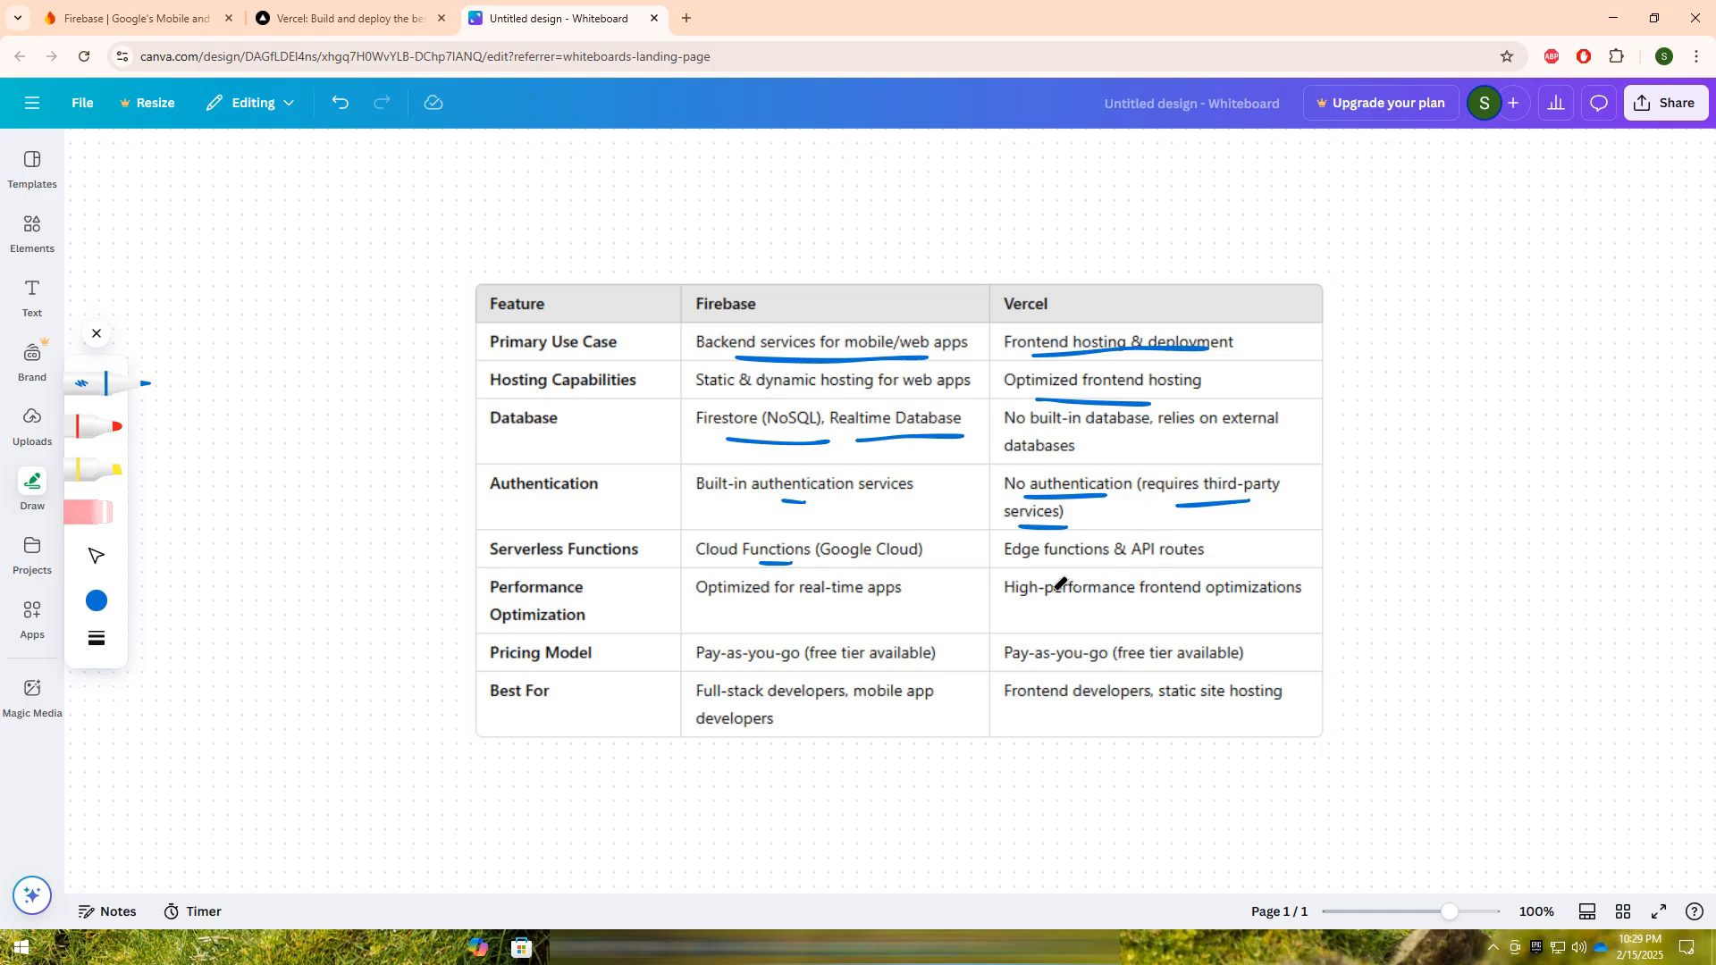
mouse_move(763, 540)
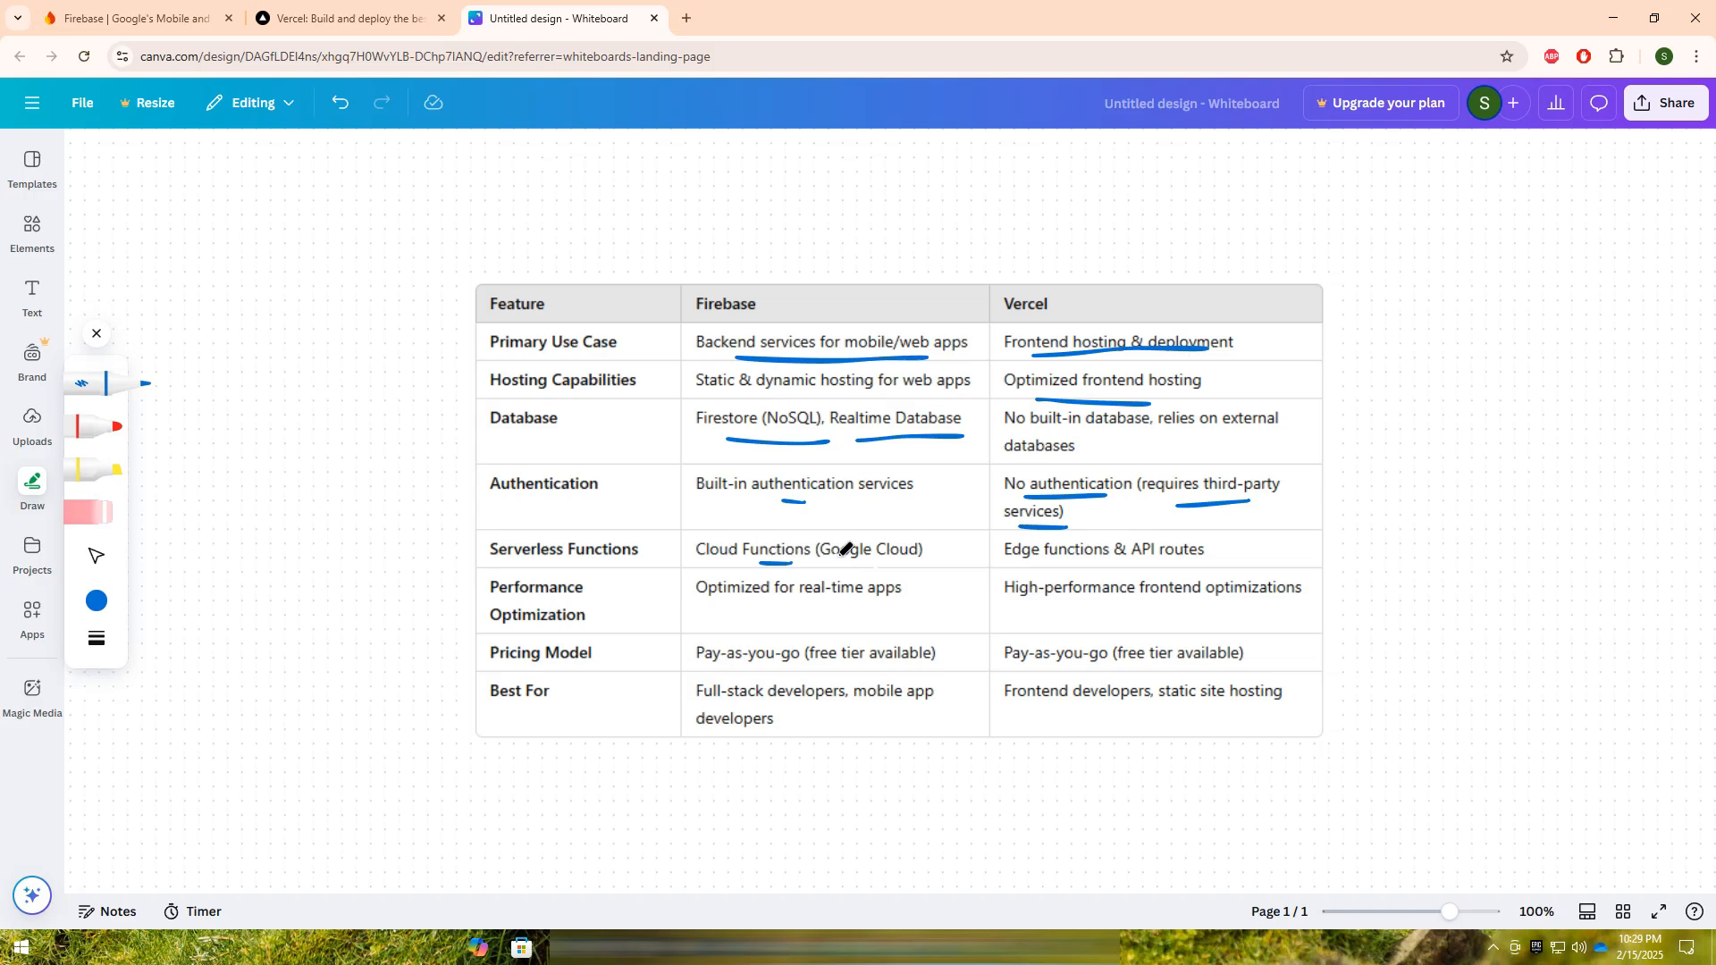
mouse_move(1035, 558)
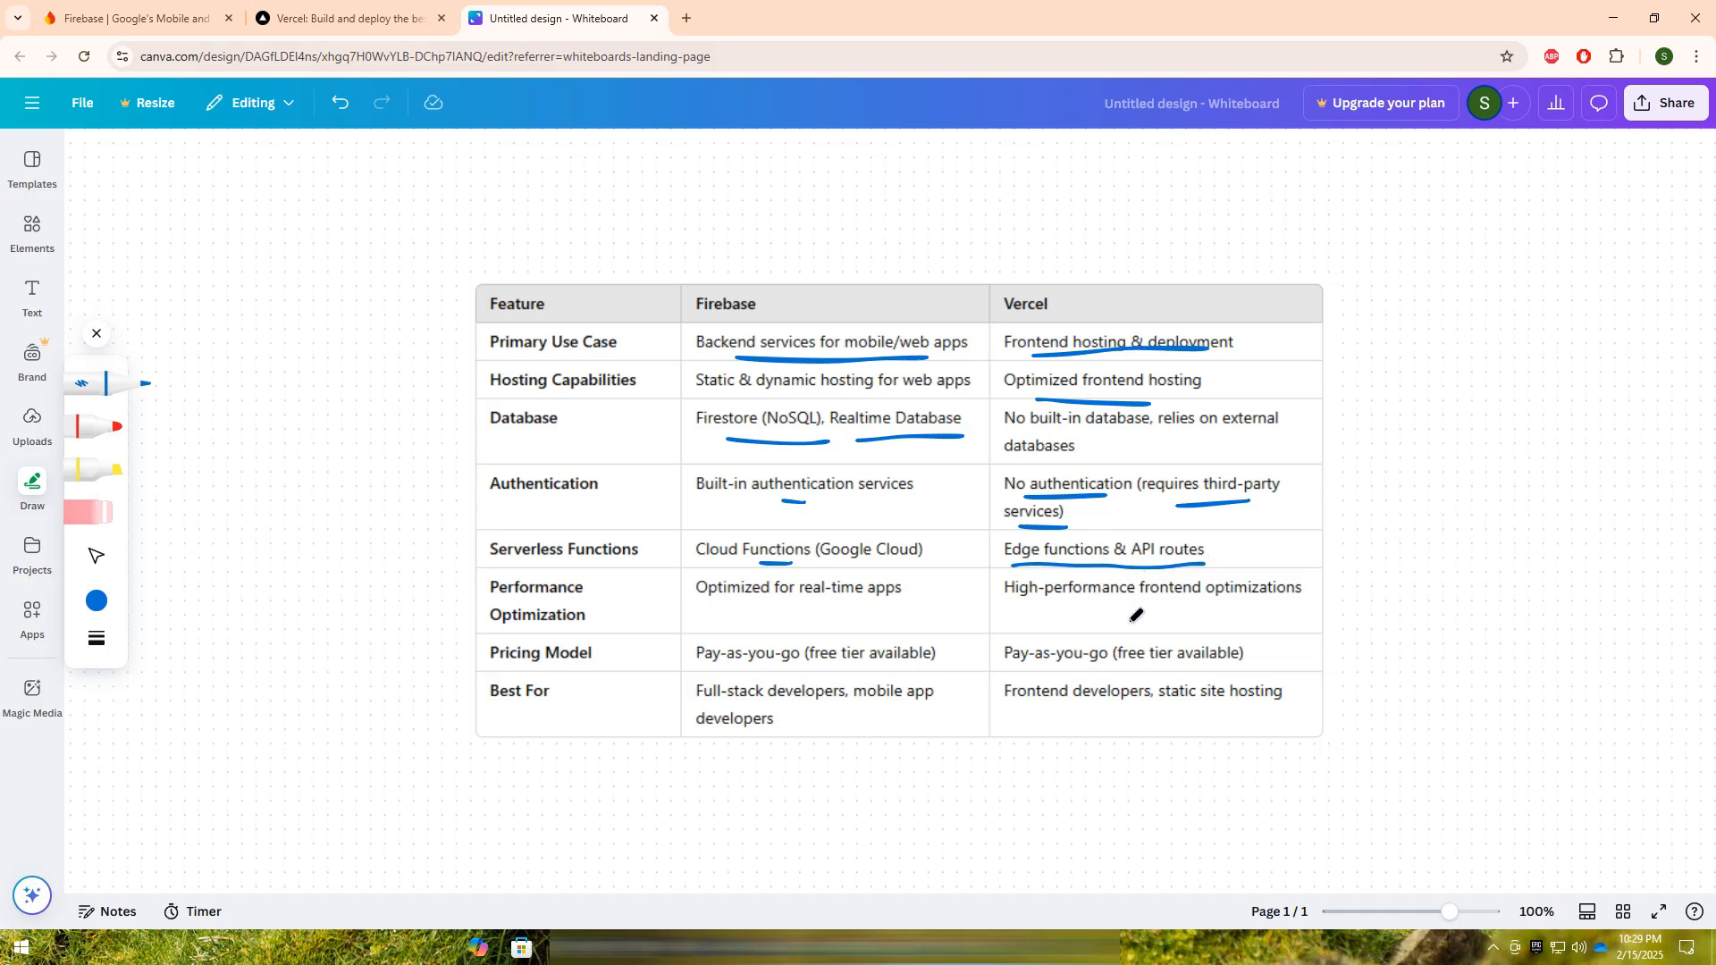
mouse_move(1050, 586)
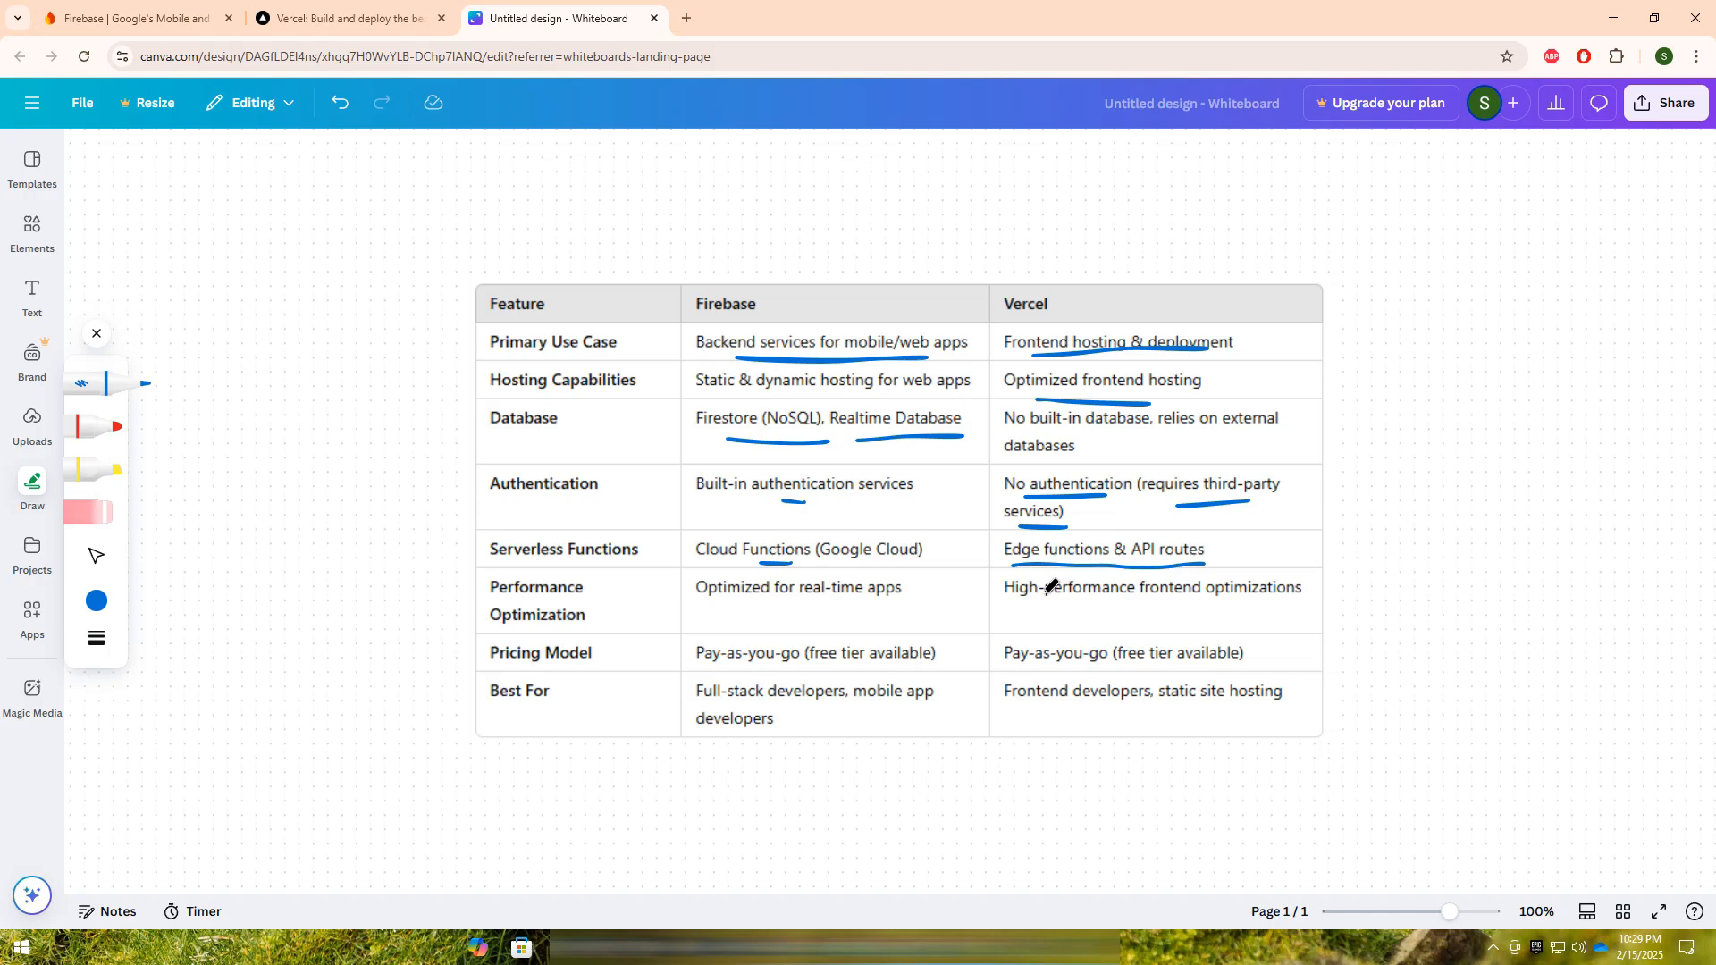
mouse_move(783, 640)
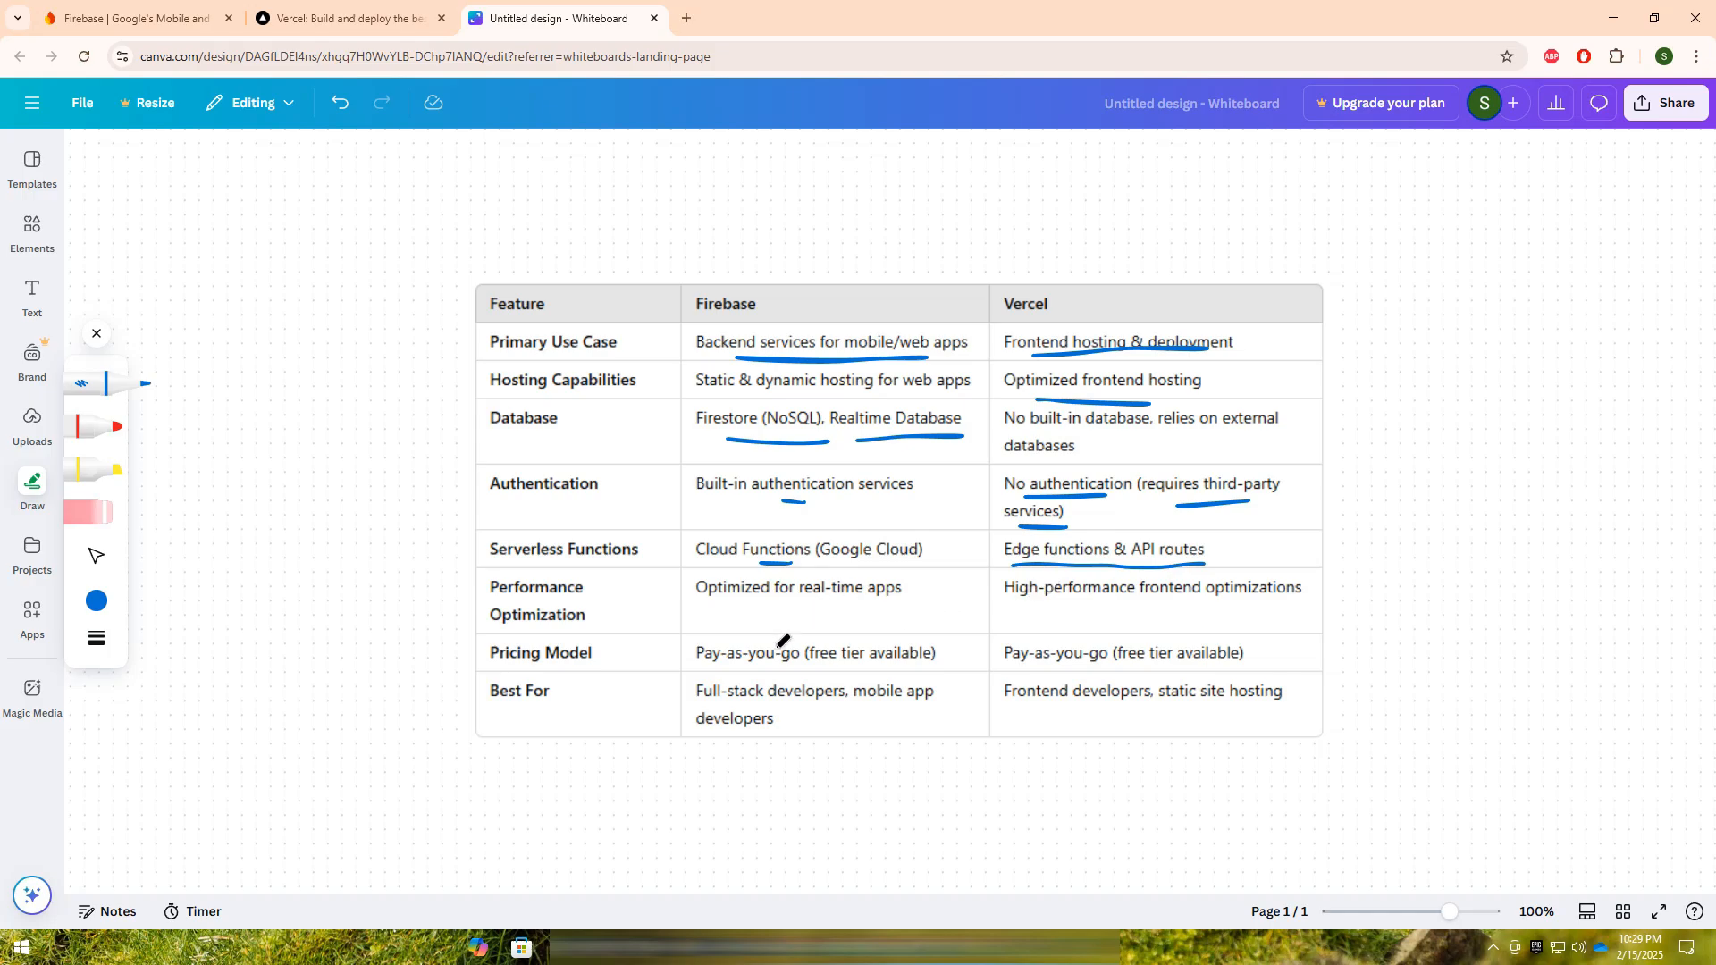
mouse_move(792, 613)
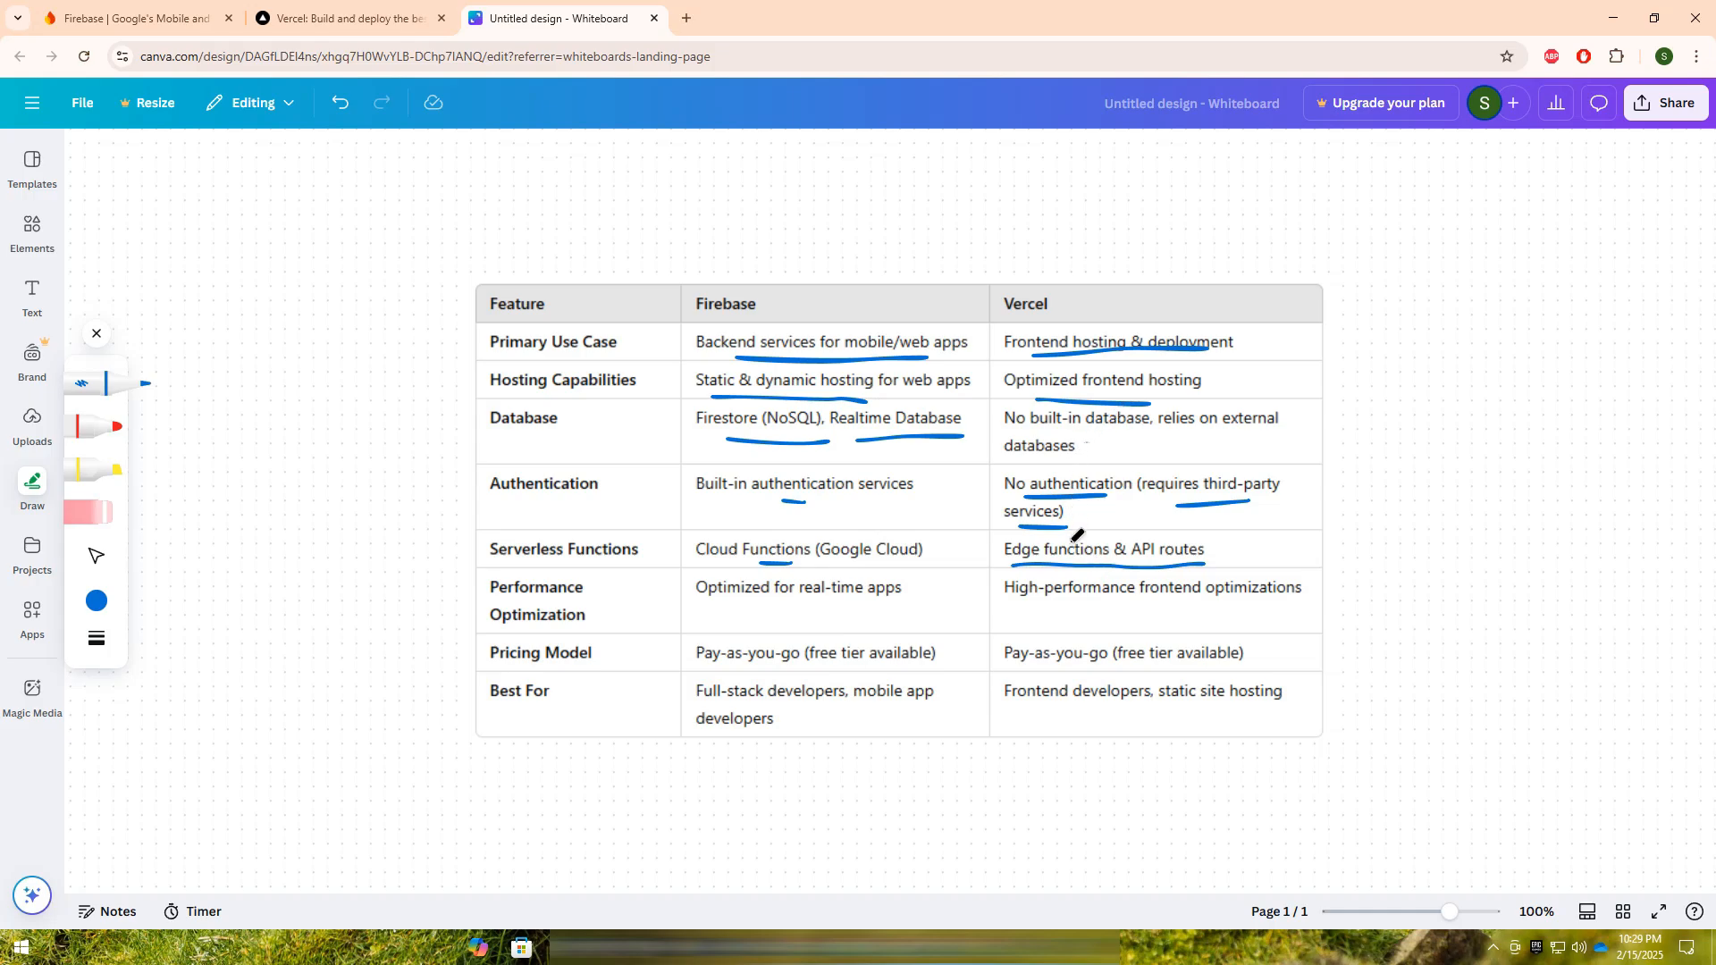
mouse_move(1053, 627)
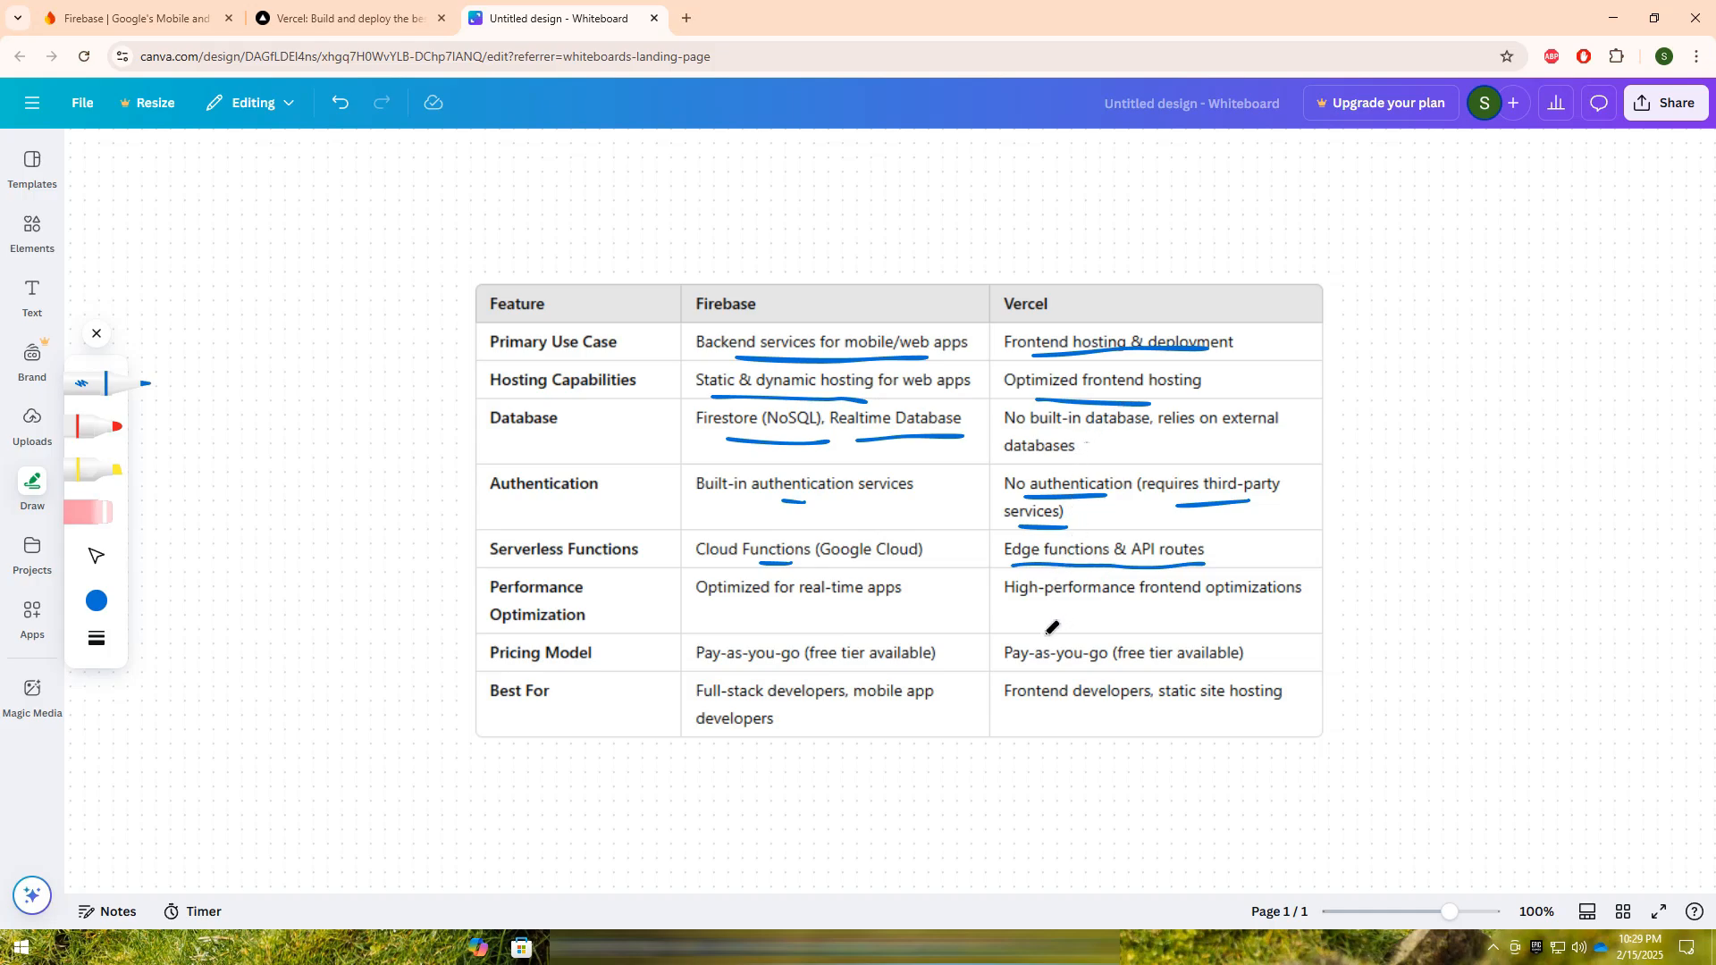
mouse_move(922, 608)
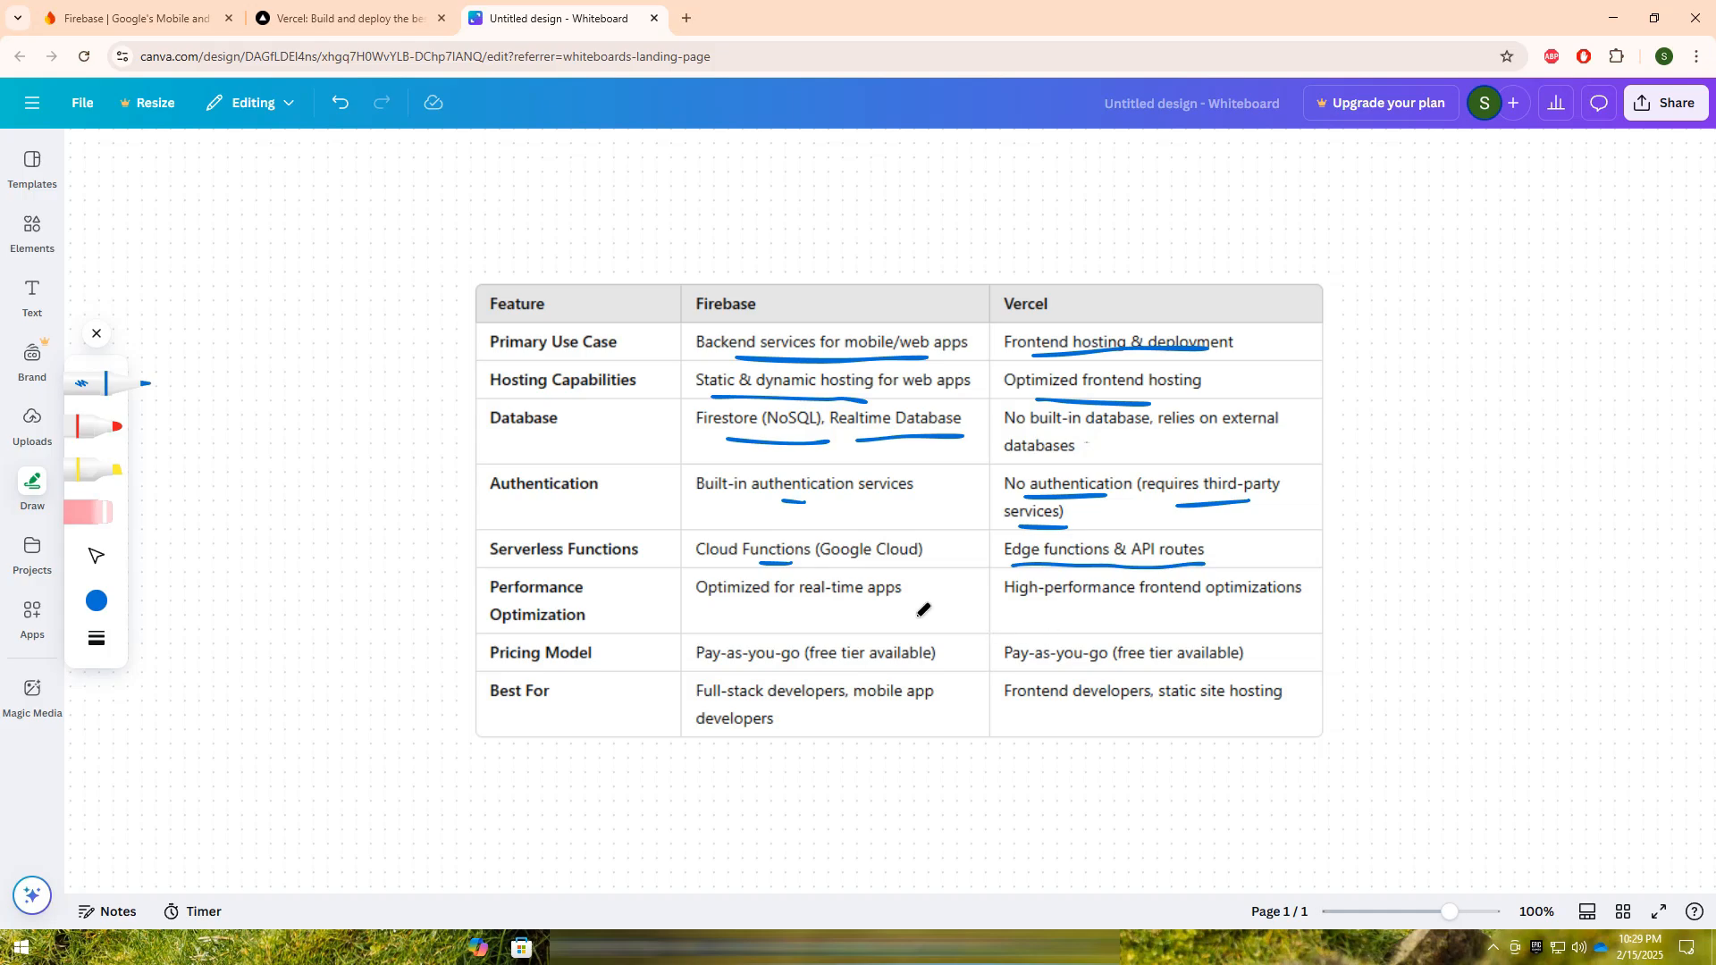
mouse_move(881, 620)
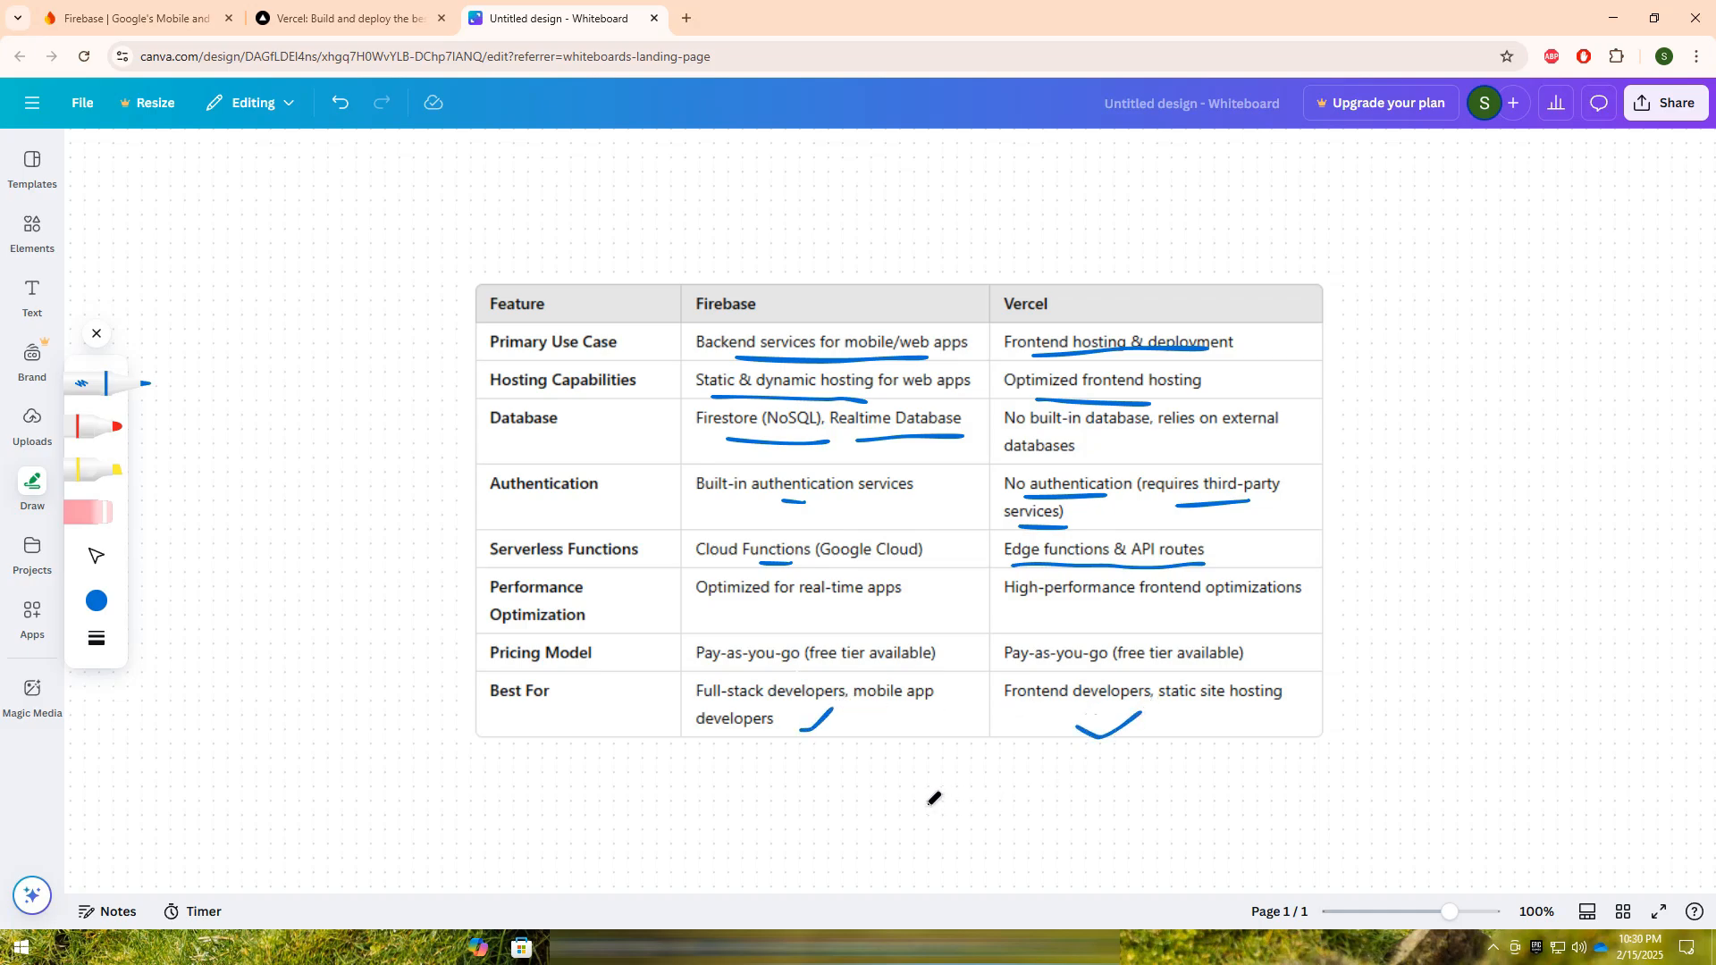
mouse_move(738, 299)
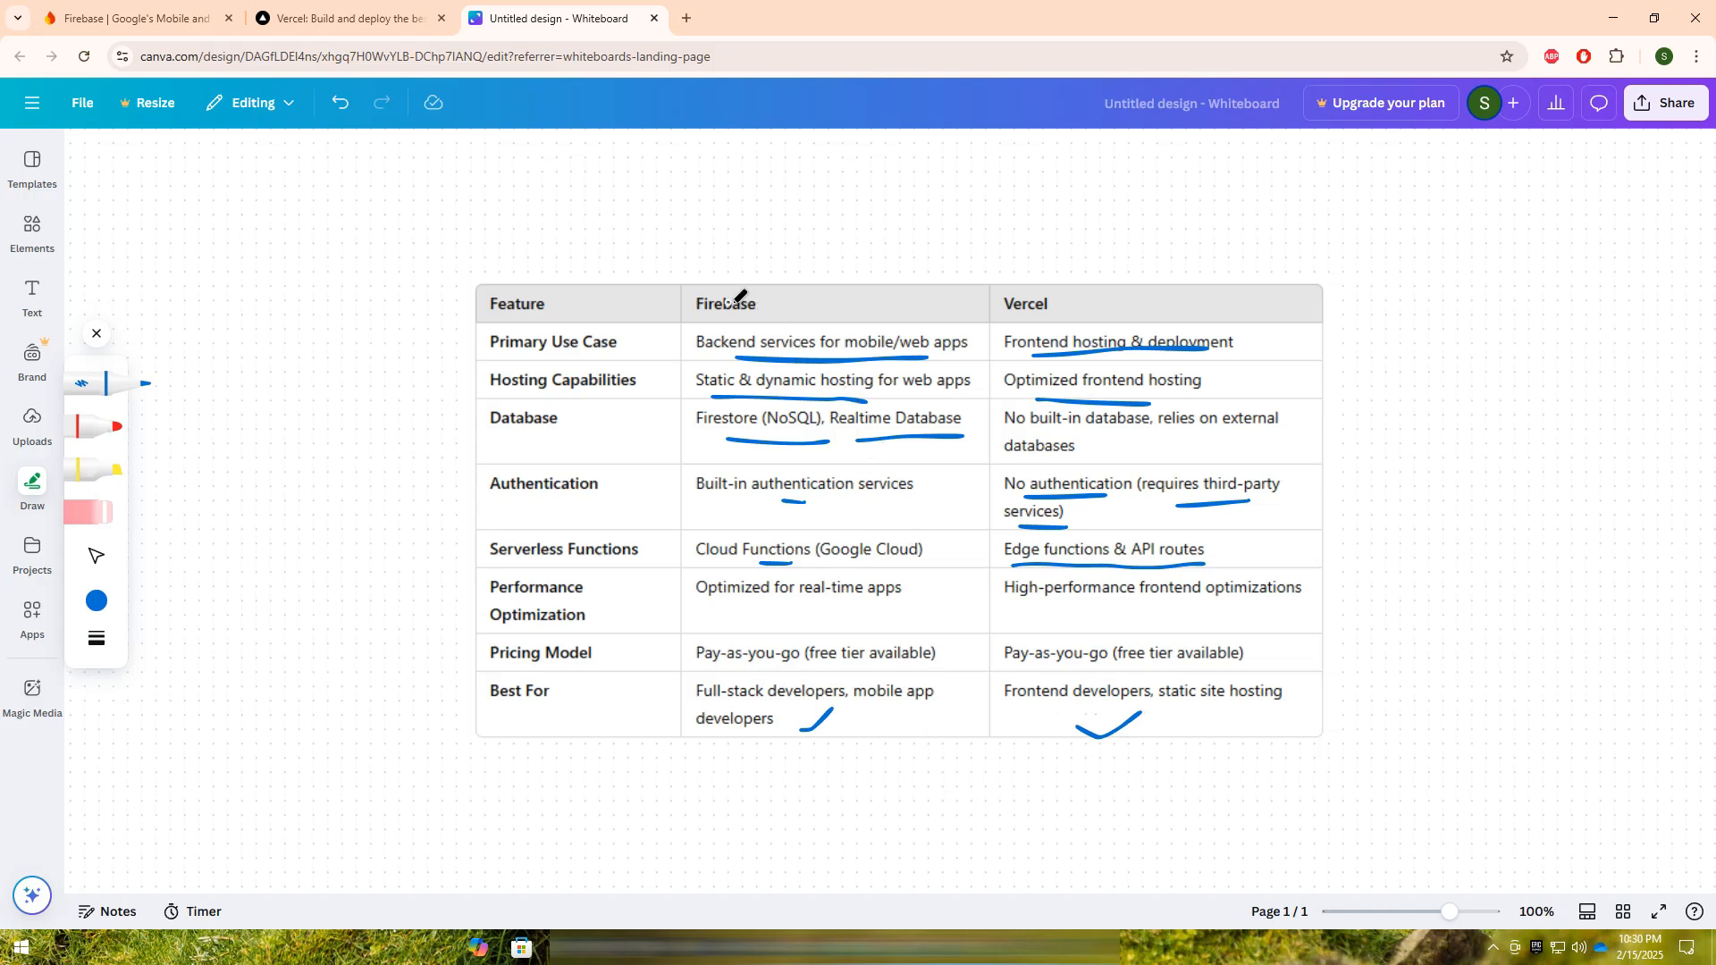
mouse_move(826, 501)
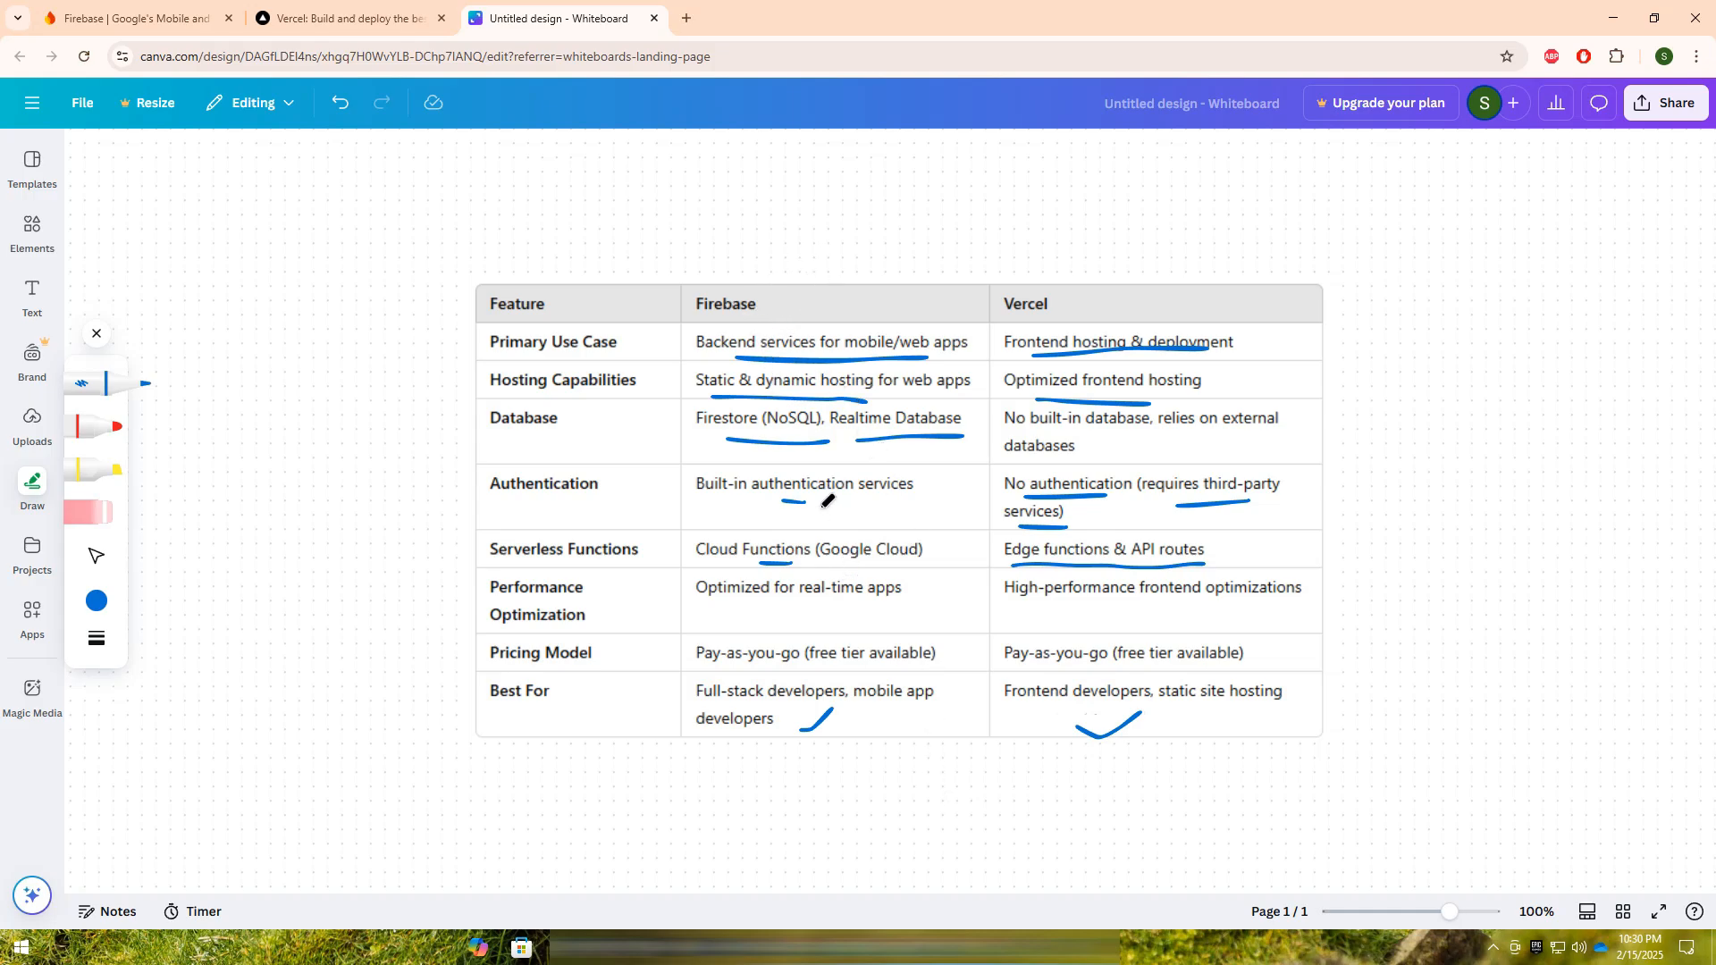
mouse_move(786, 302)
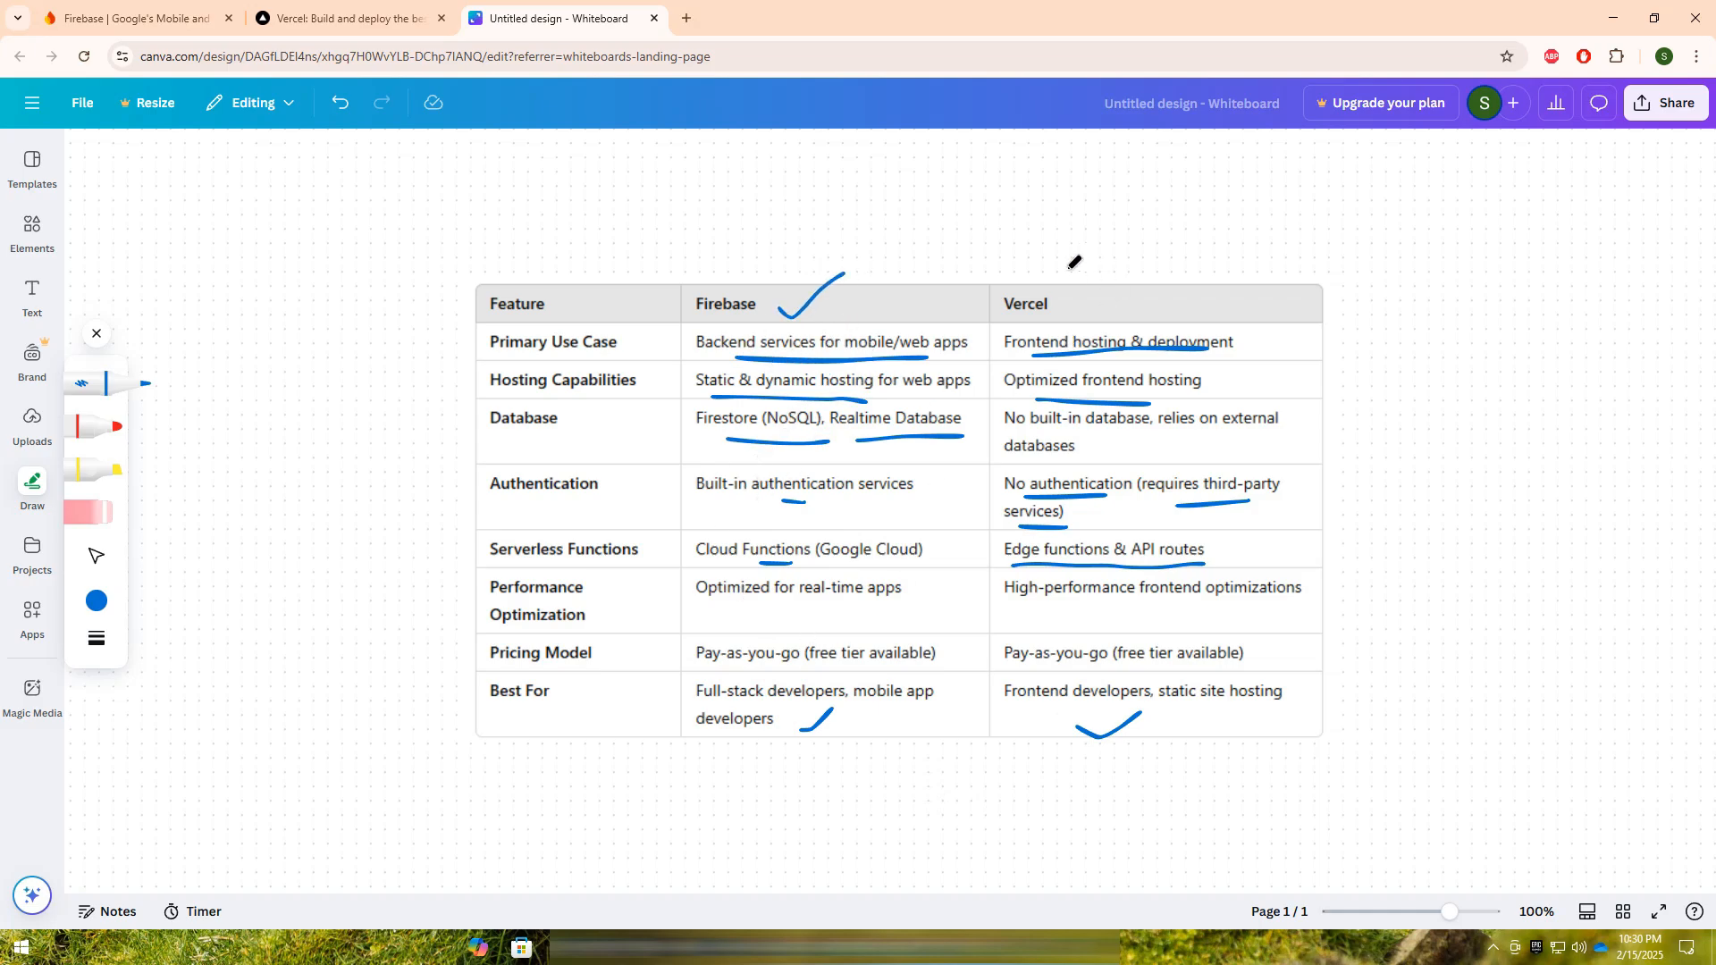
mouse_move(1076, 304)
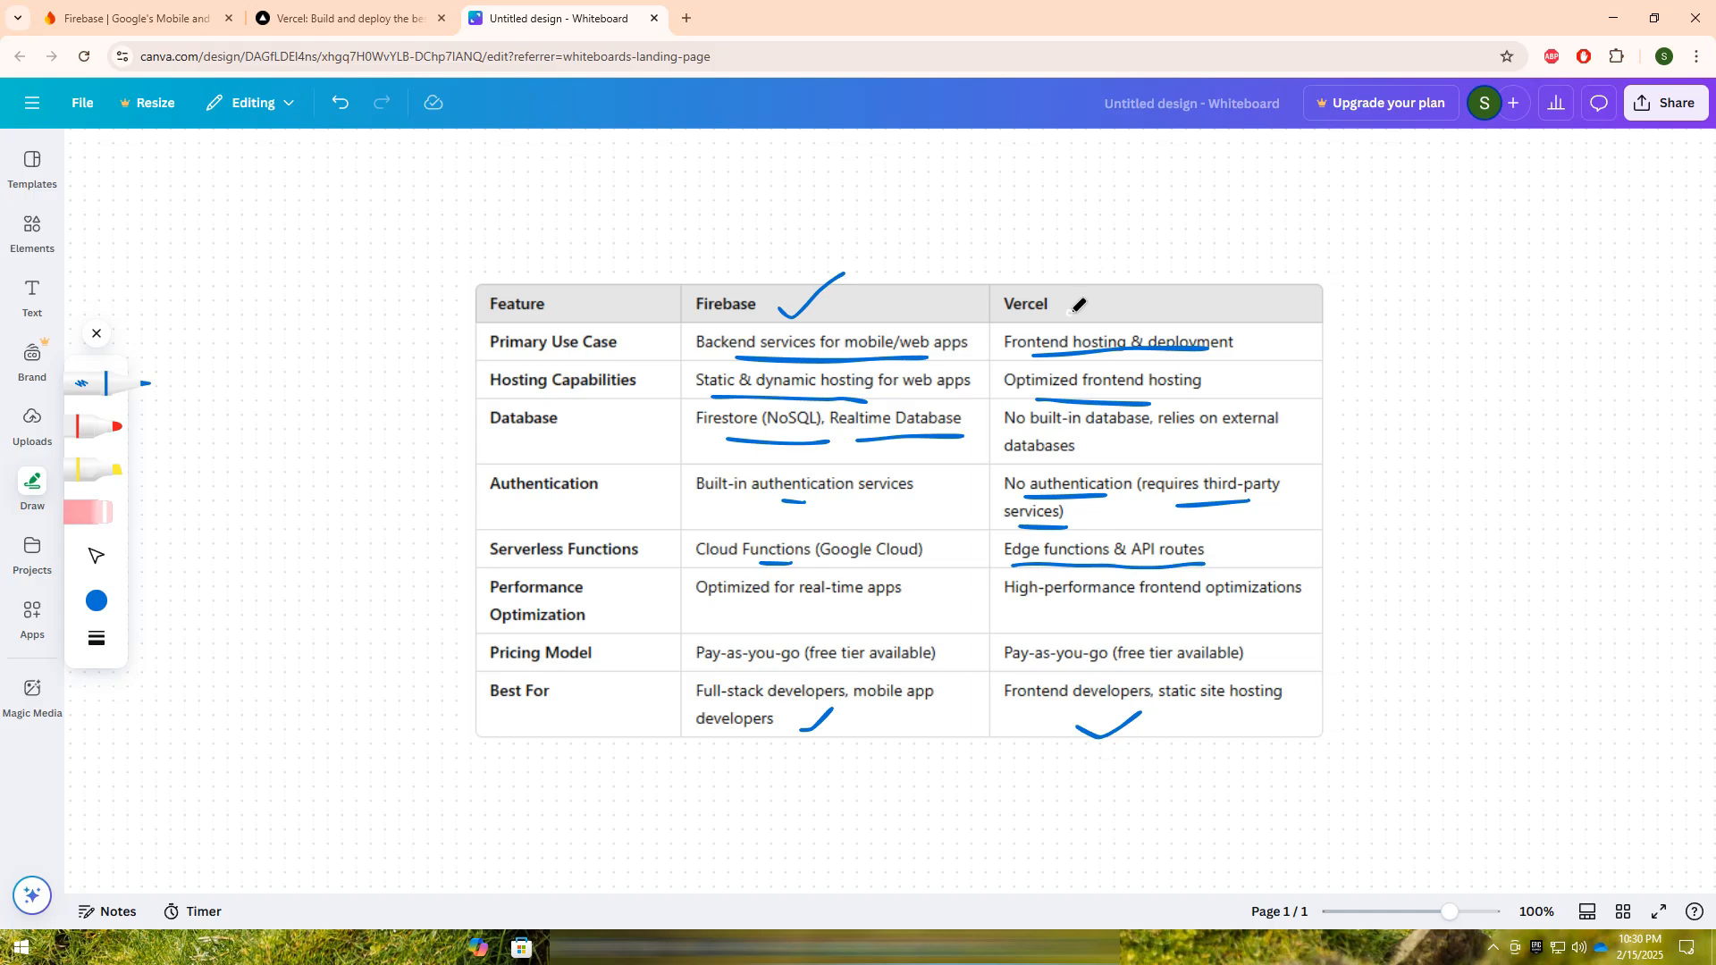